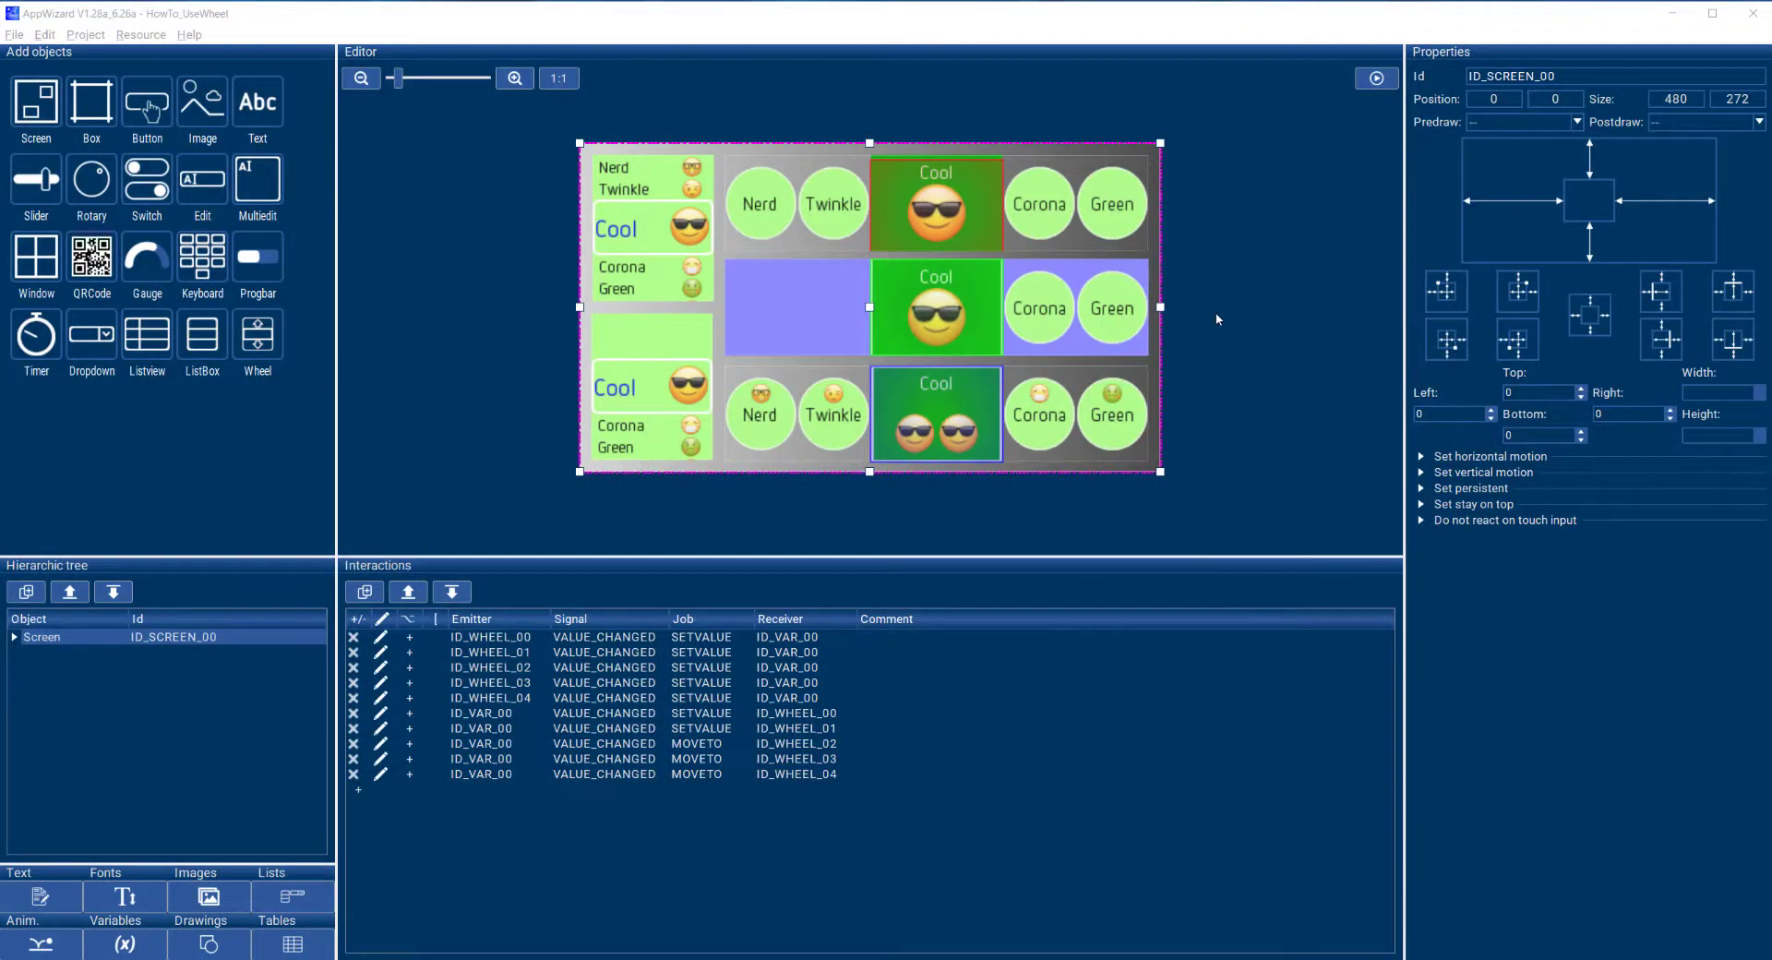
mouse_move(257, 331)
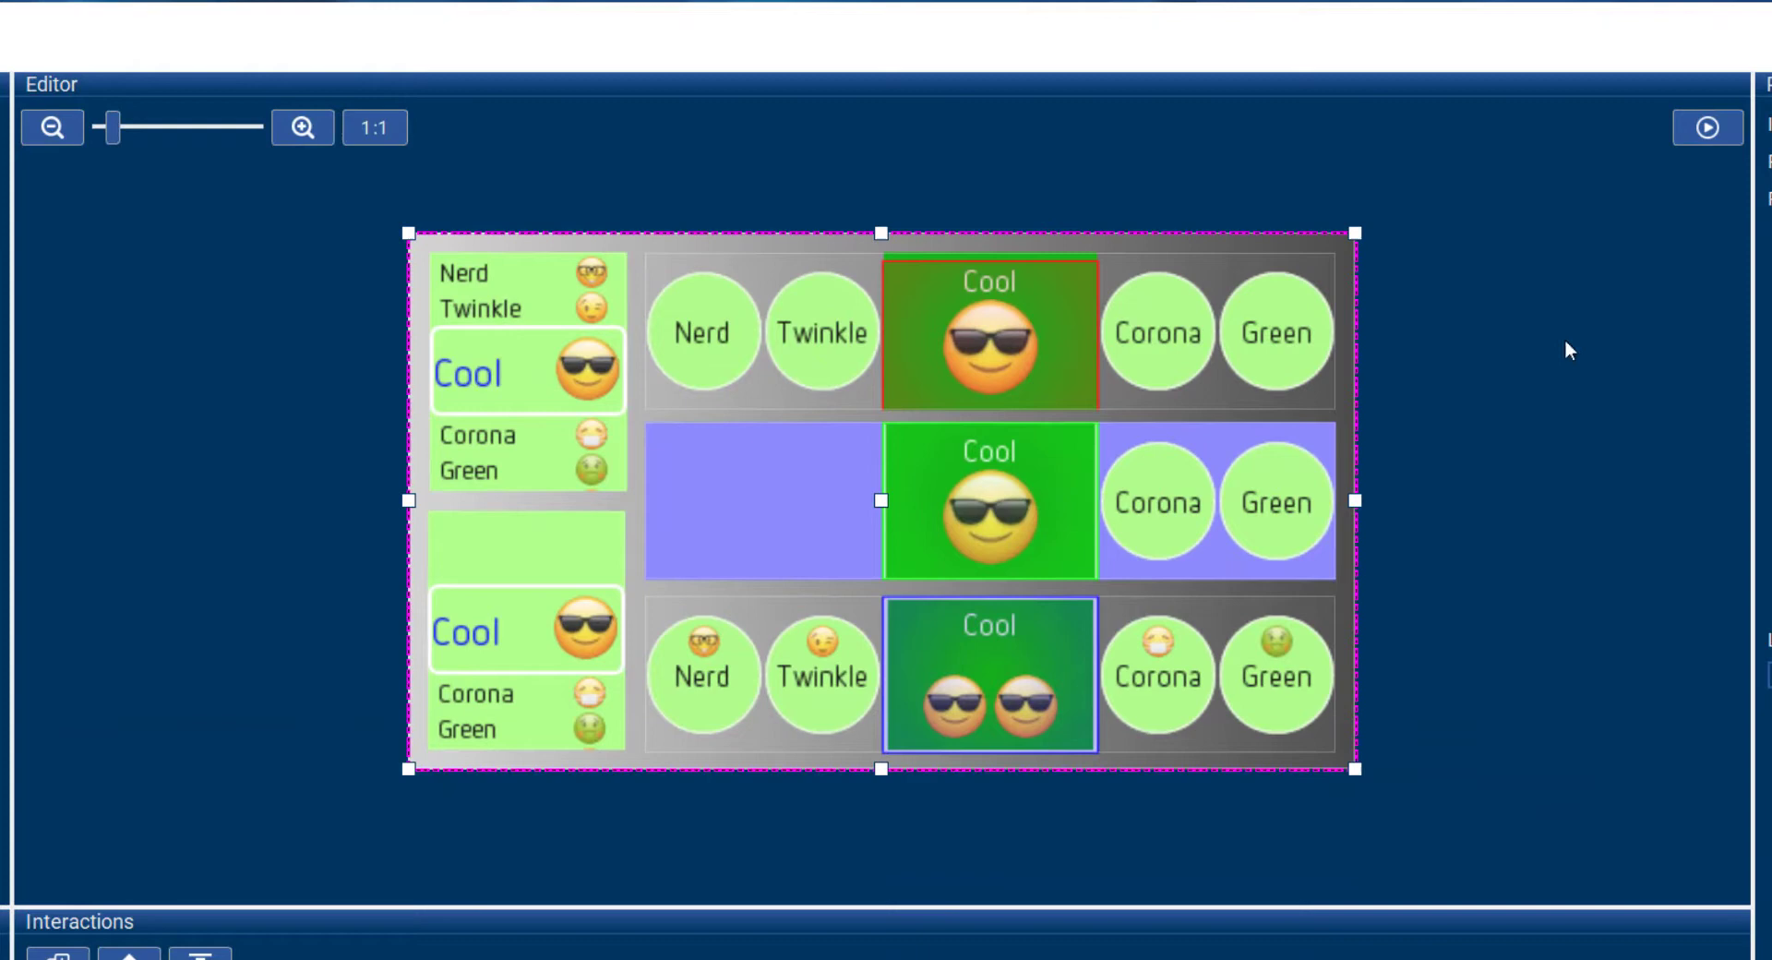
- Run the emoji wheel screen in a simulation window
left_click(1705, 127)
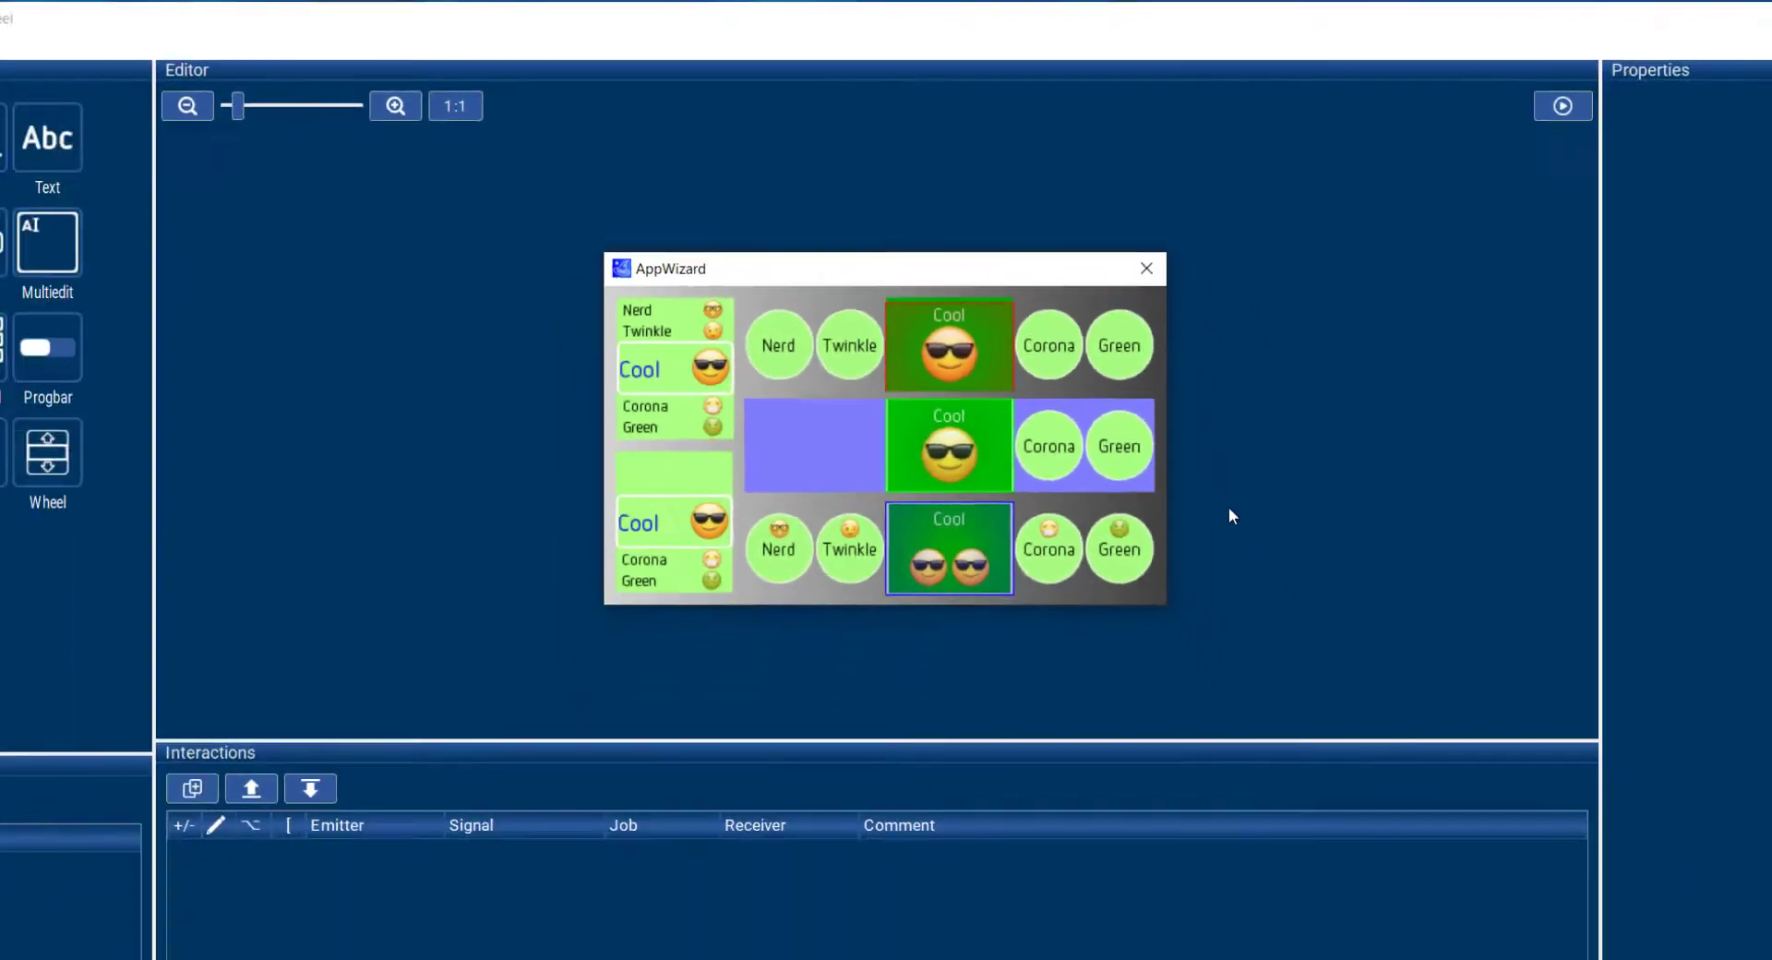
- Close the emoji wheel simulation and move to the Calendar project
left_click(1146, 267)
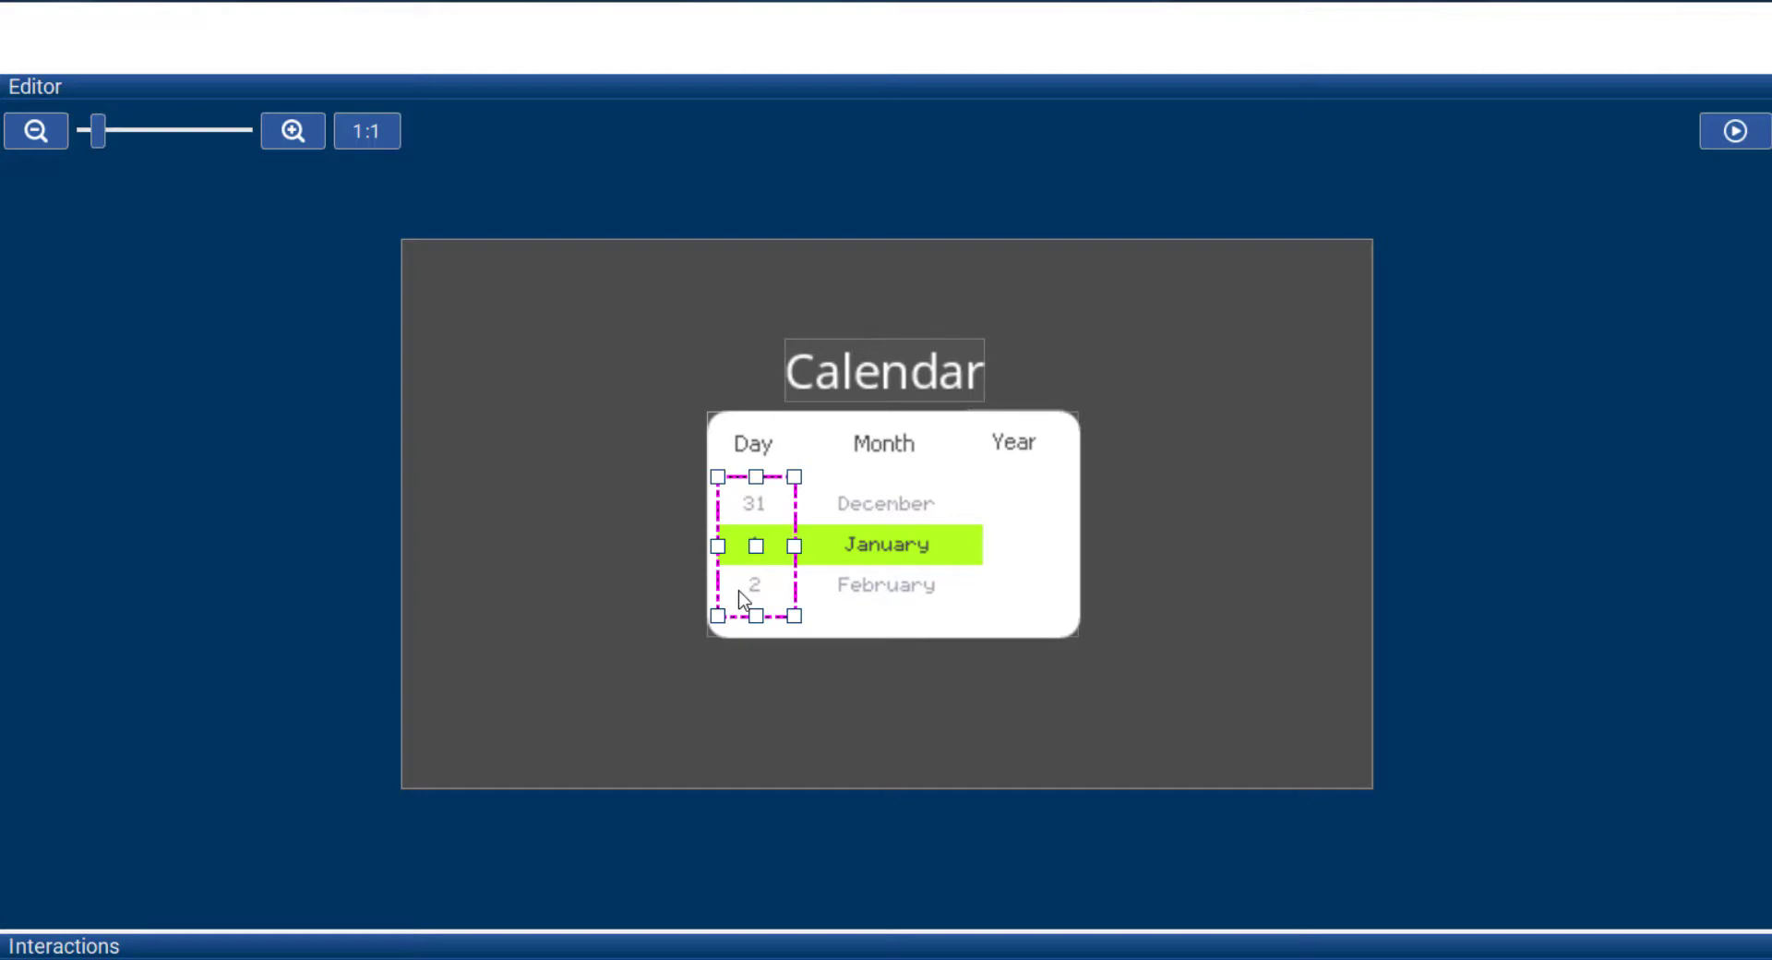
mouse_move(738, 469)
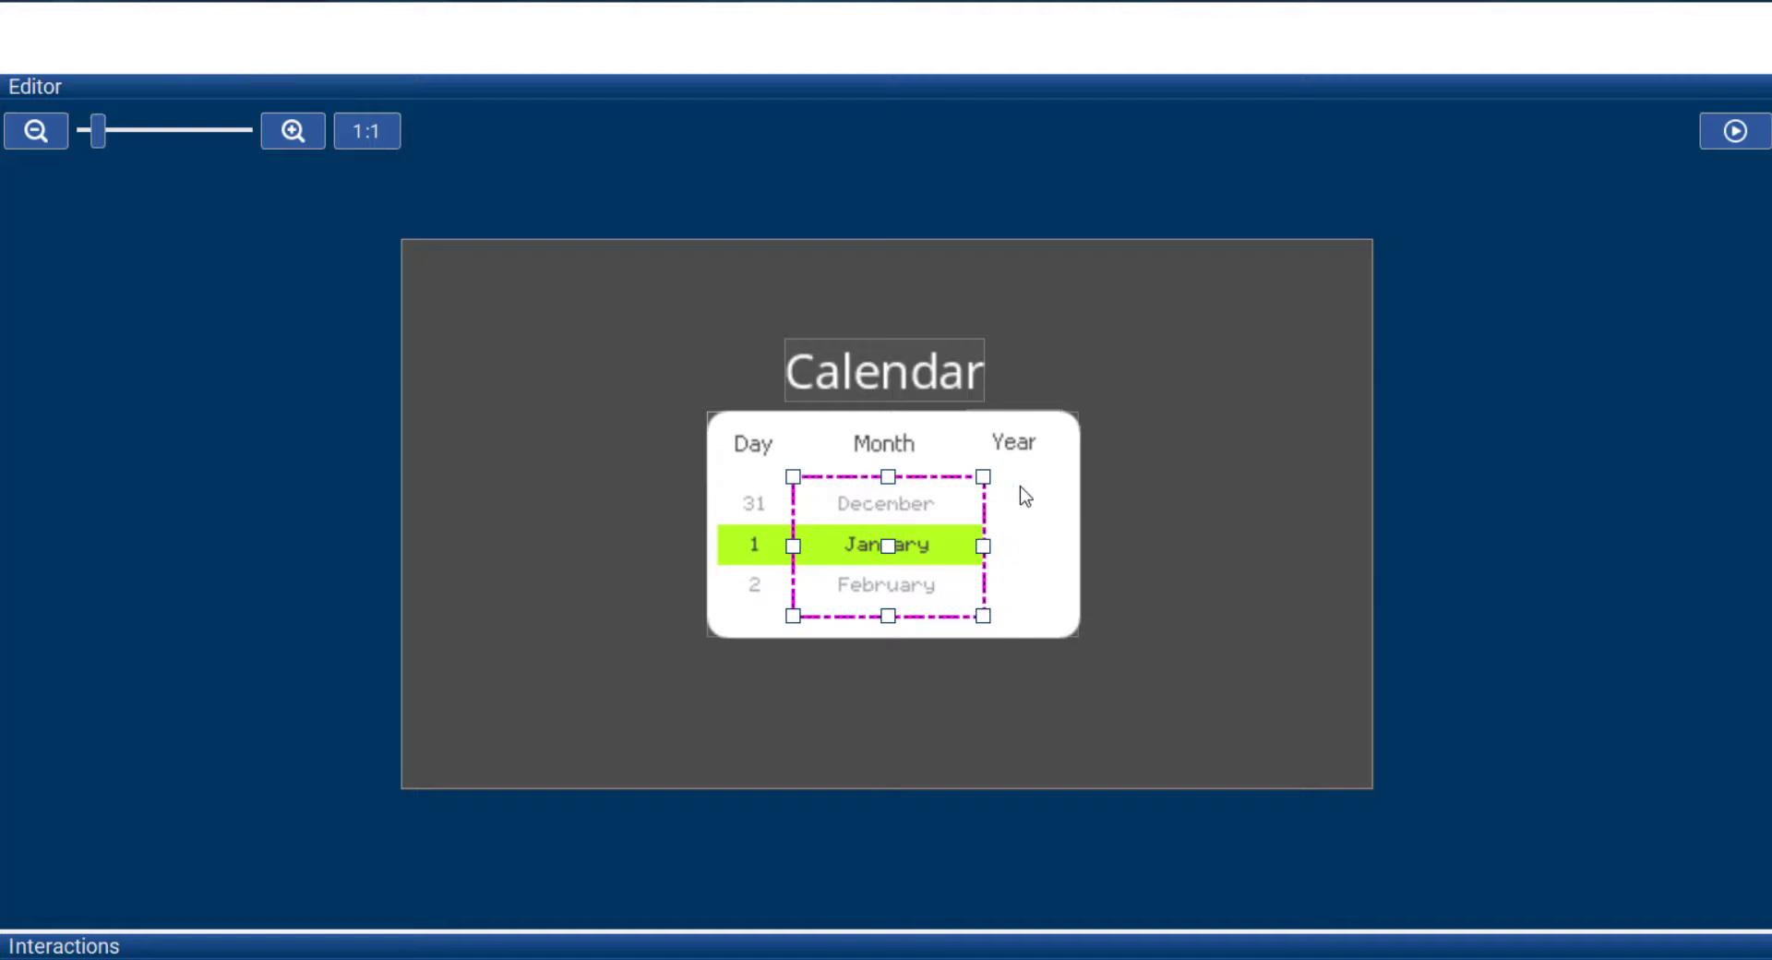
mouse_move(1022, 607)
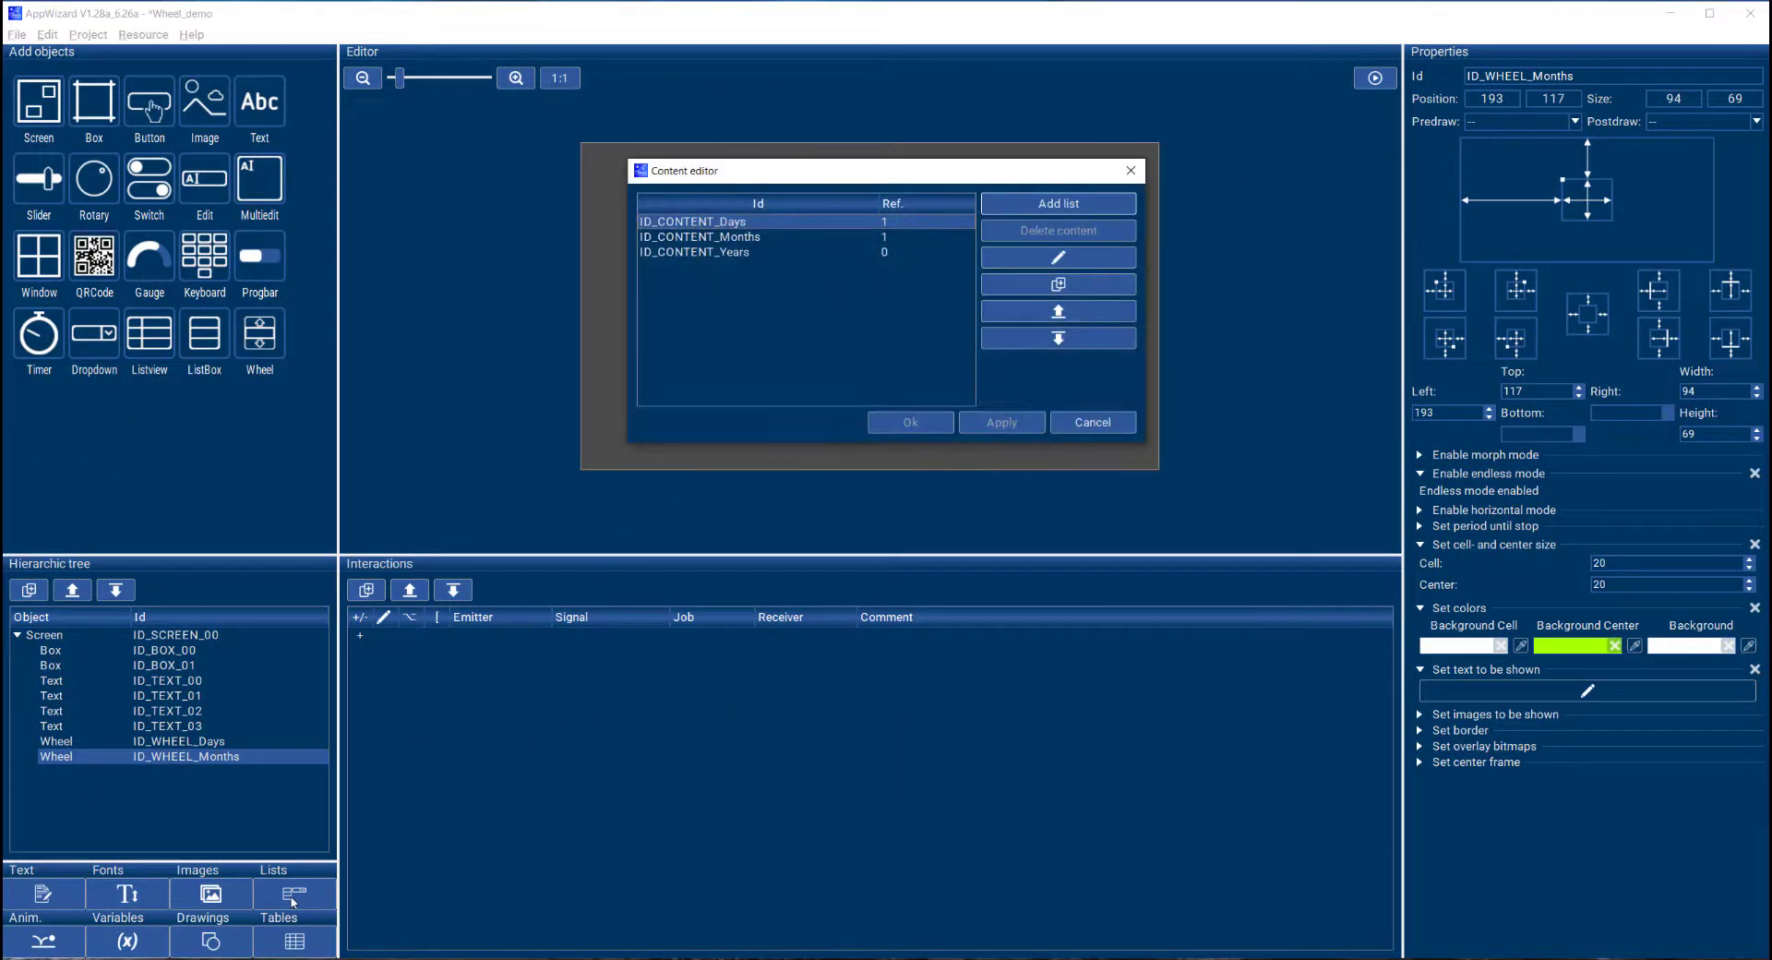
- Highlight the Years content list, then leave the content editor via Cancel
left_click(702, 251)
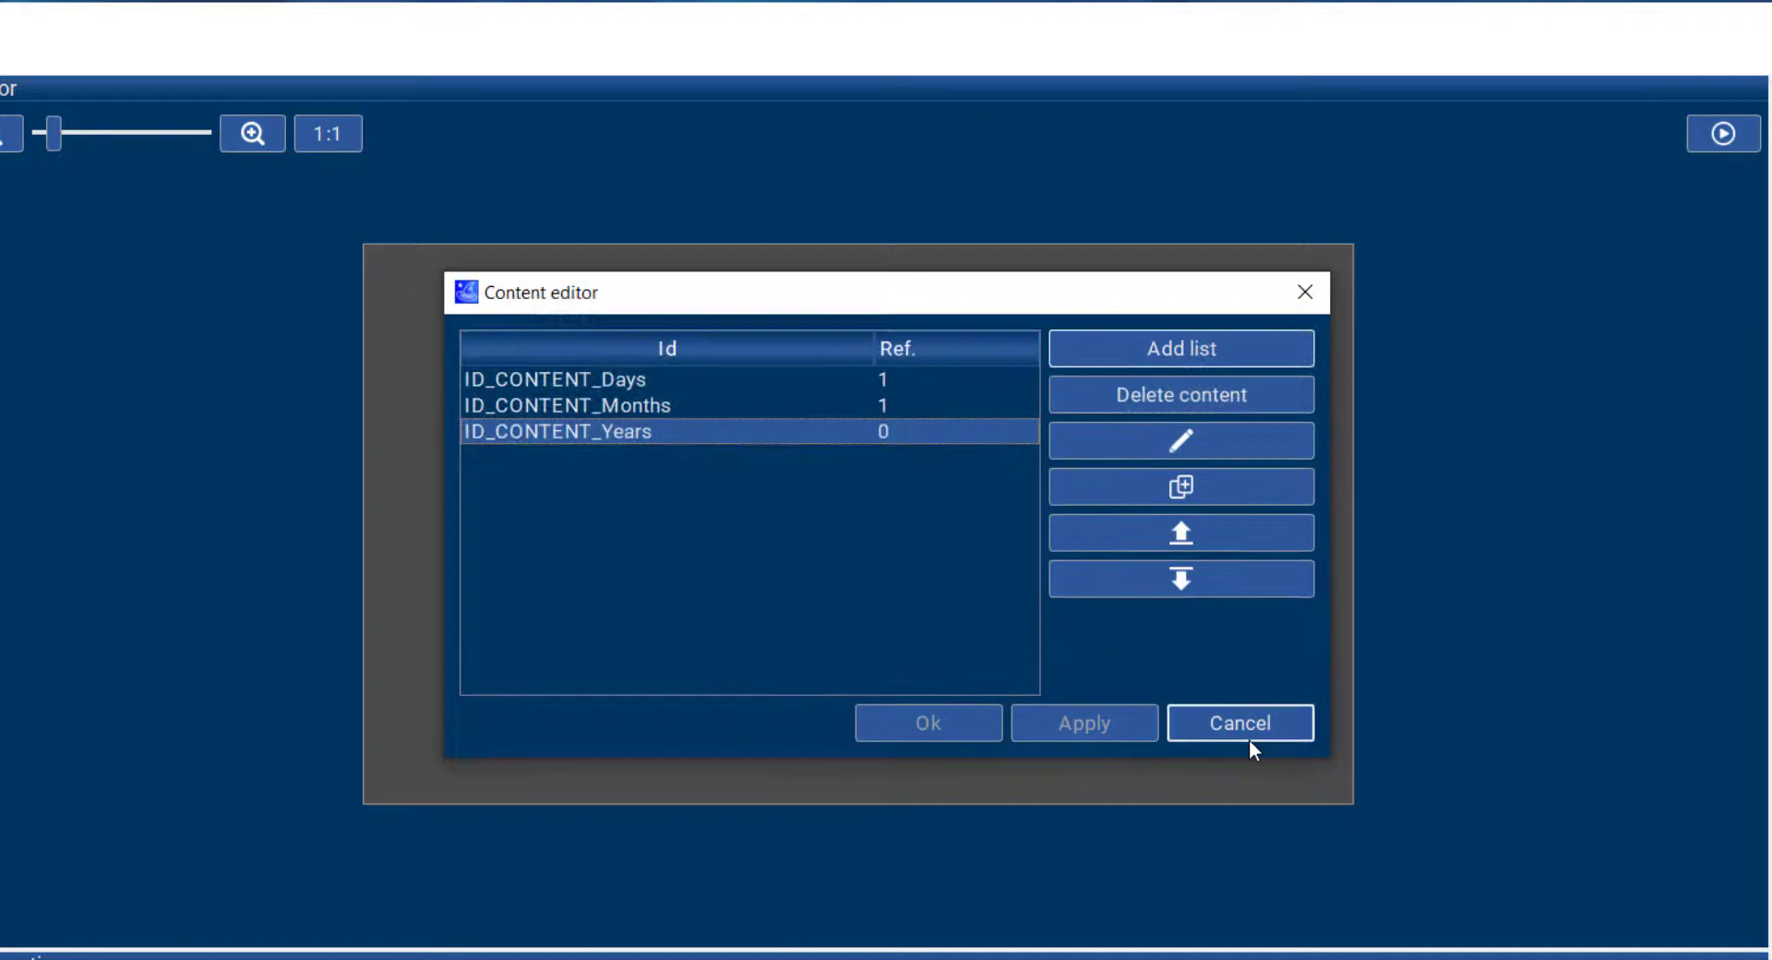
left_click(1239, 722)
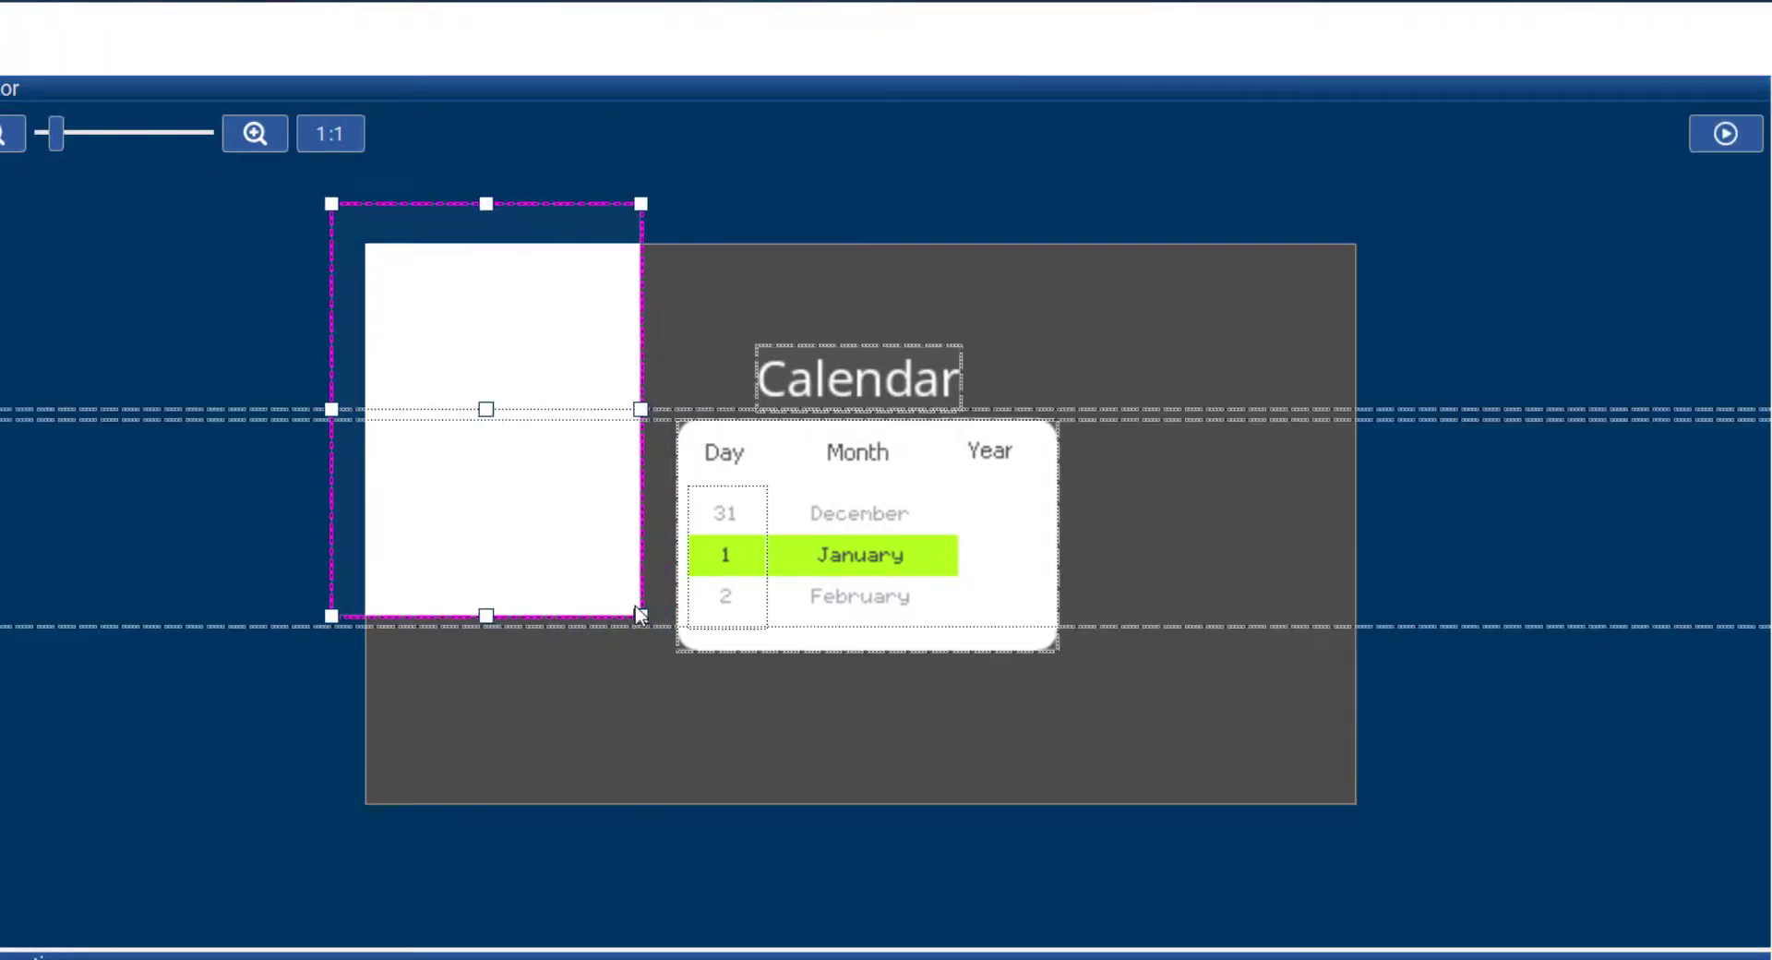
- Place the new wheel under the Year heading at 44 by 63 and name it ID_WHEEL_Years
left_click_drag(485, 410, 1023, 585)
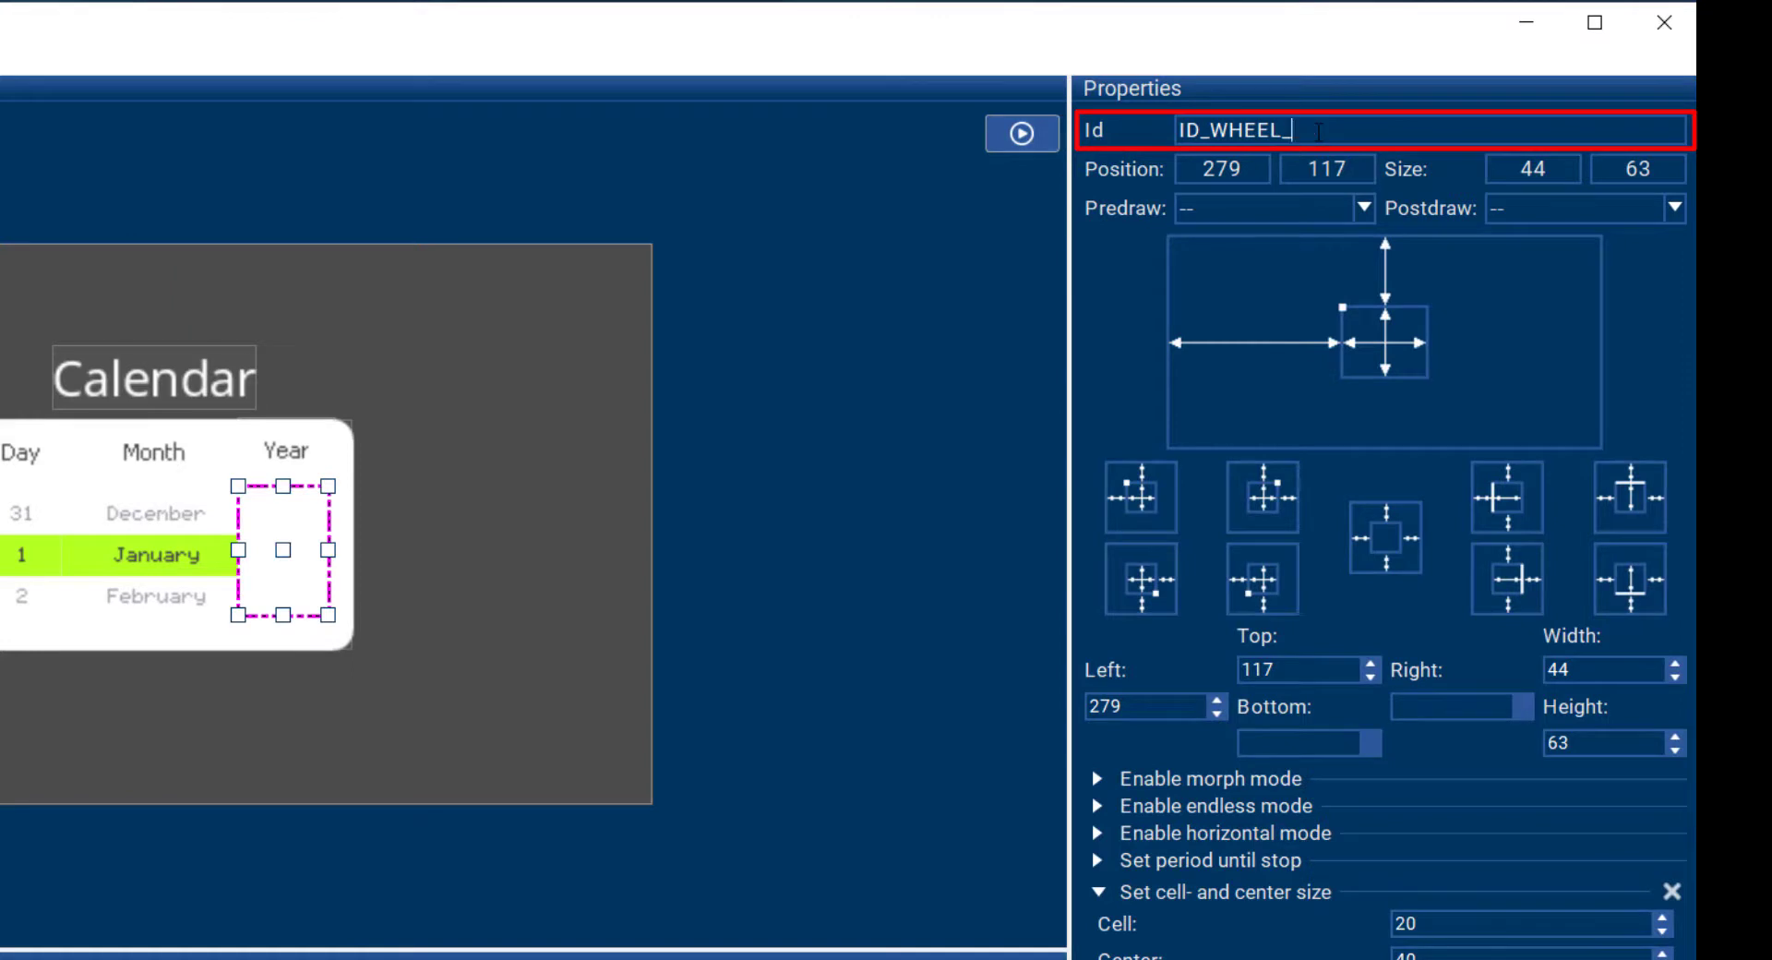
type("Years")
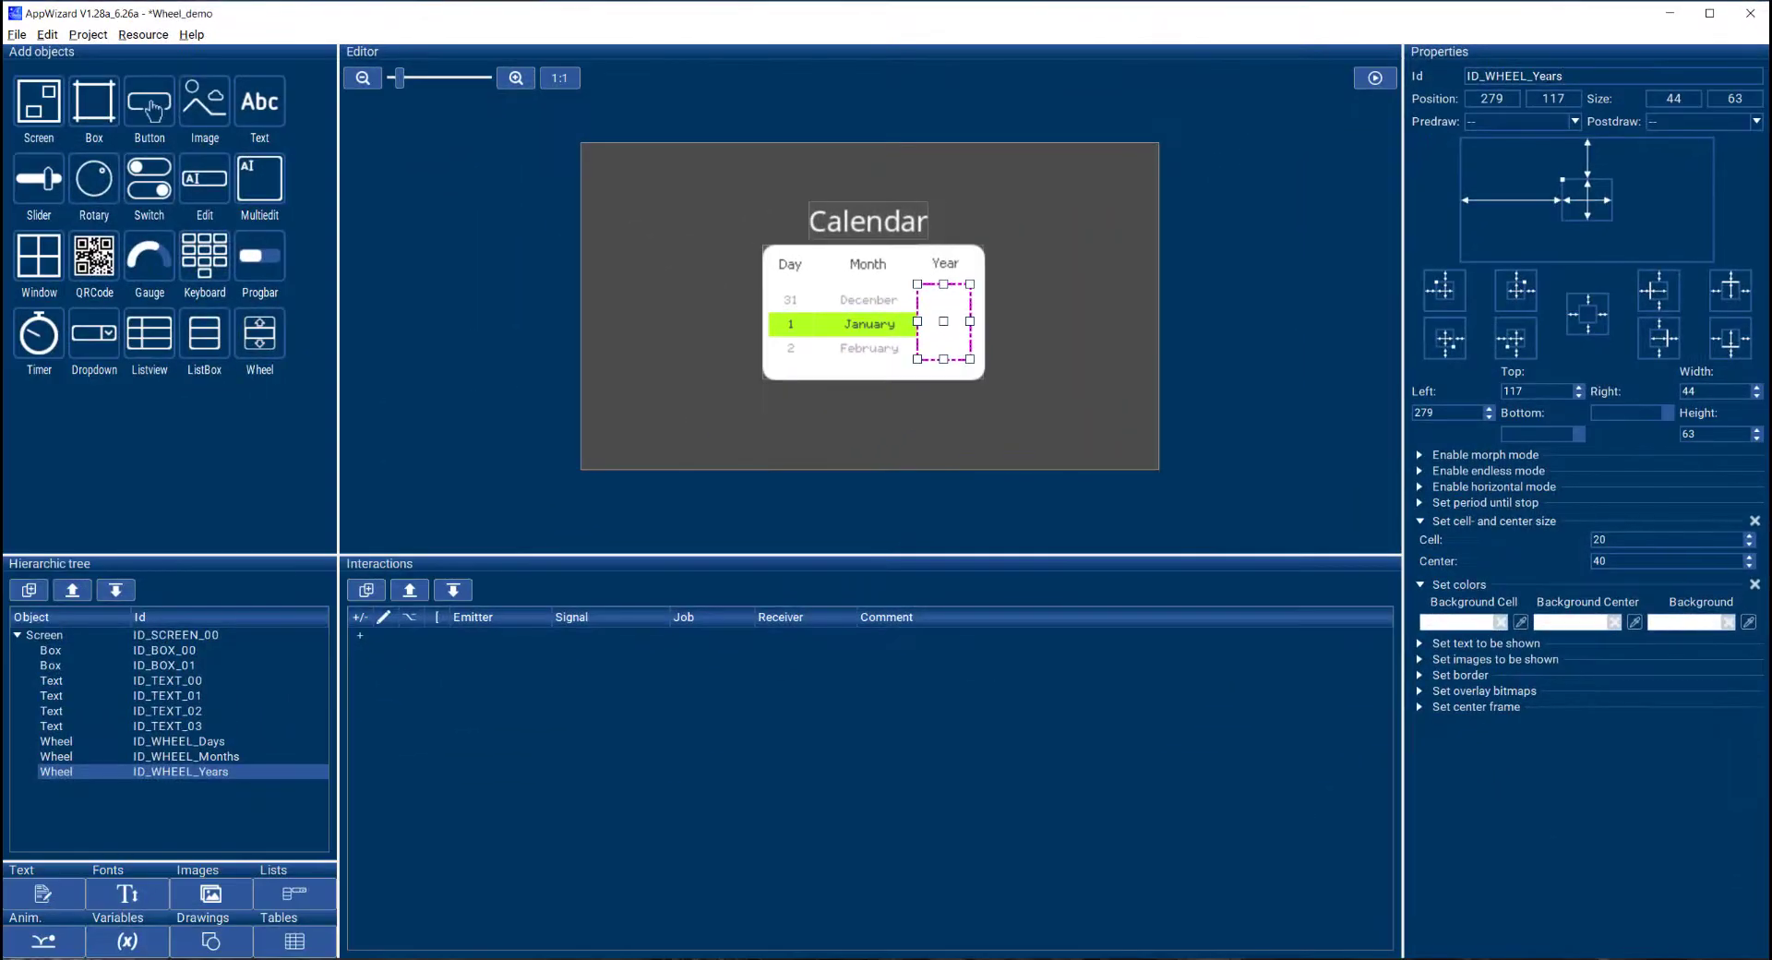
mouse_move(1541, 452)
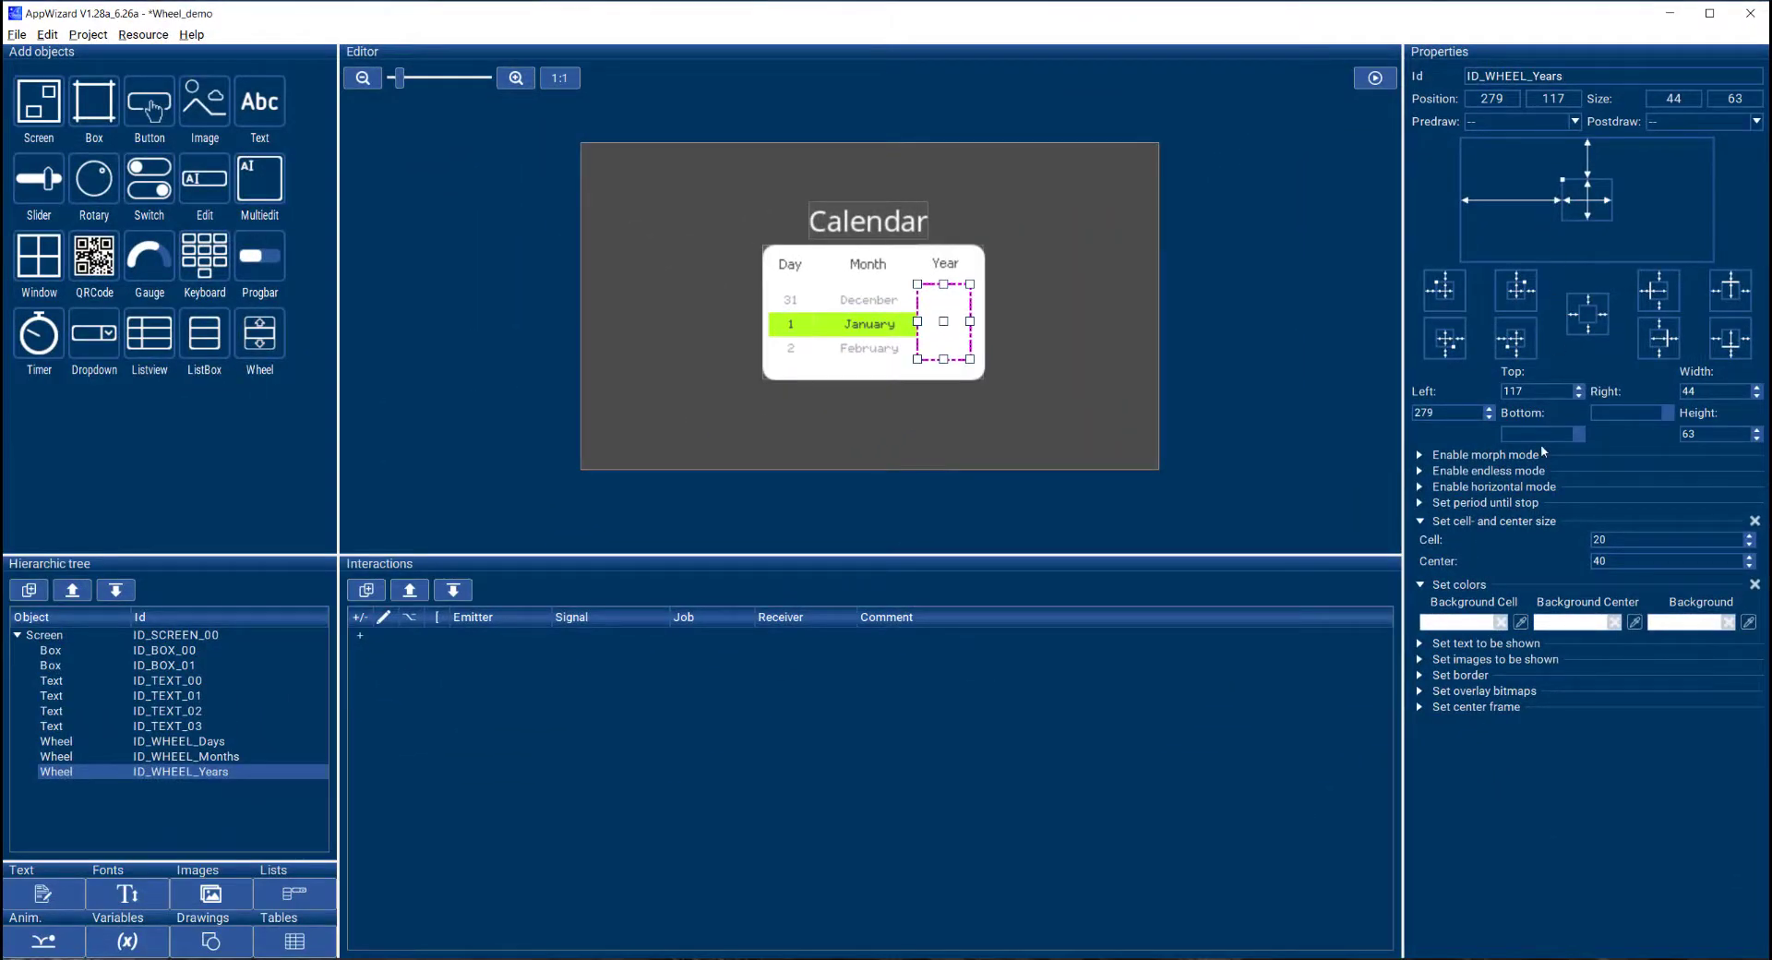
- Assign the ID_CONTENT_Years text list to the Years wheel so it shows year values
left_click(1485, 642)
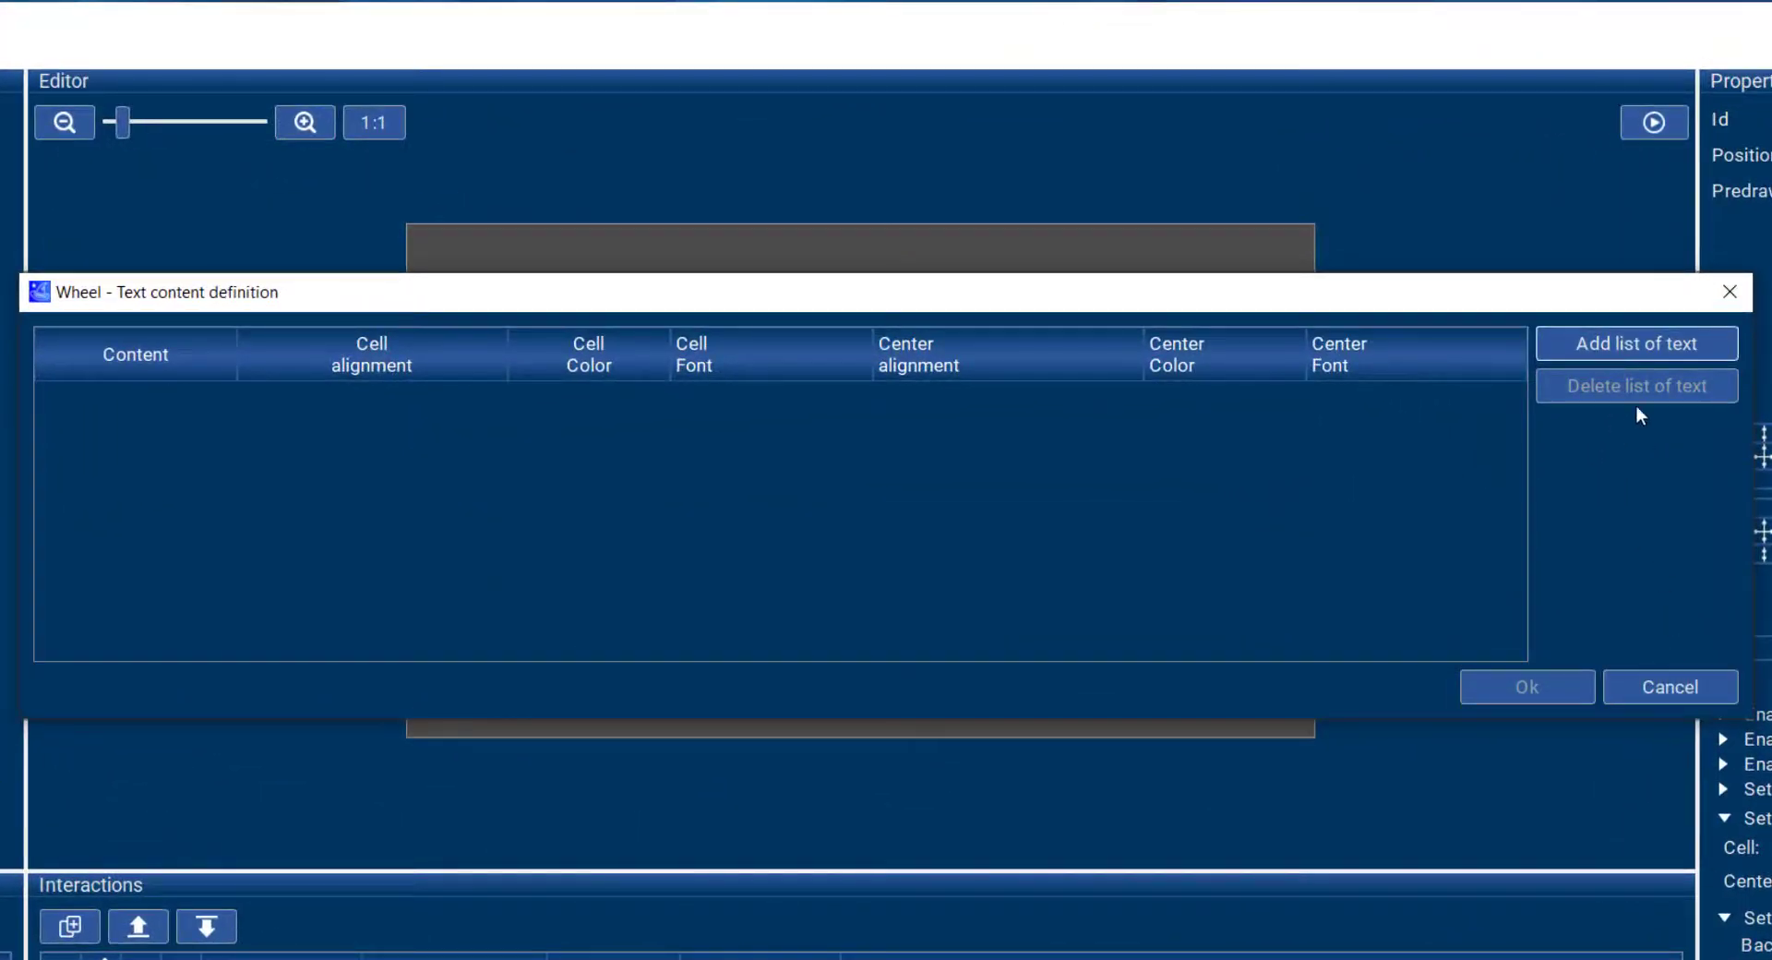
left_click(1636, 344)
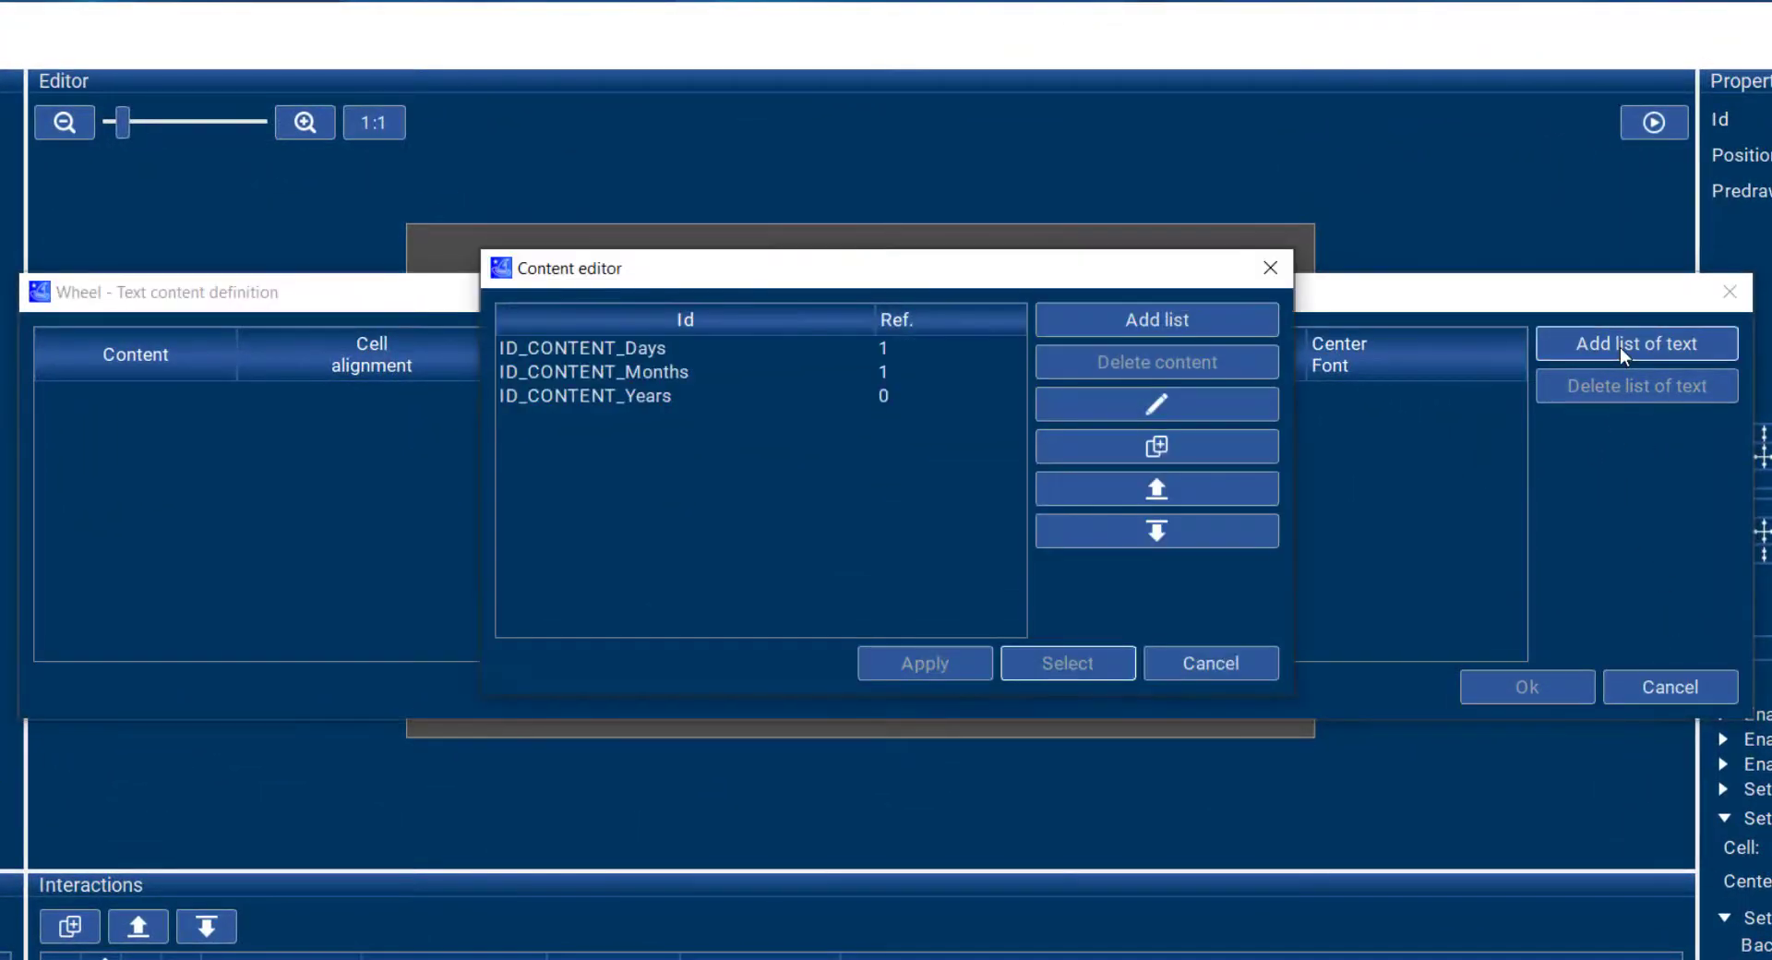
left_click(585, 395)
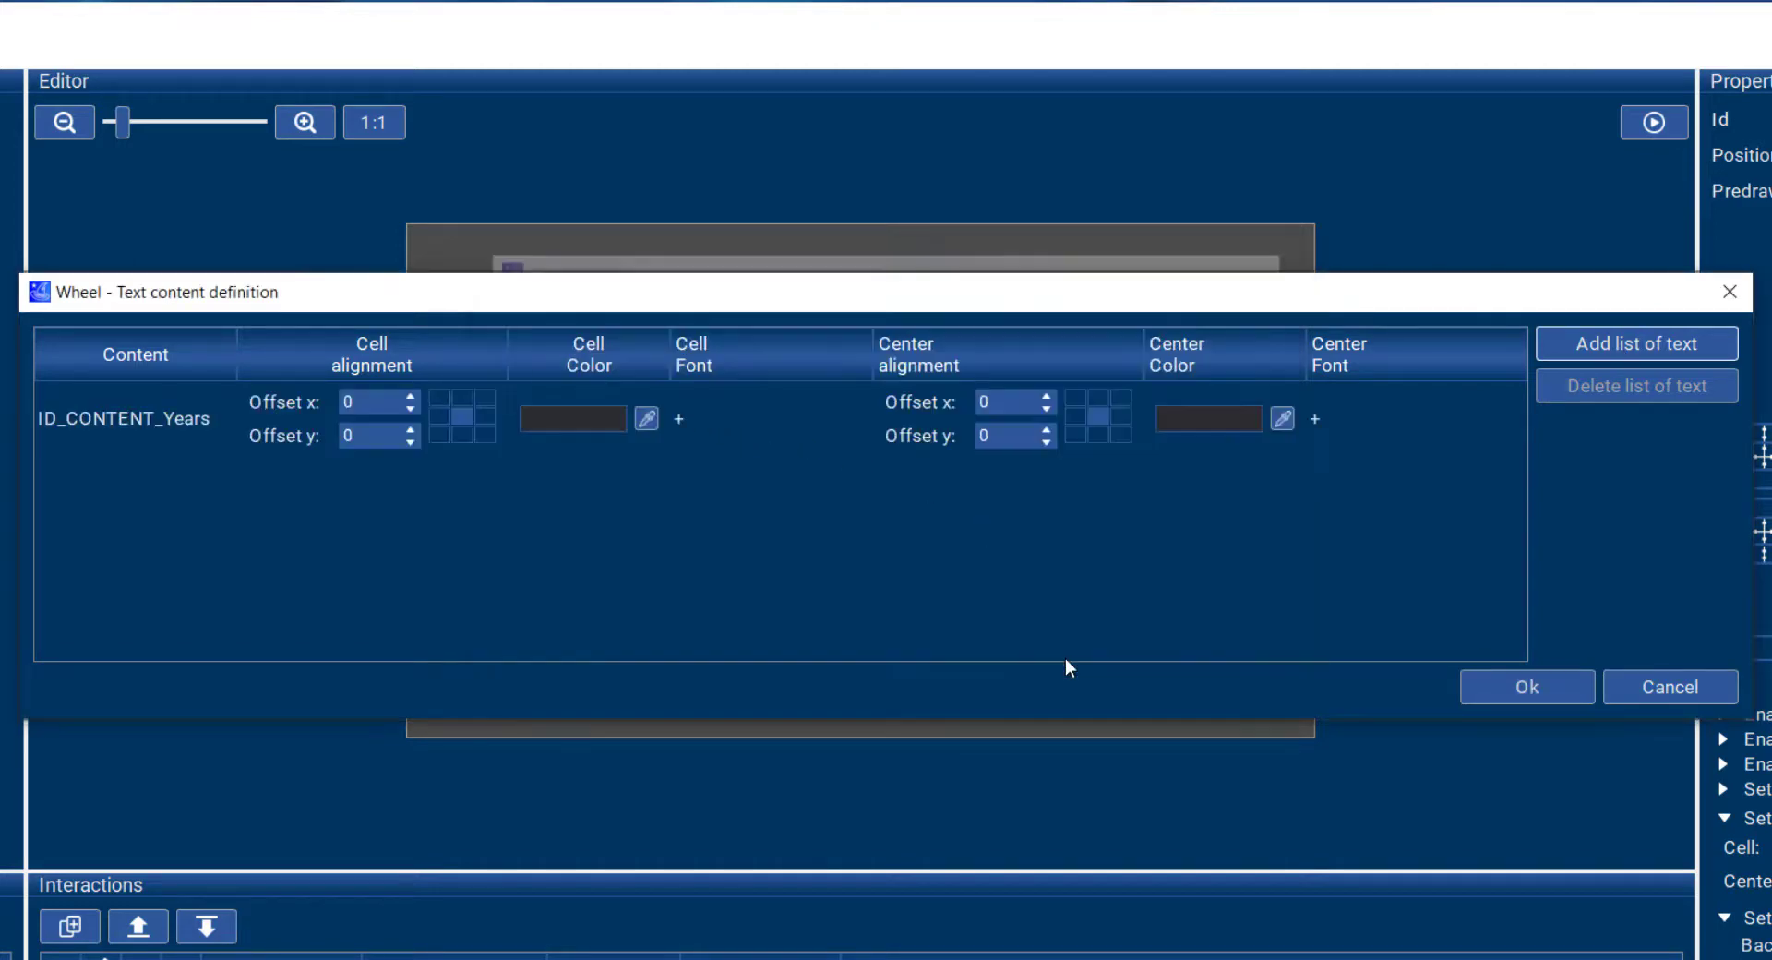
left_click(1526, 686)
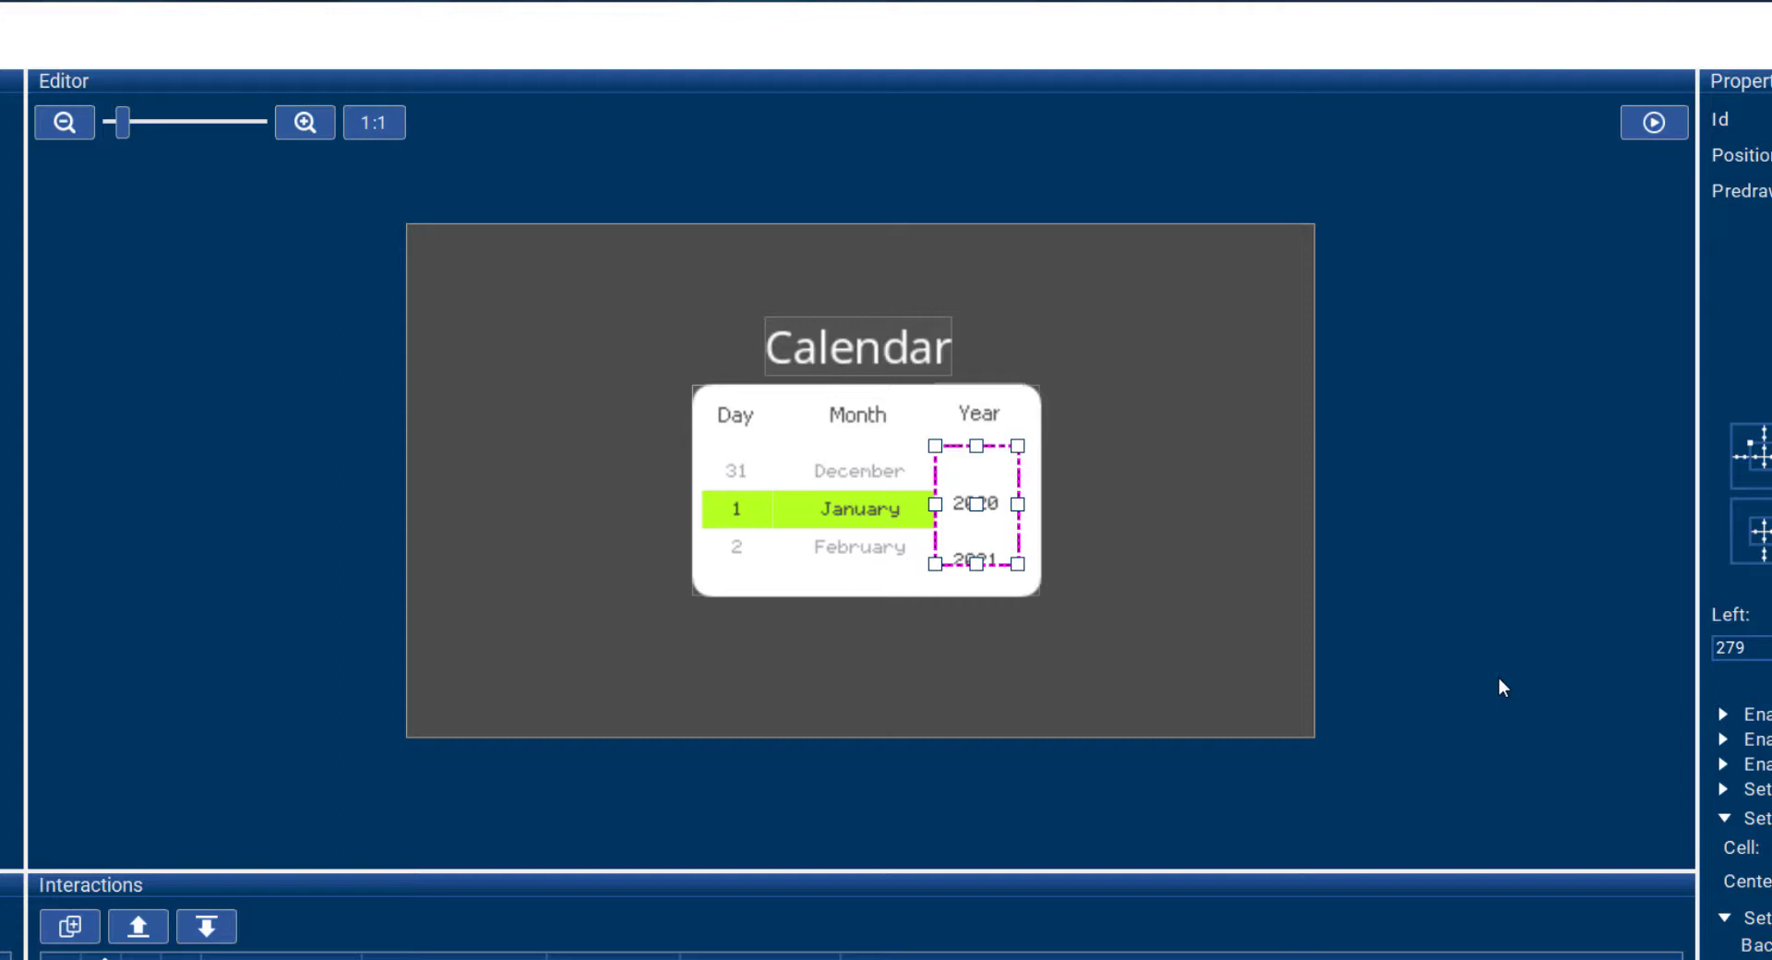
- Enable endless mode on the Years wheel and settle its center size at 20
left_click(1222, 742)
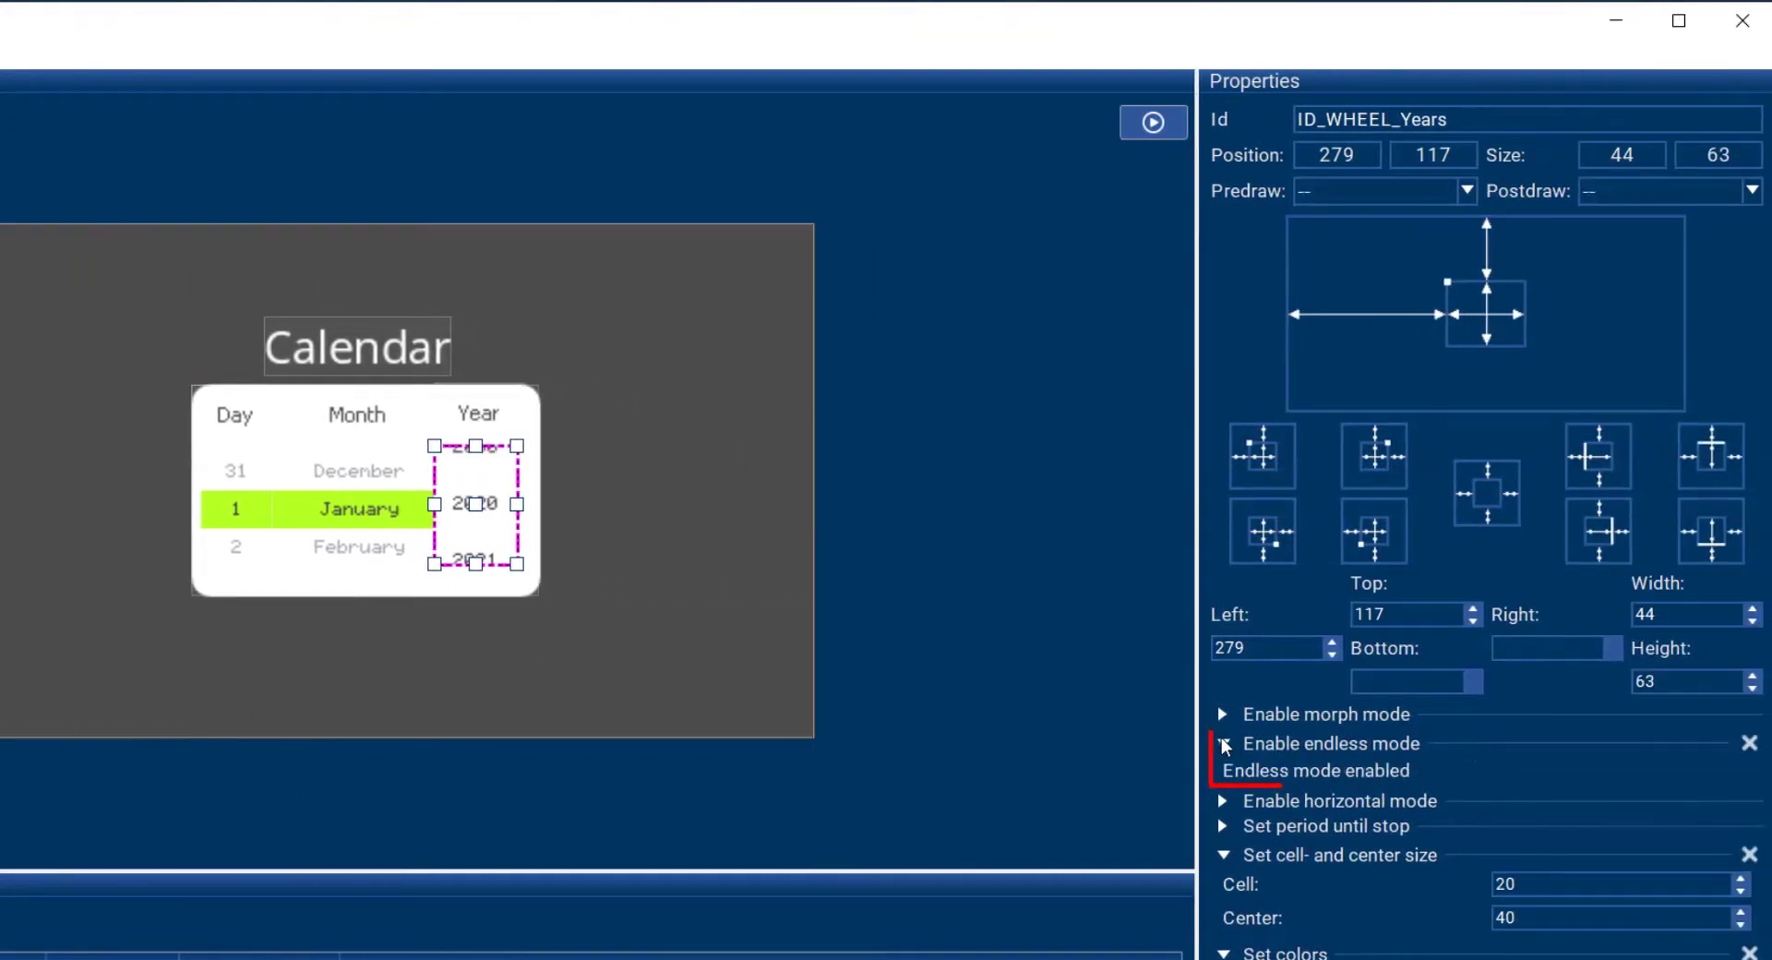
left_click(1222, 742)
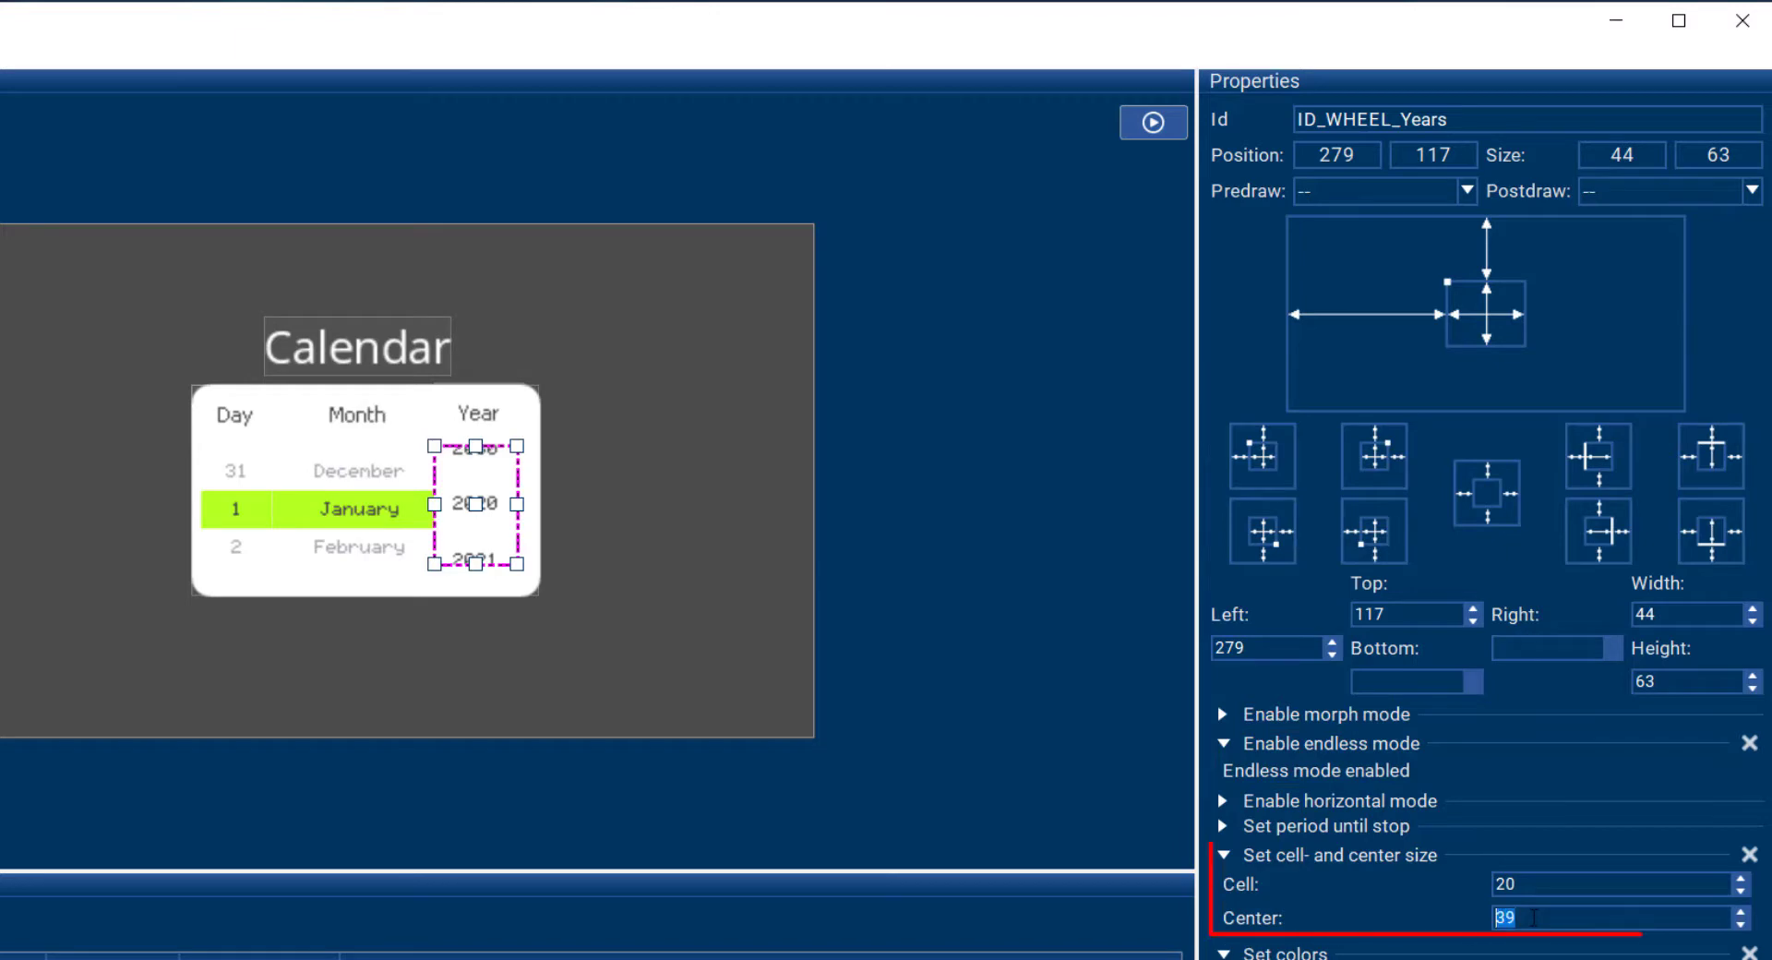
type("30")
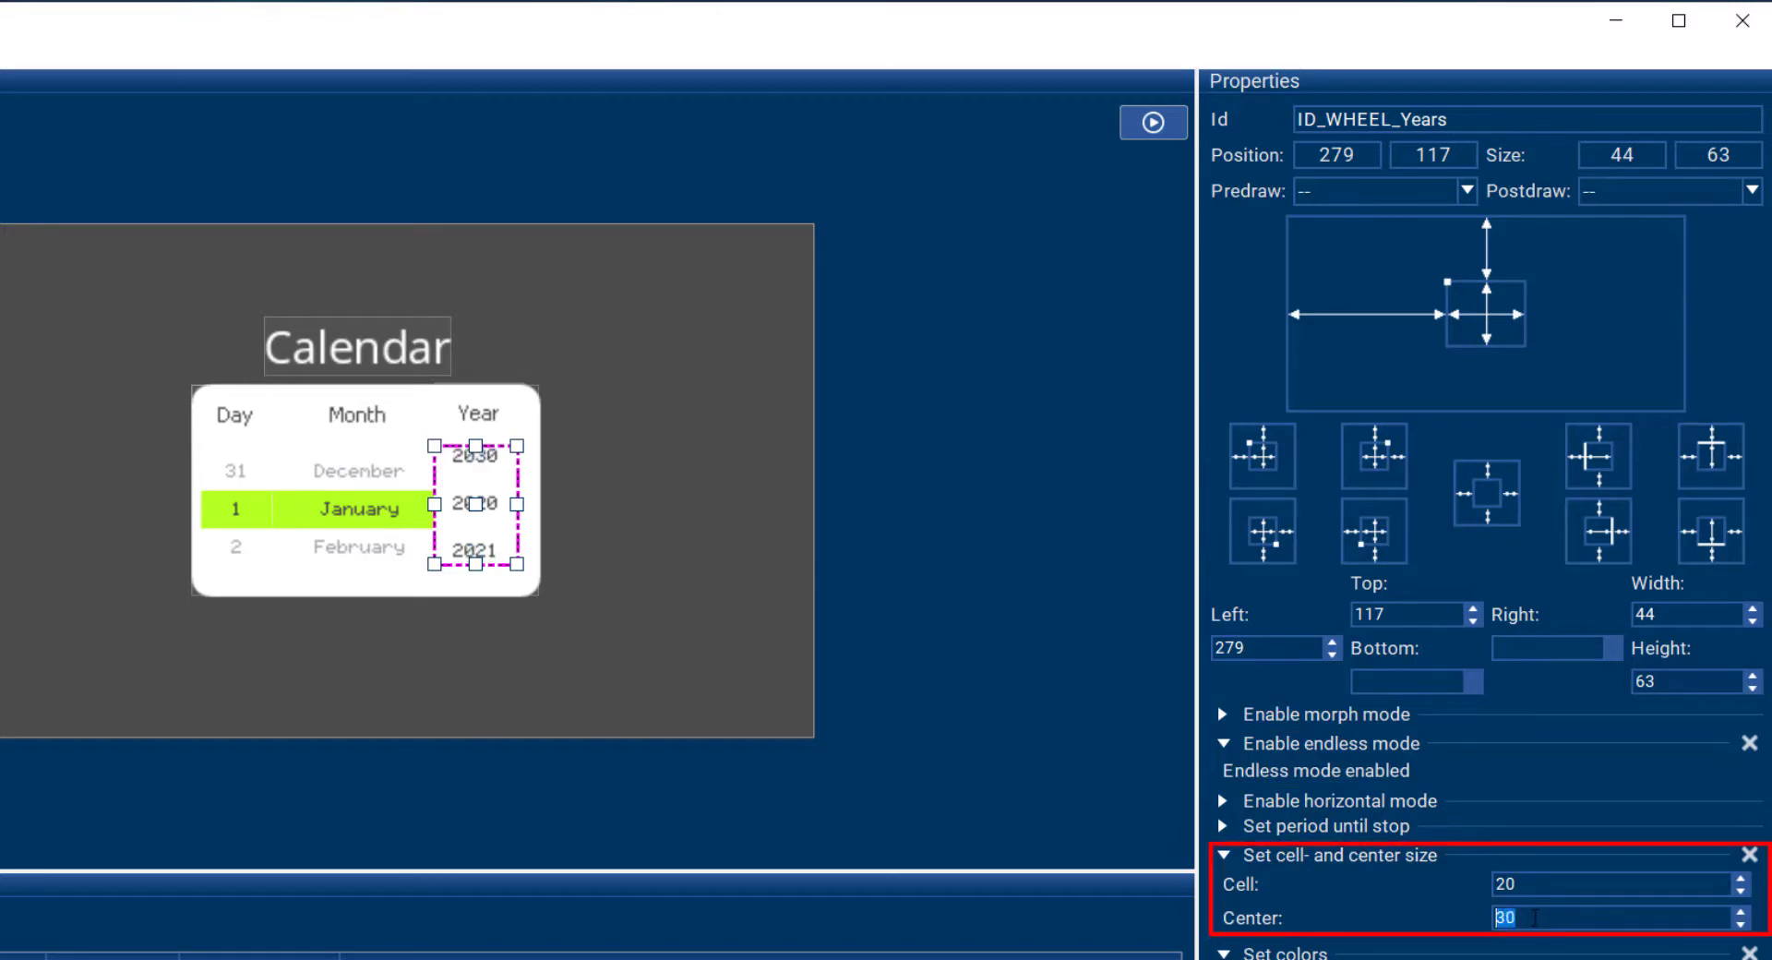
type("23")
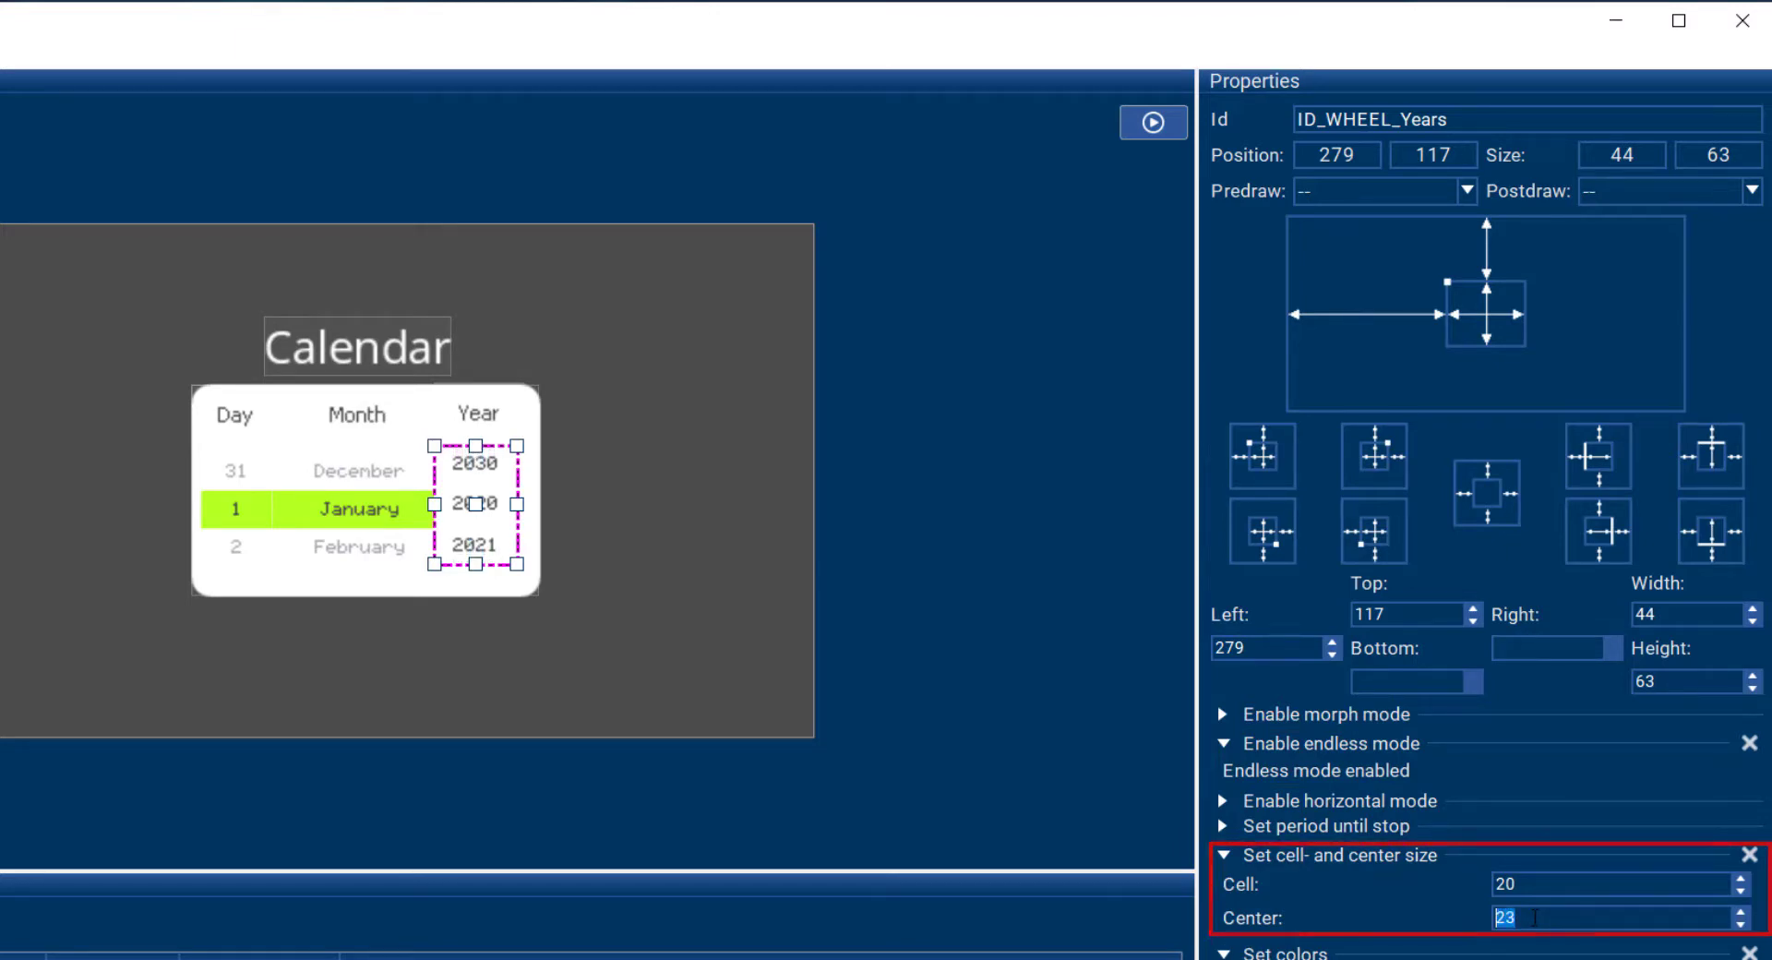
type("20")
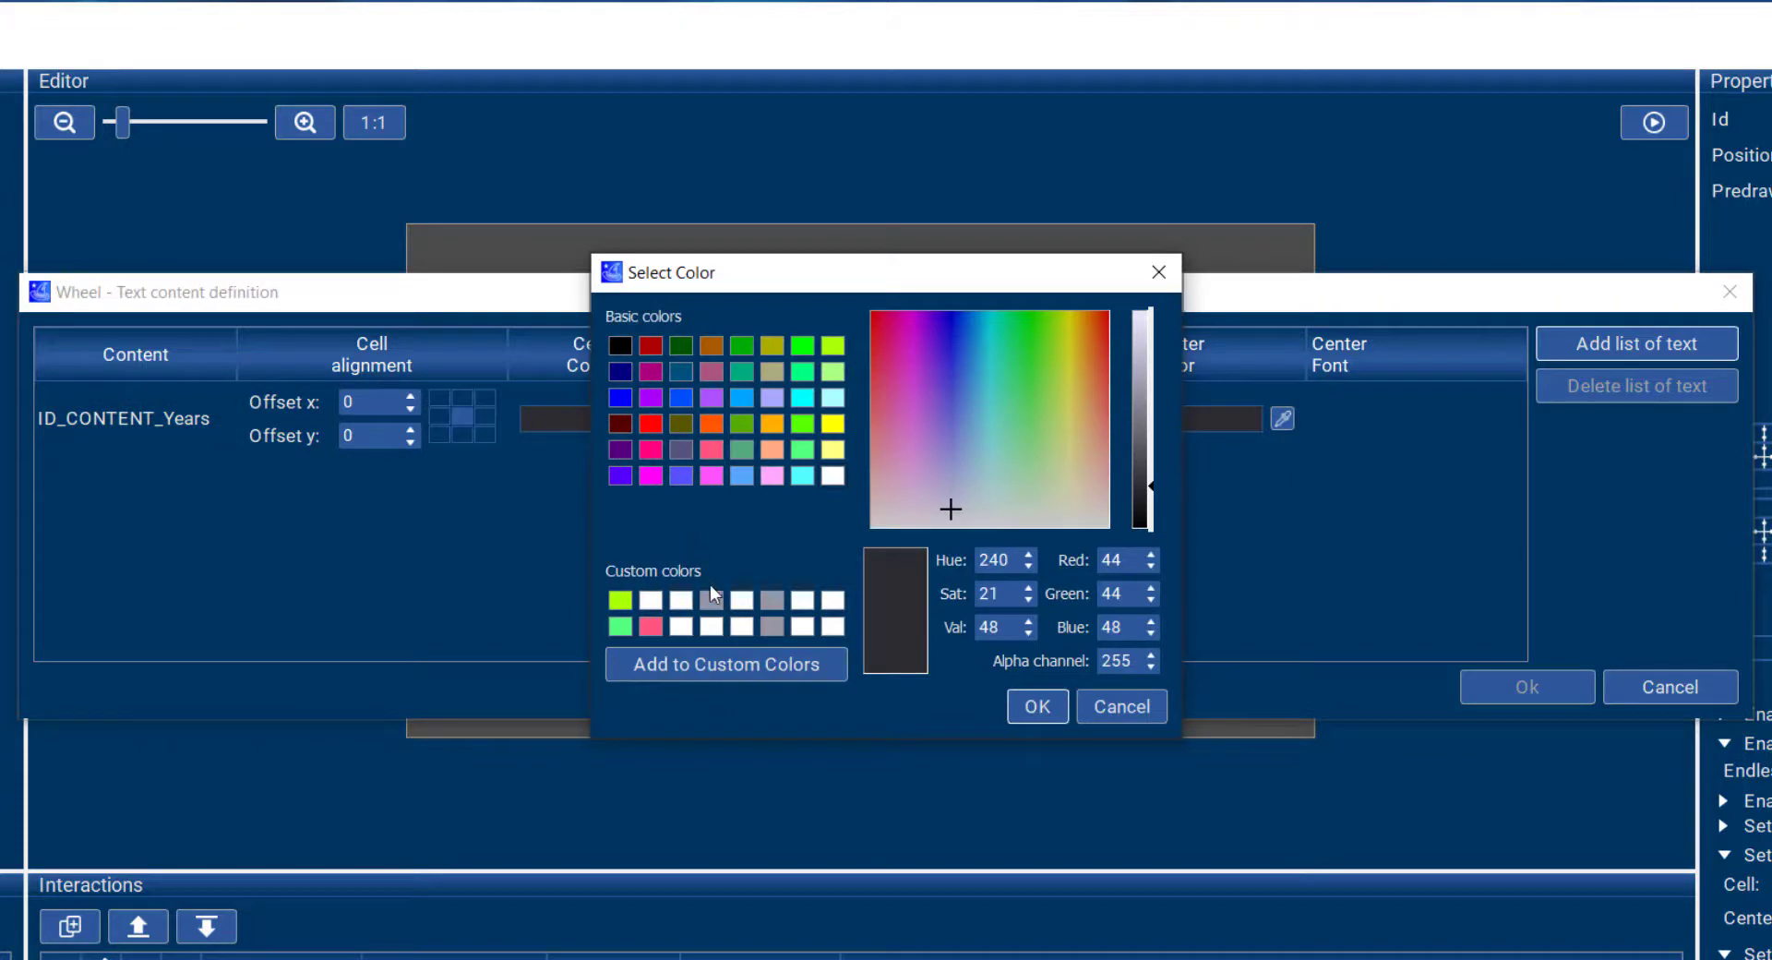
- Choose the text colour and make the Years wheel's center background lime green
left_click(1035, 705)
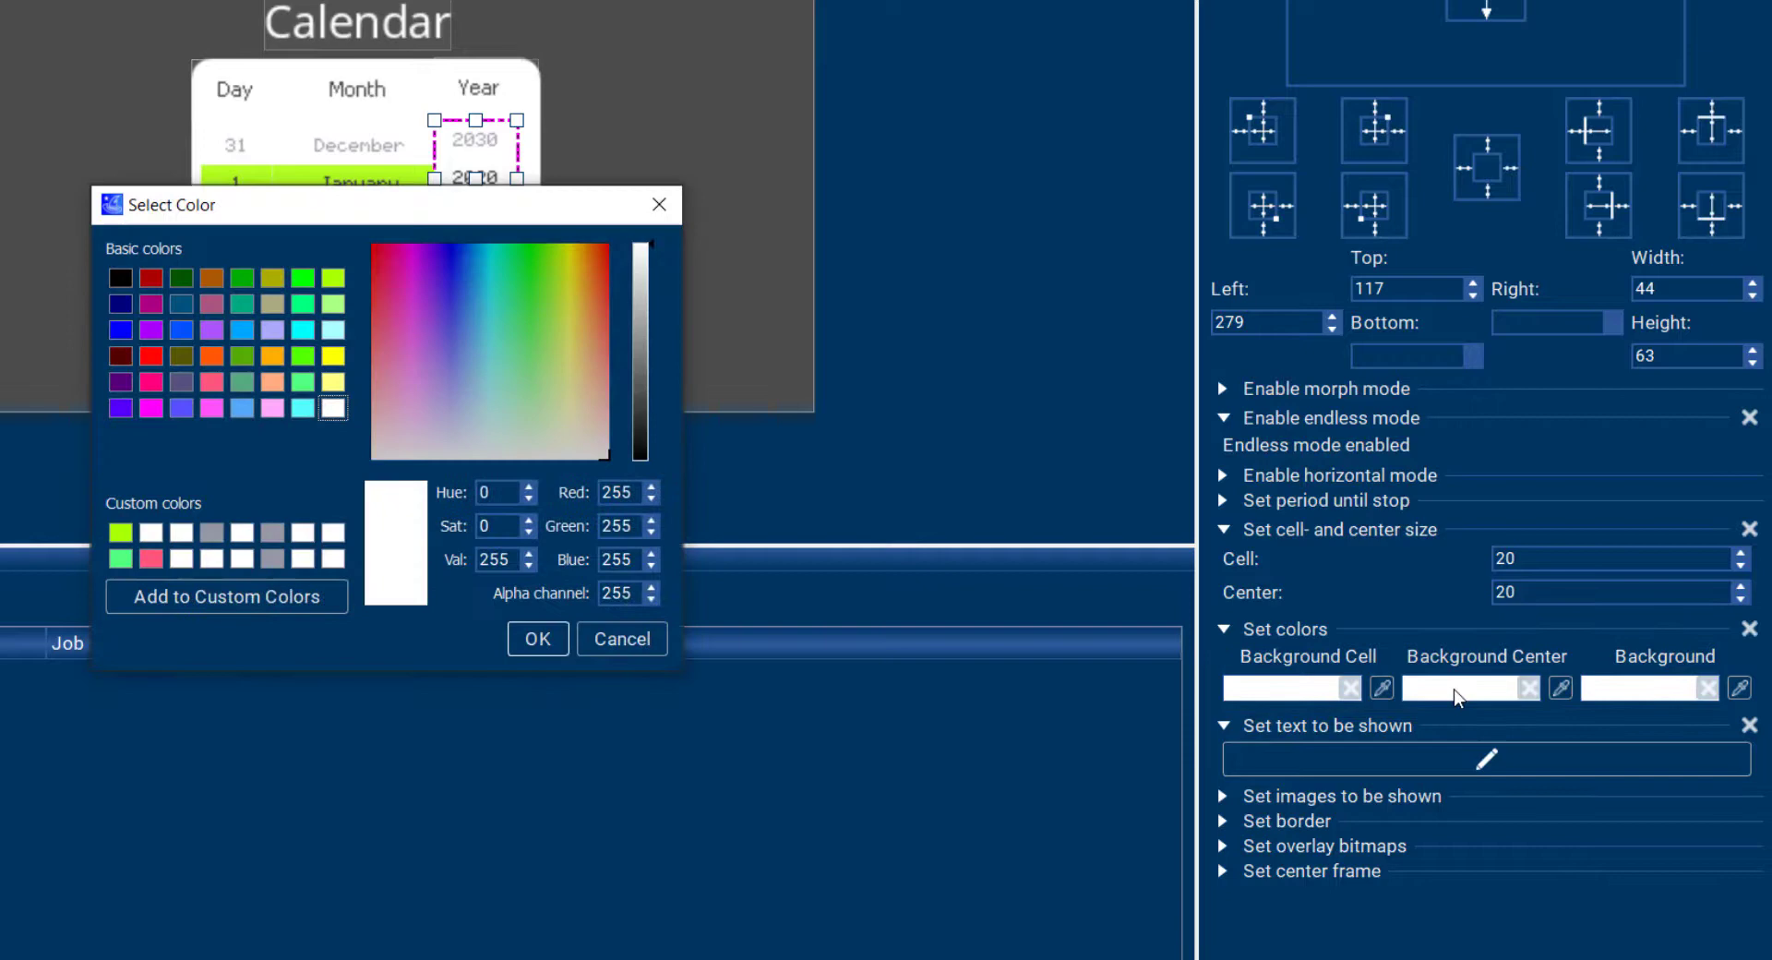
left_click(554, 251)
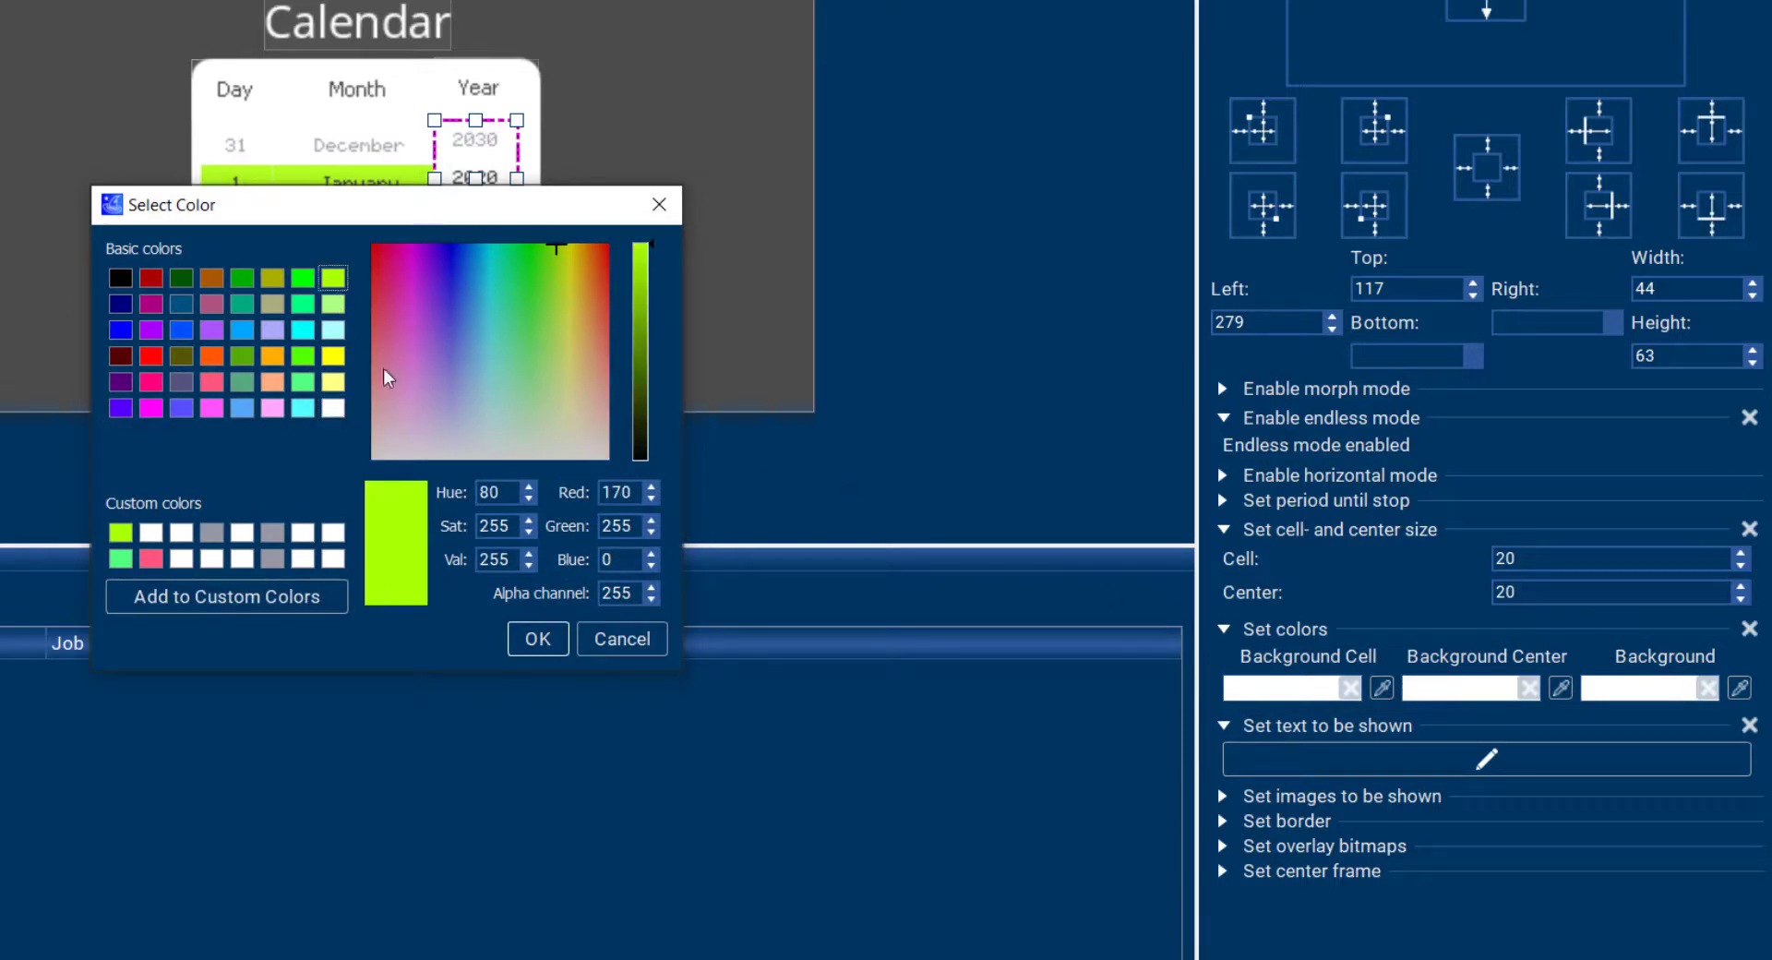
left_click(537, 639)
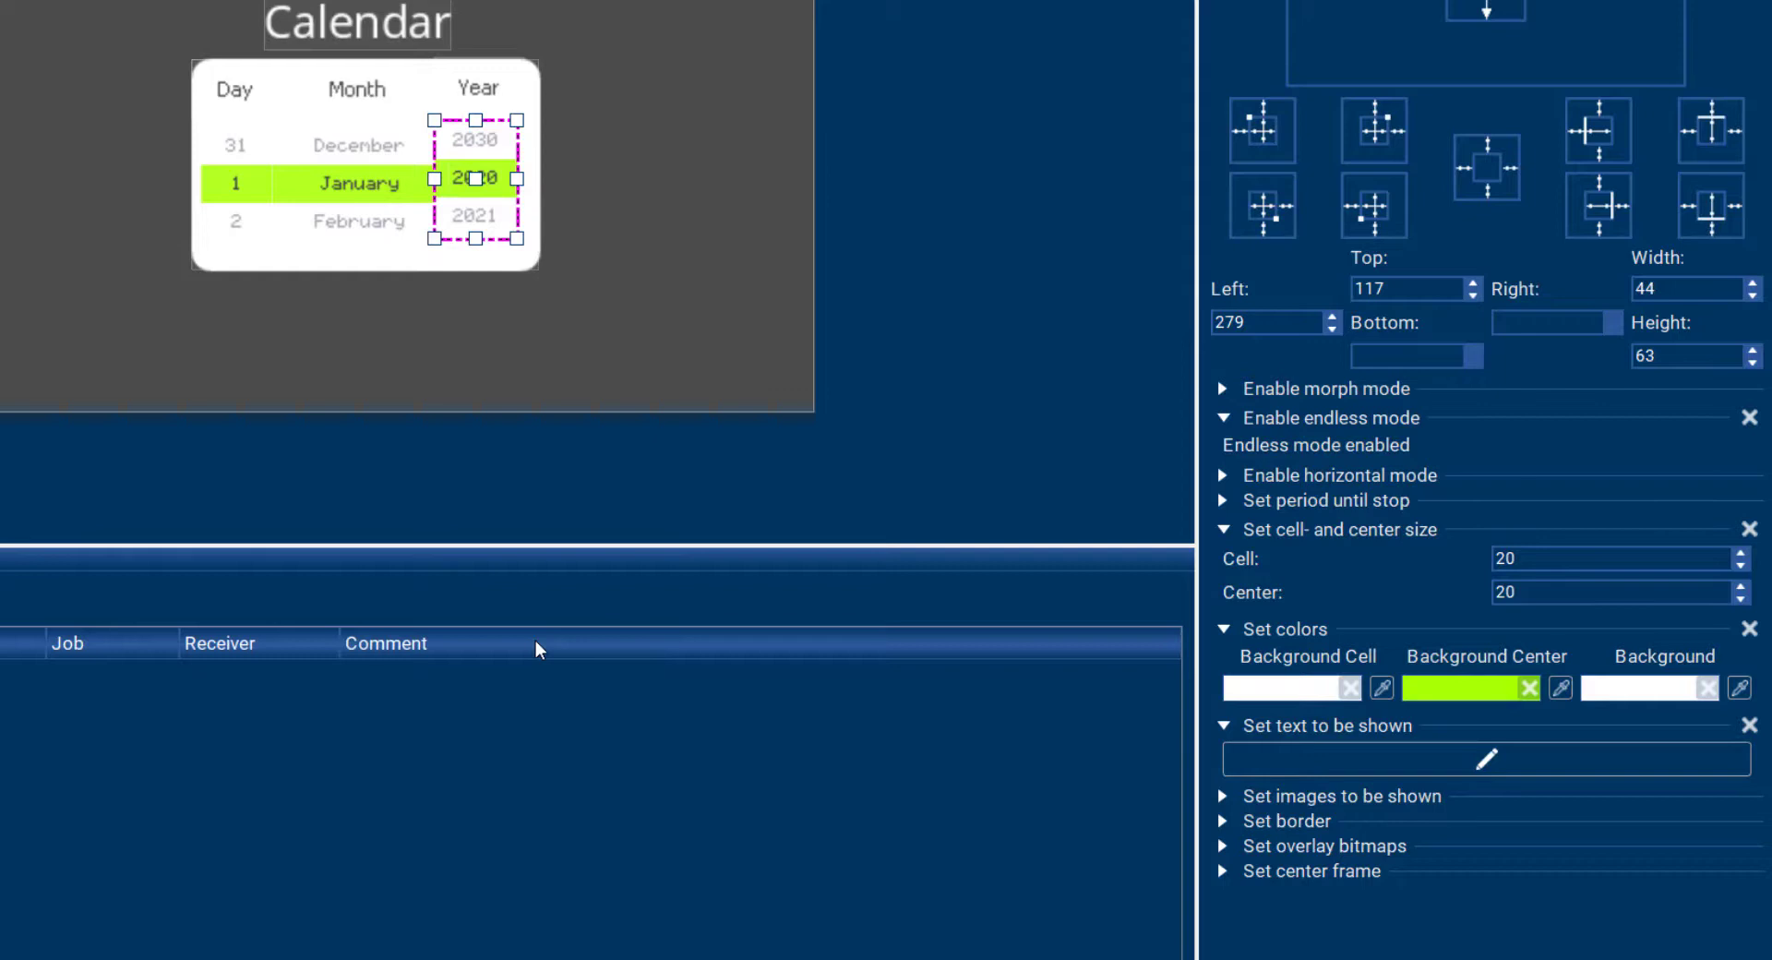
mouse_move(474, 238)
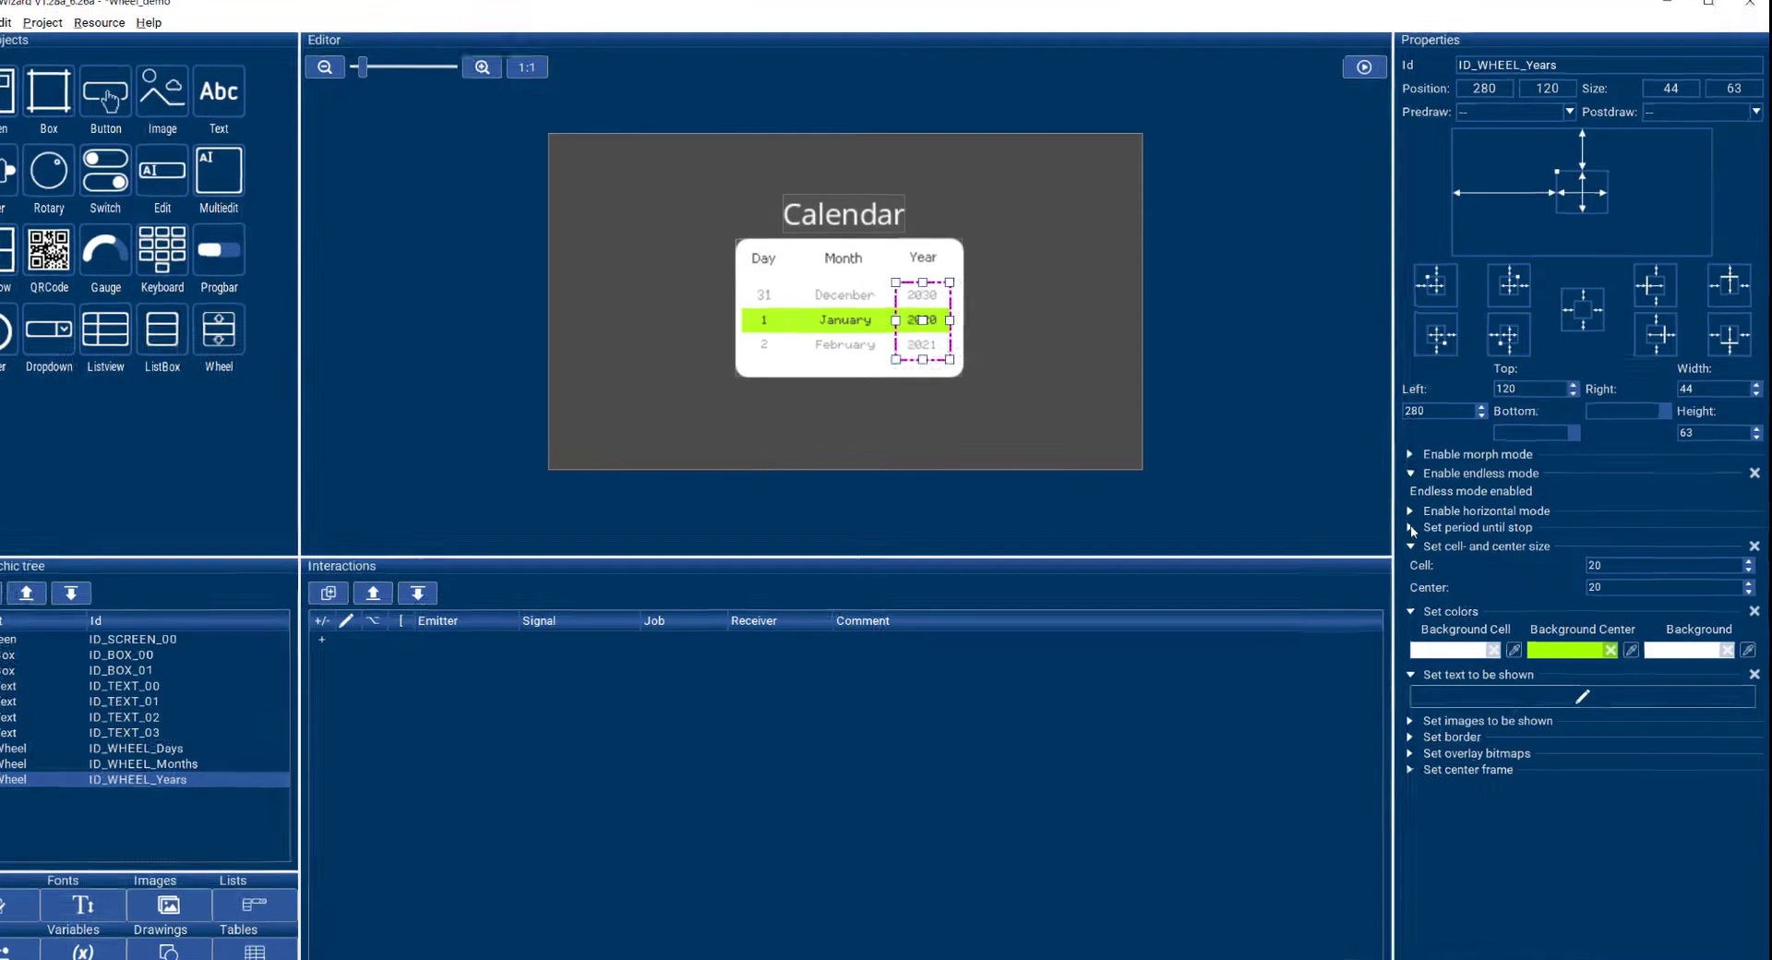
- Set the Years wheel's period until stop to 1000
left_click(1412, 528)
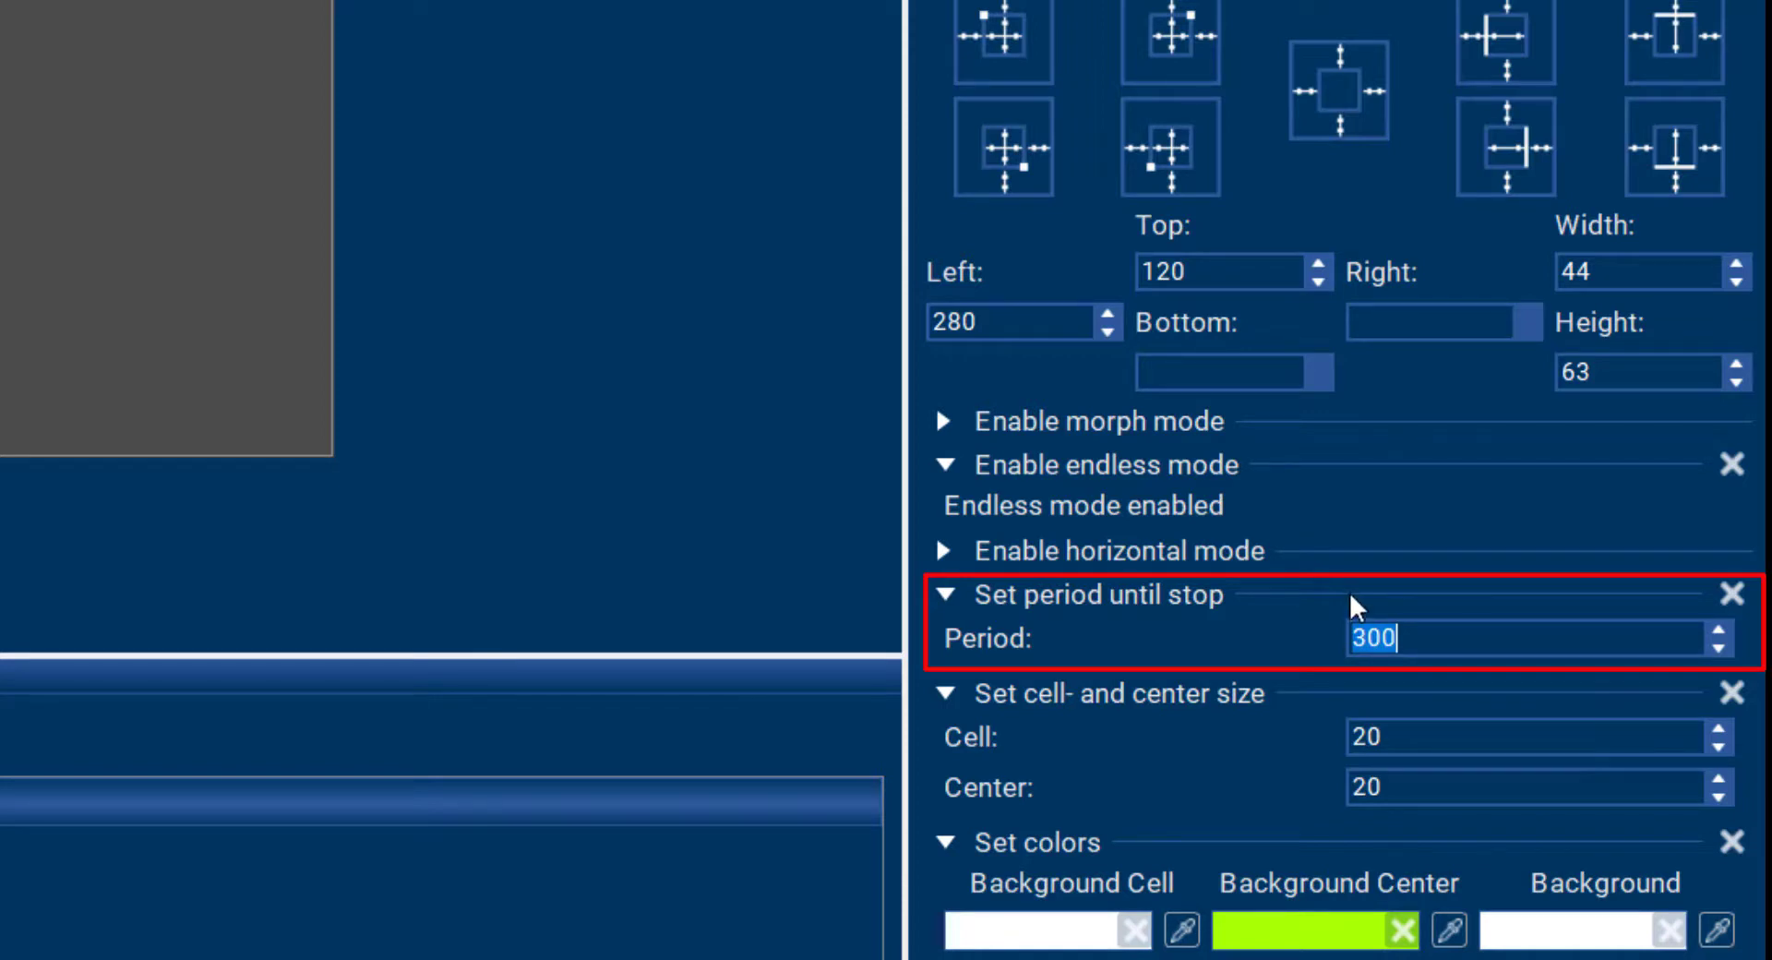
type("1000")
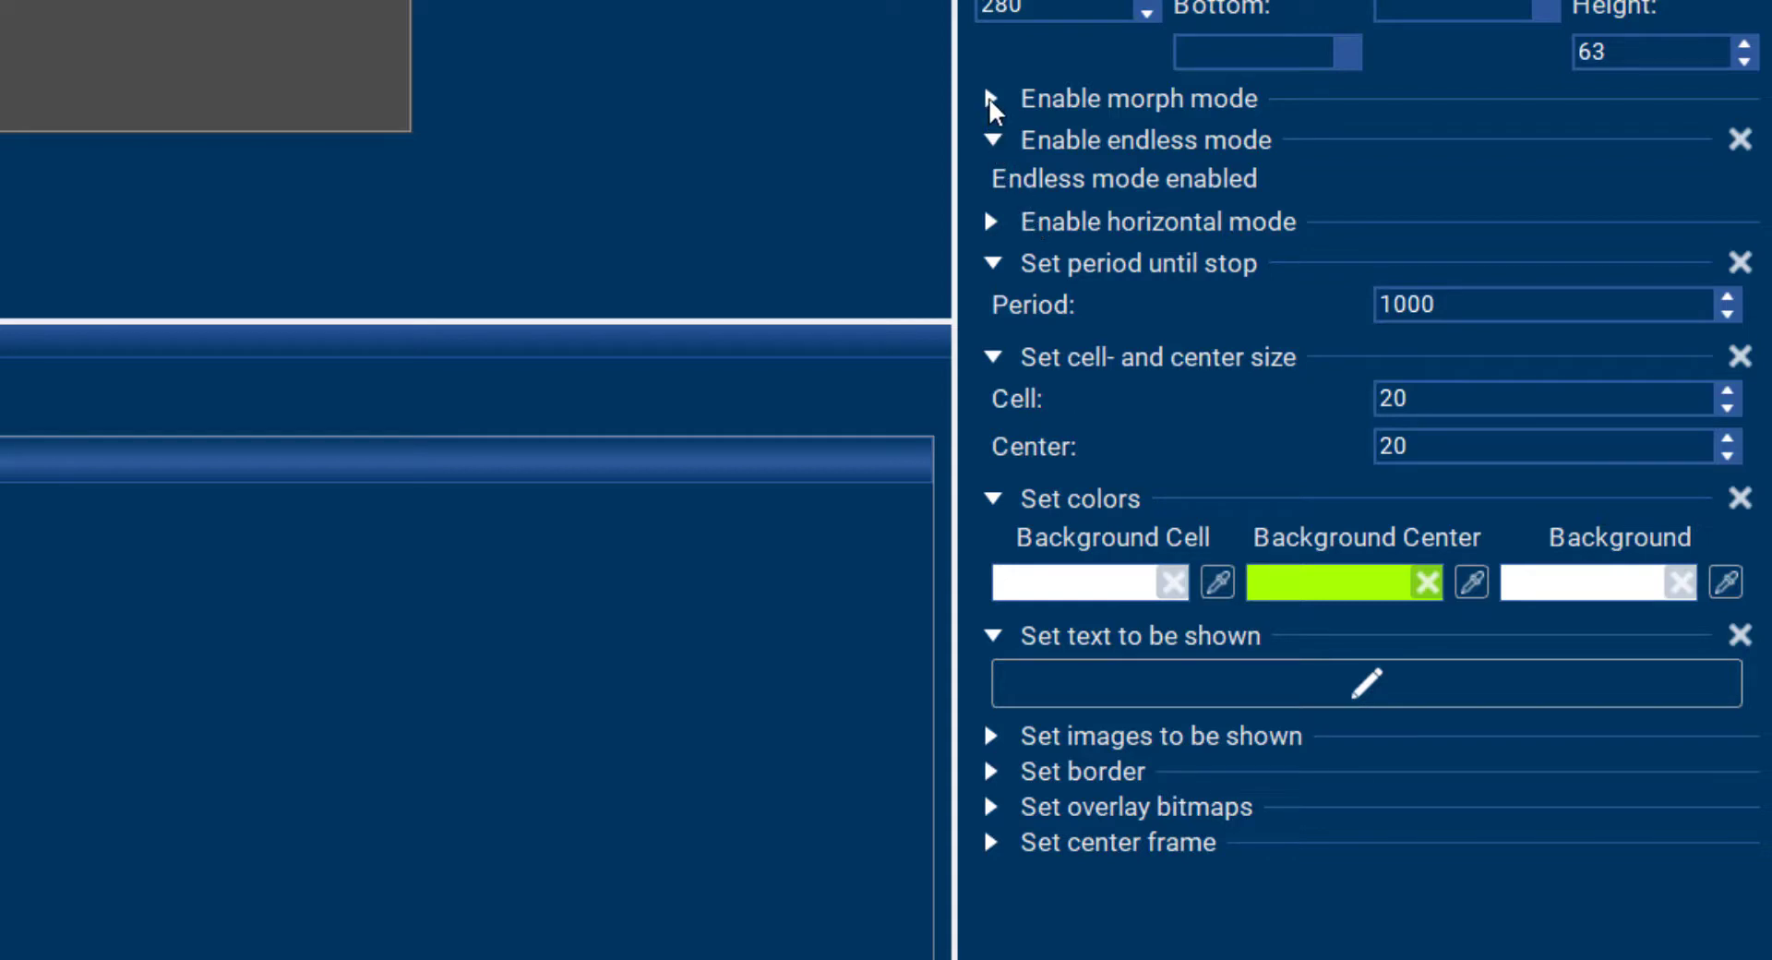
- Simulate the Calendar screen, scrolling the Years wheel, then return to the emoji wheel screen
left_click(993, 98)
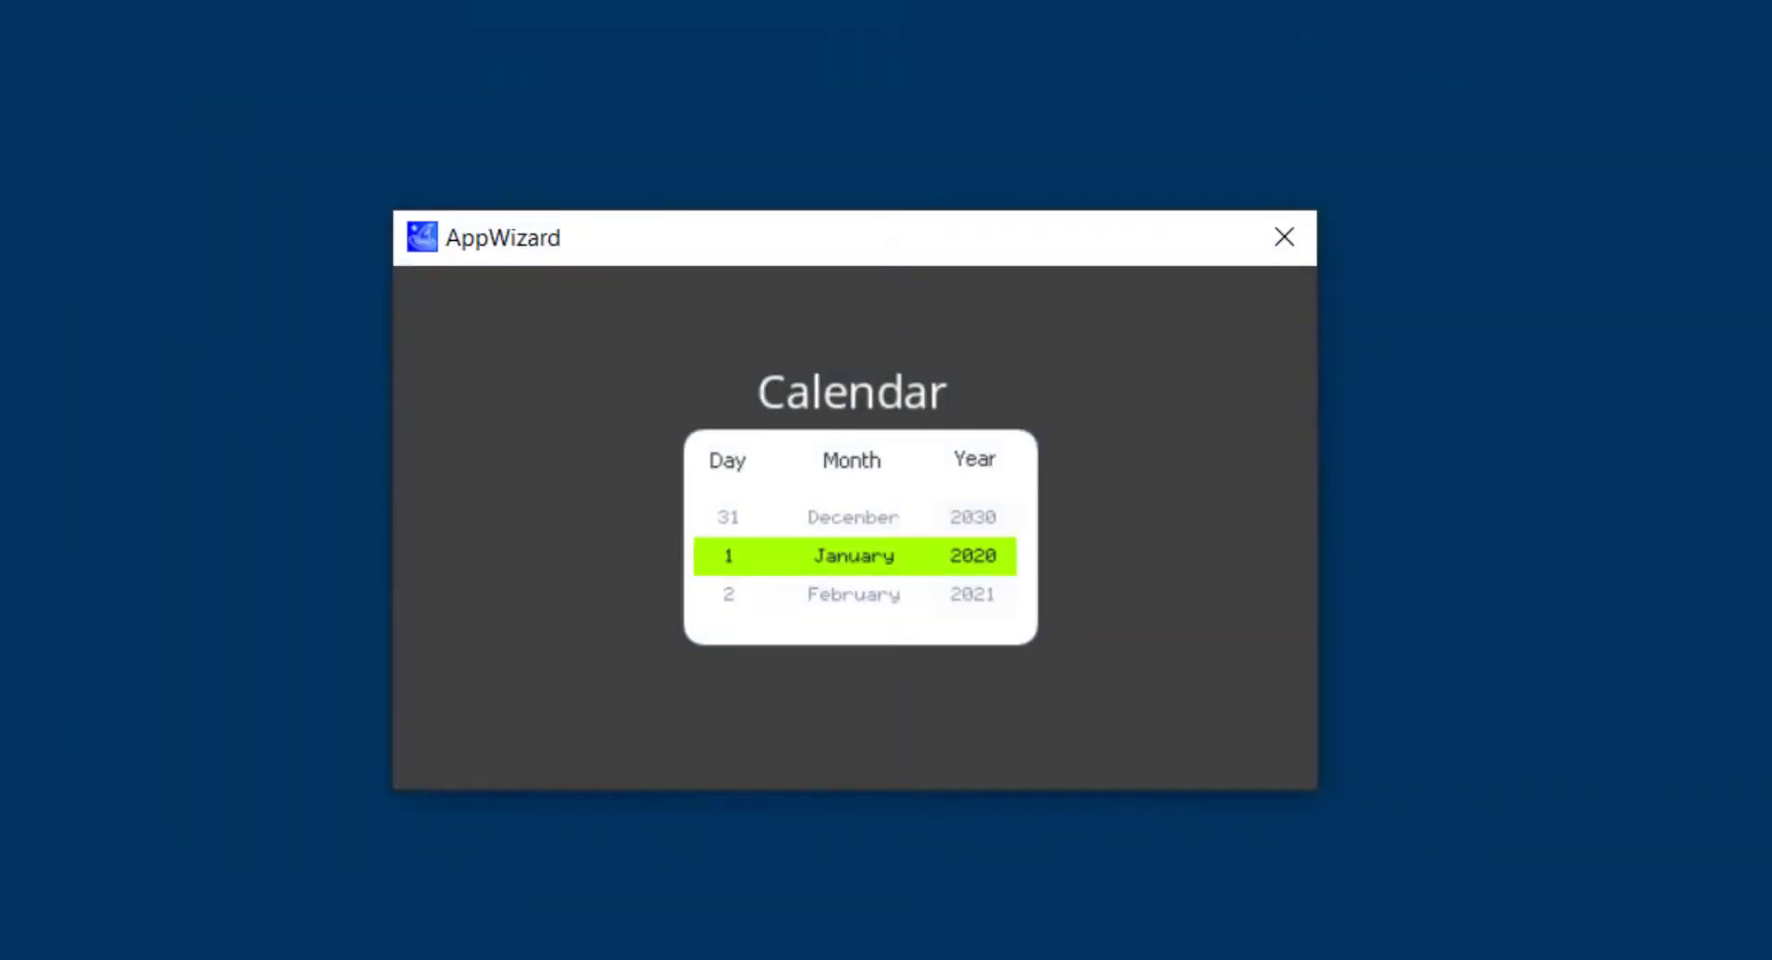
mouse_move(964, 611)
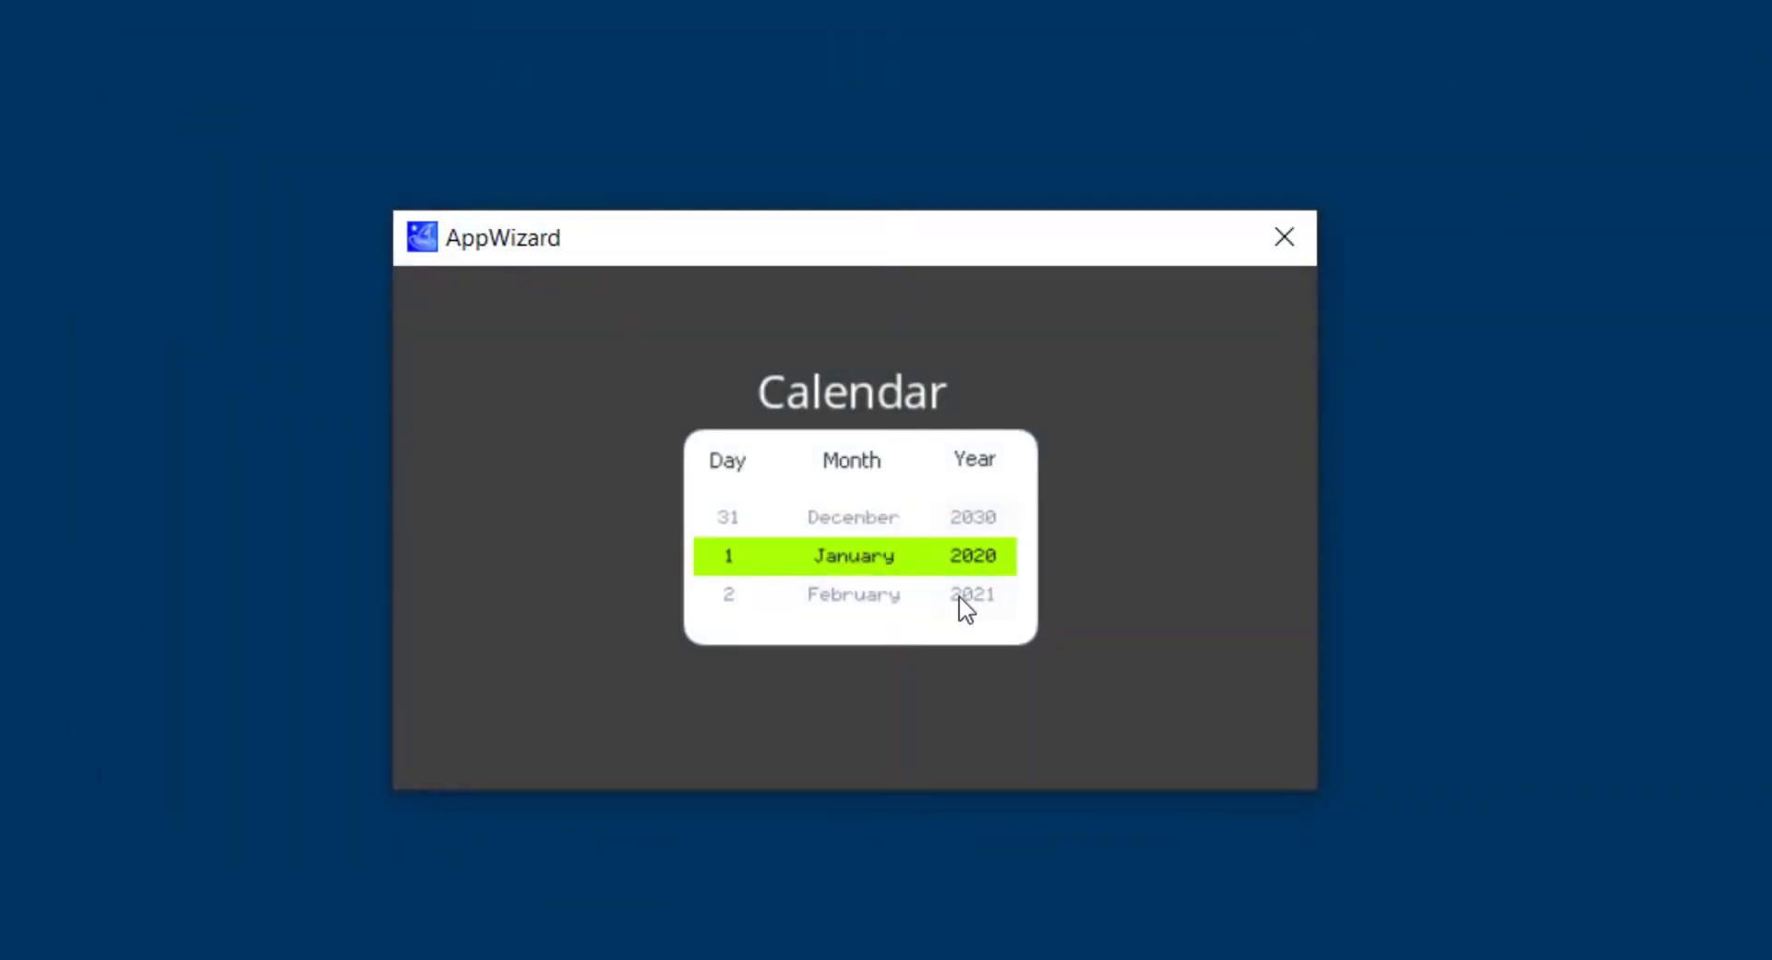
scroll("down", 3)
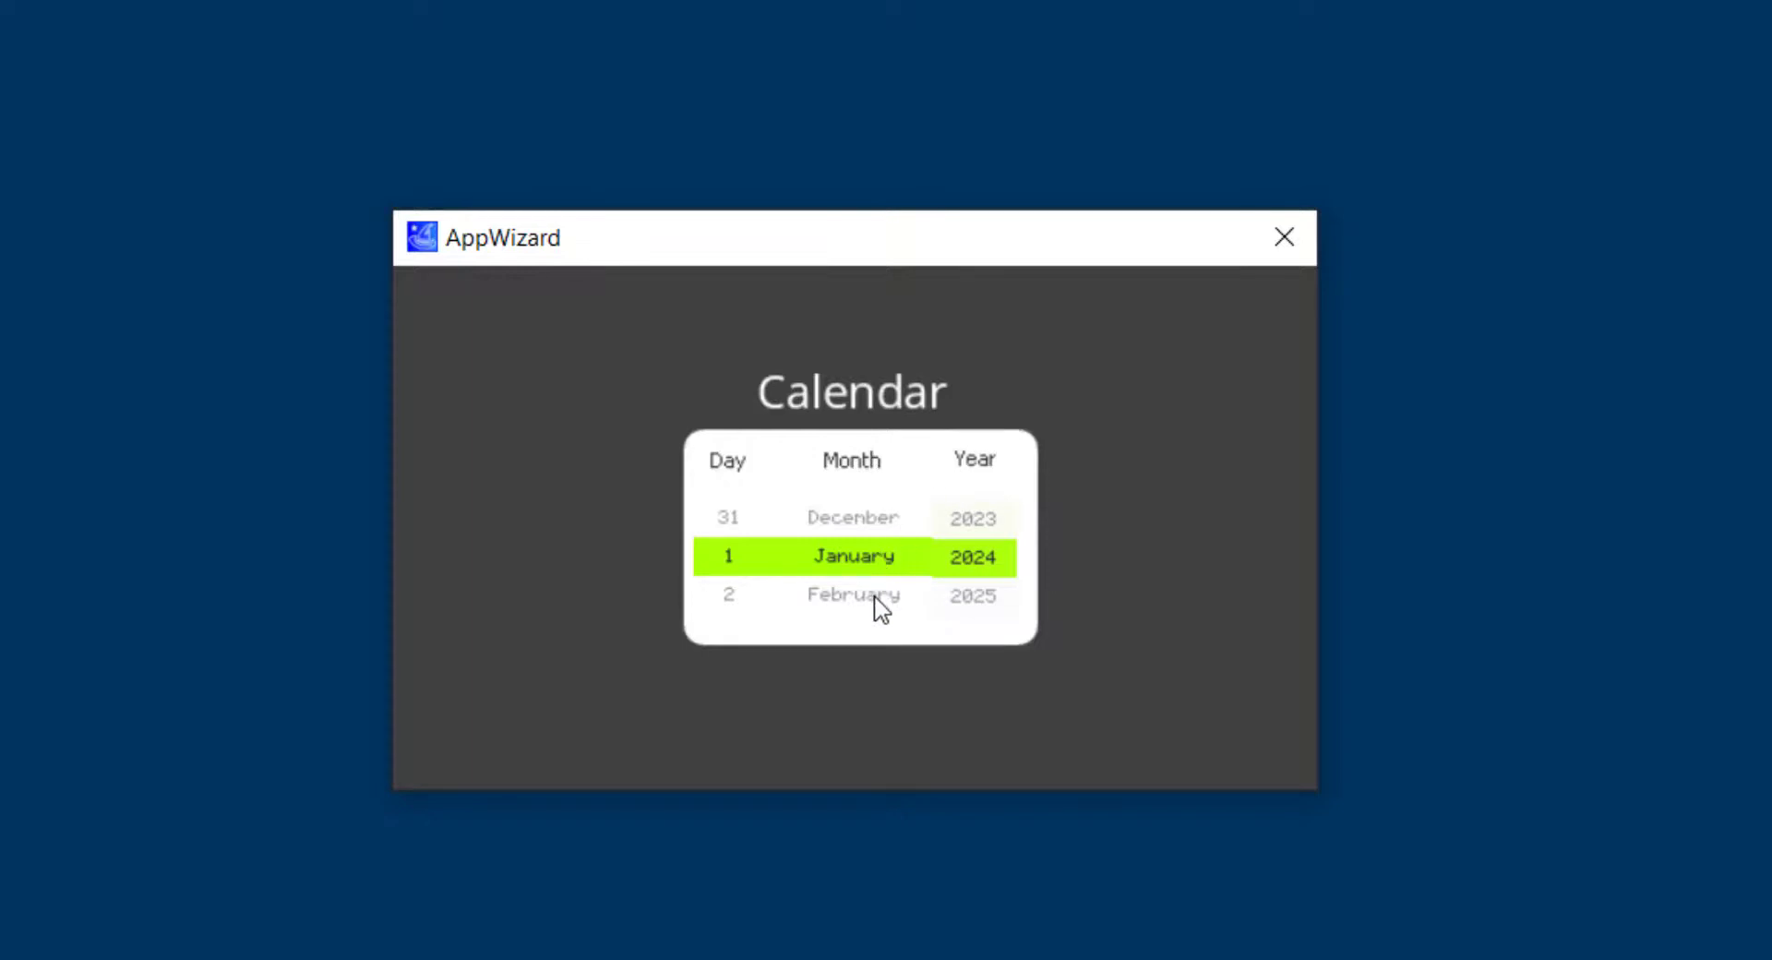
scroll("down", 3)
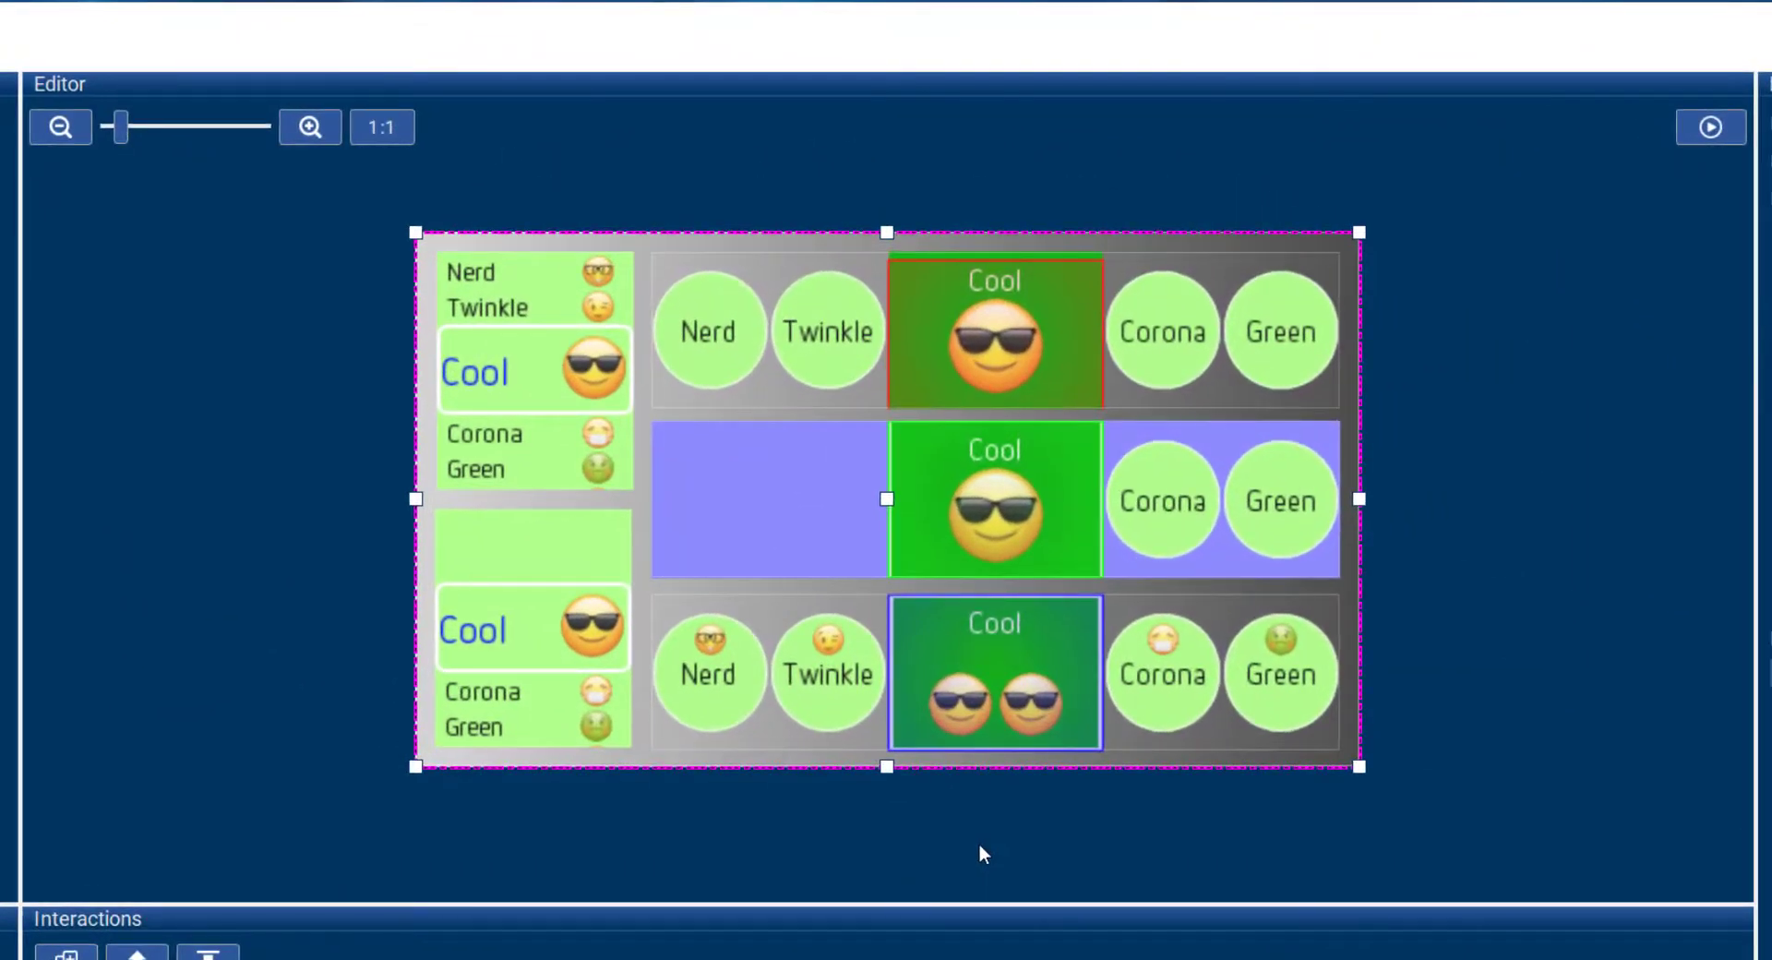
mouse_move(1709, 128)
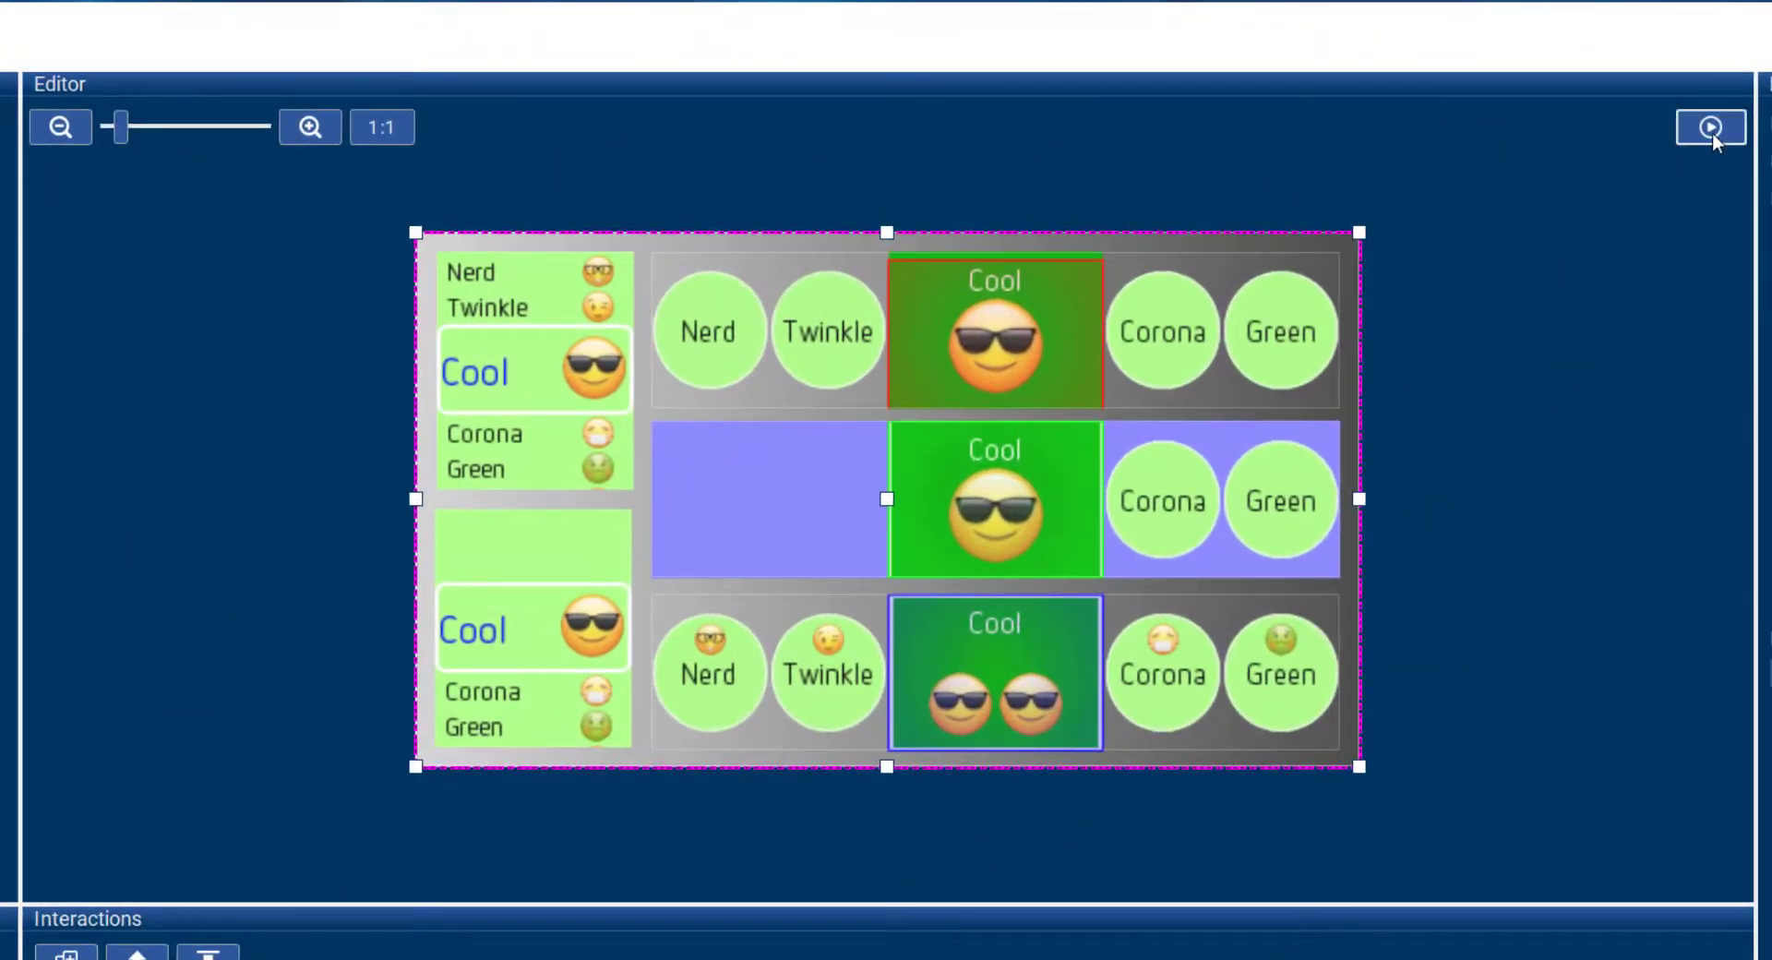
left_click(1710, 128)
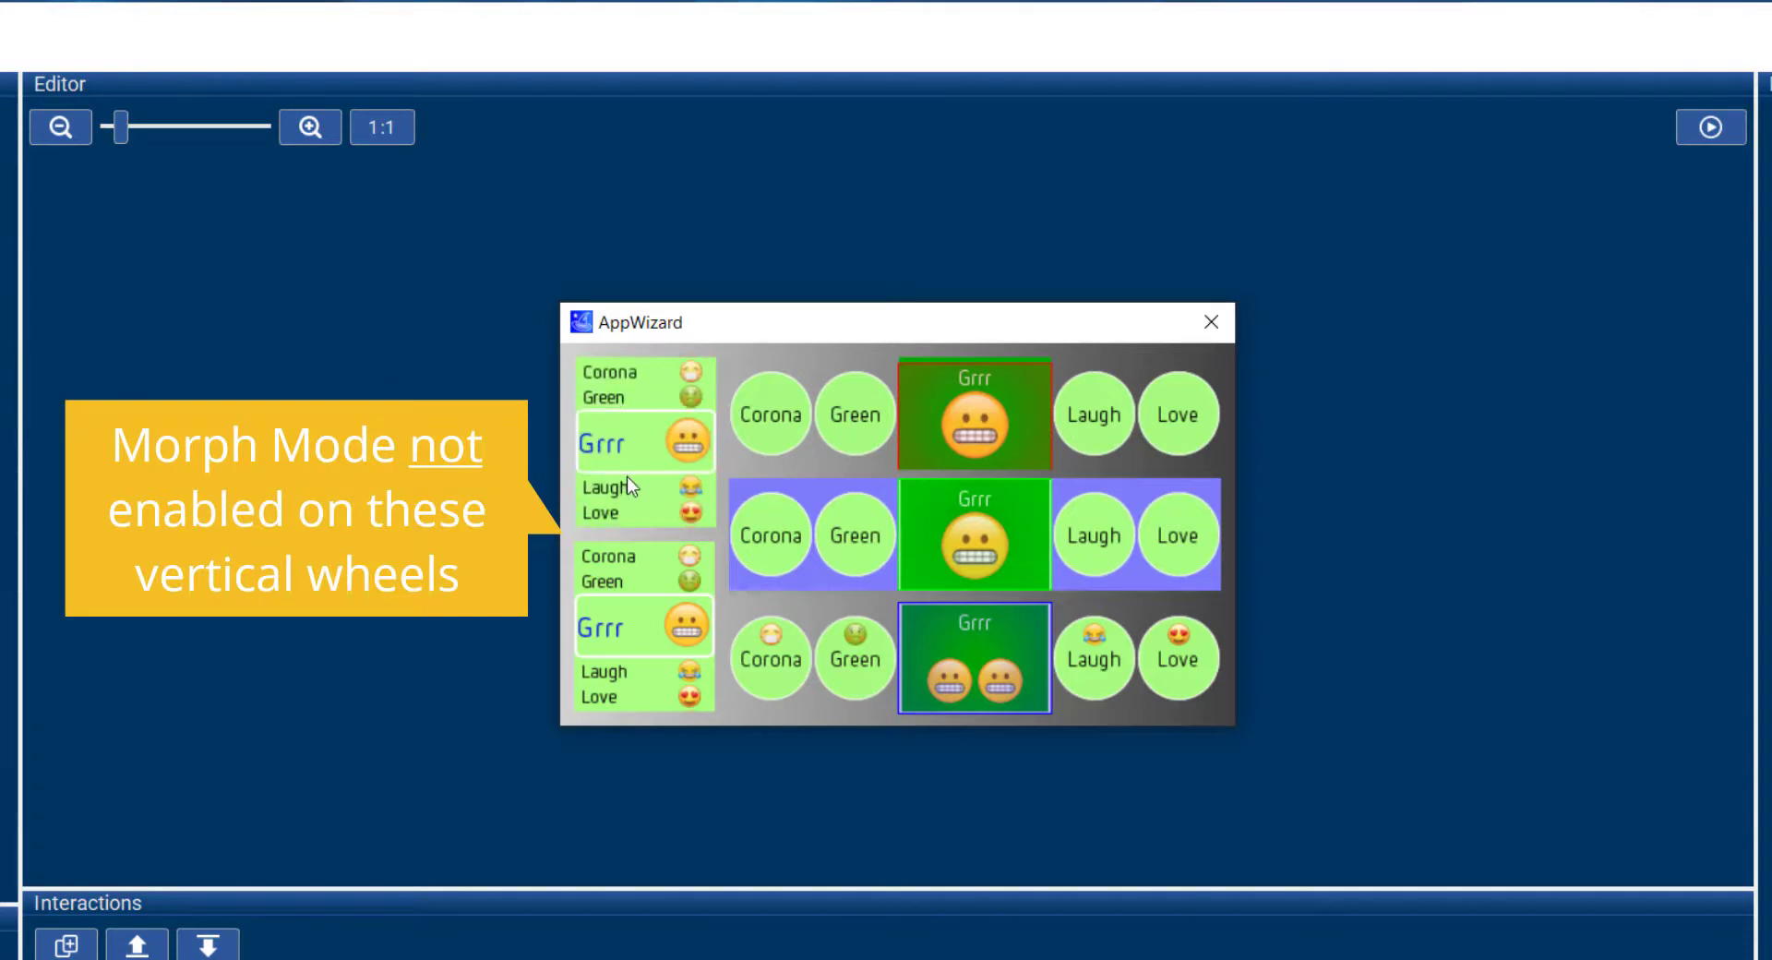
mouse_move(632, 524)
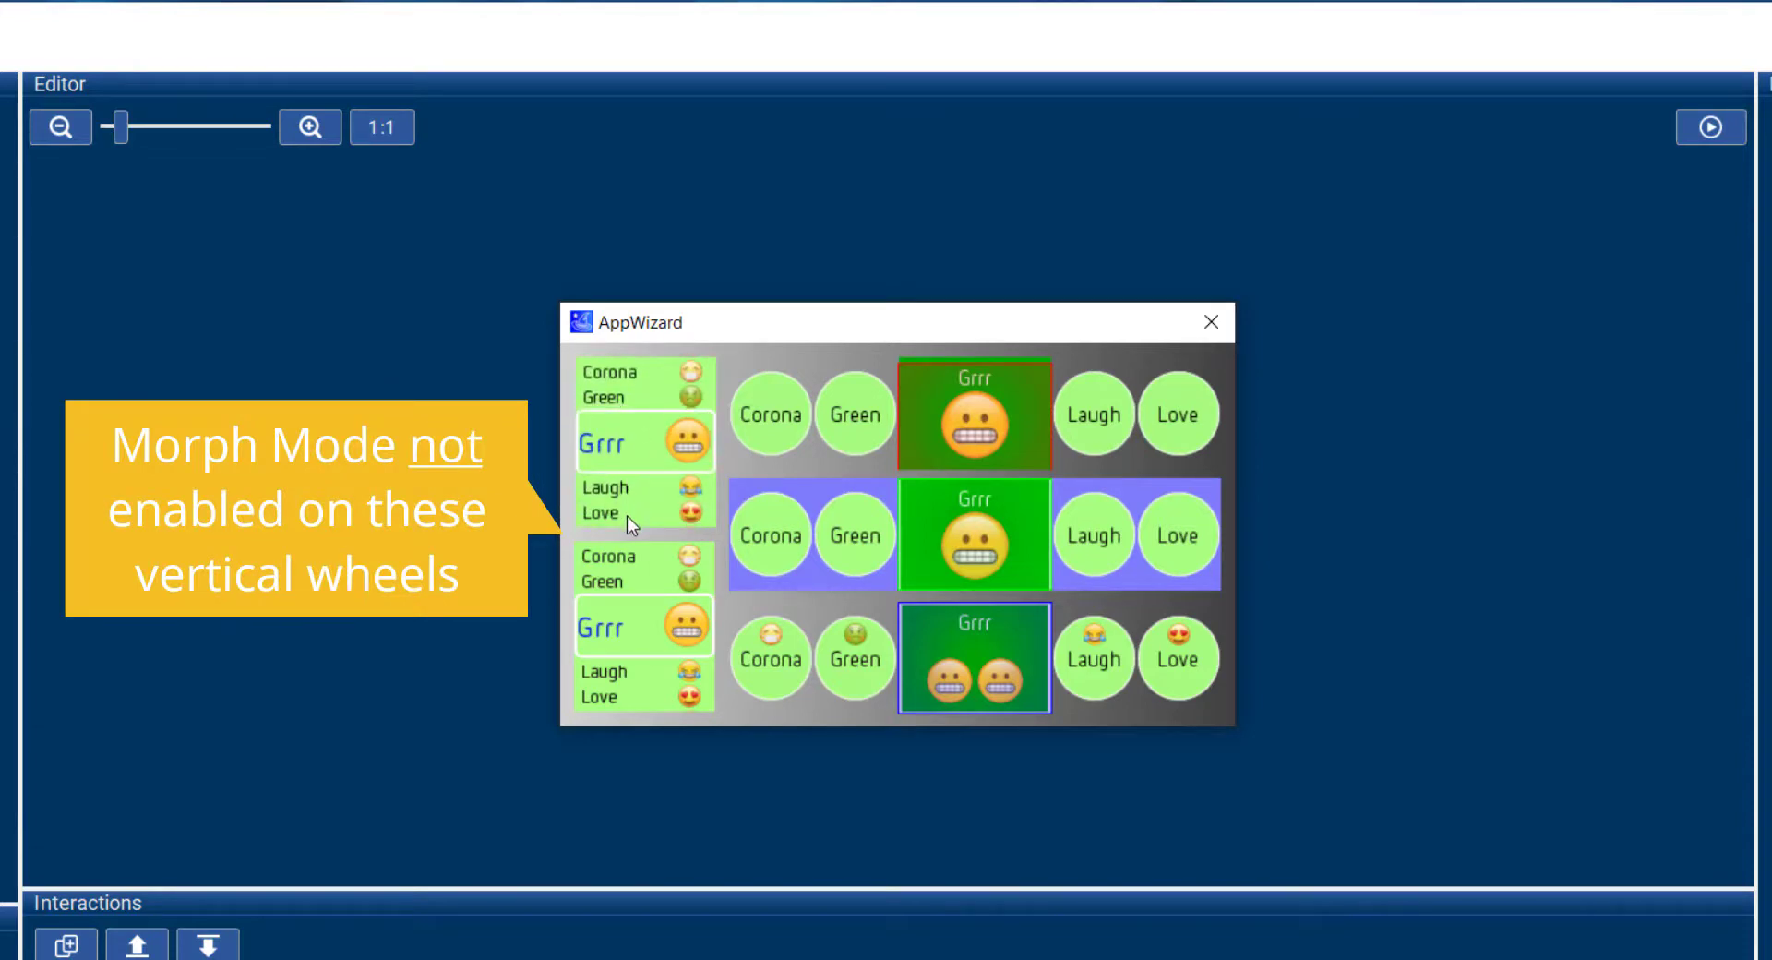
scroll("down", 3)
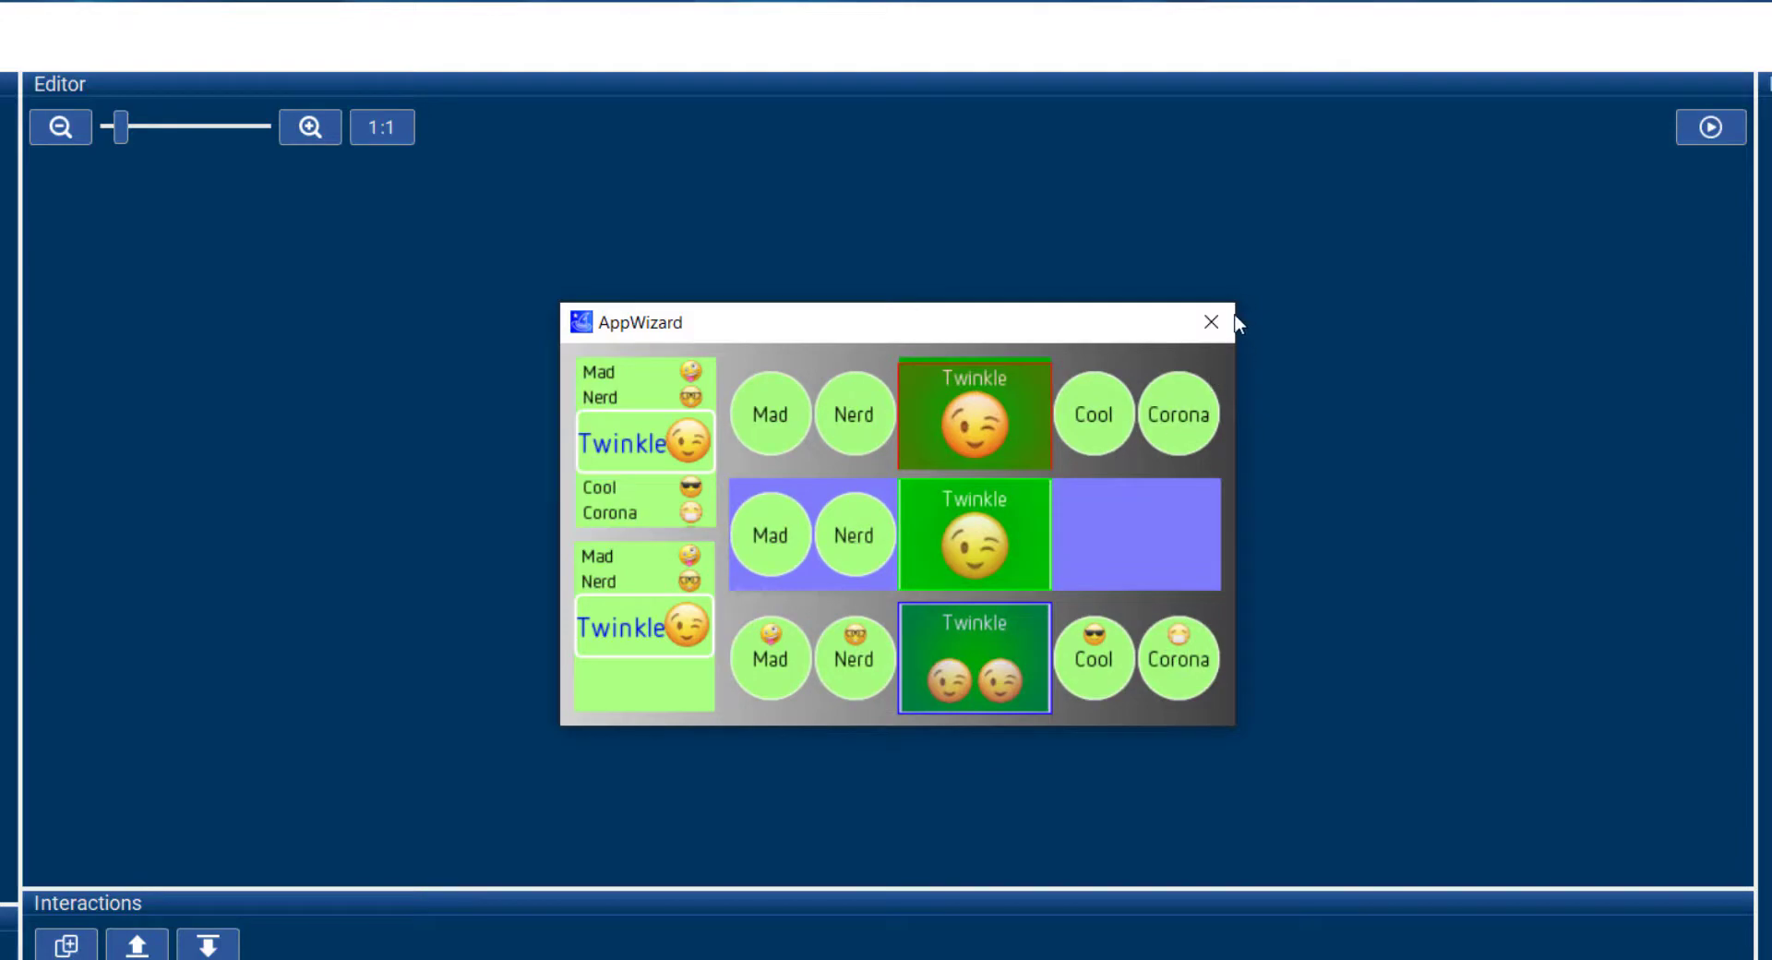
left_click(1210, 323)
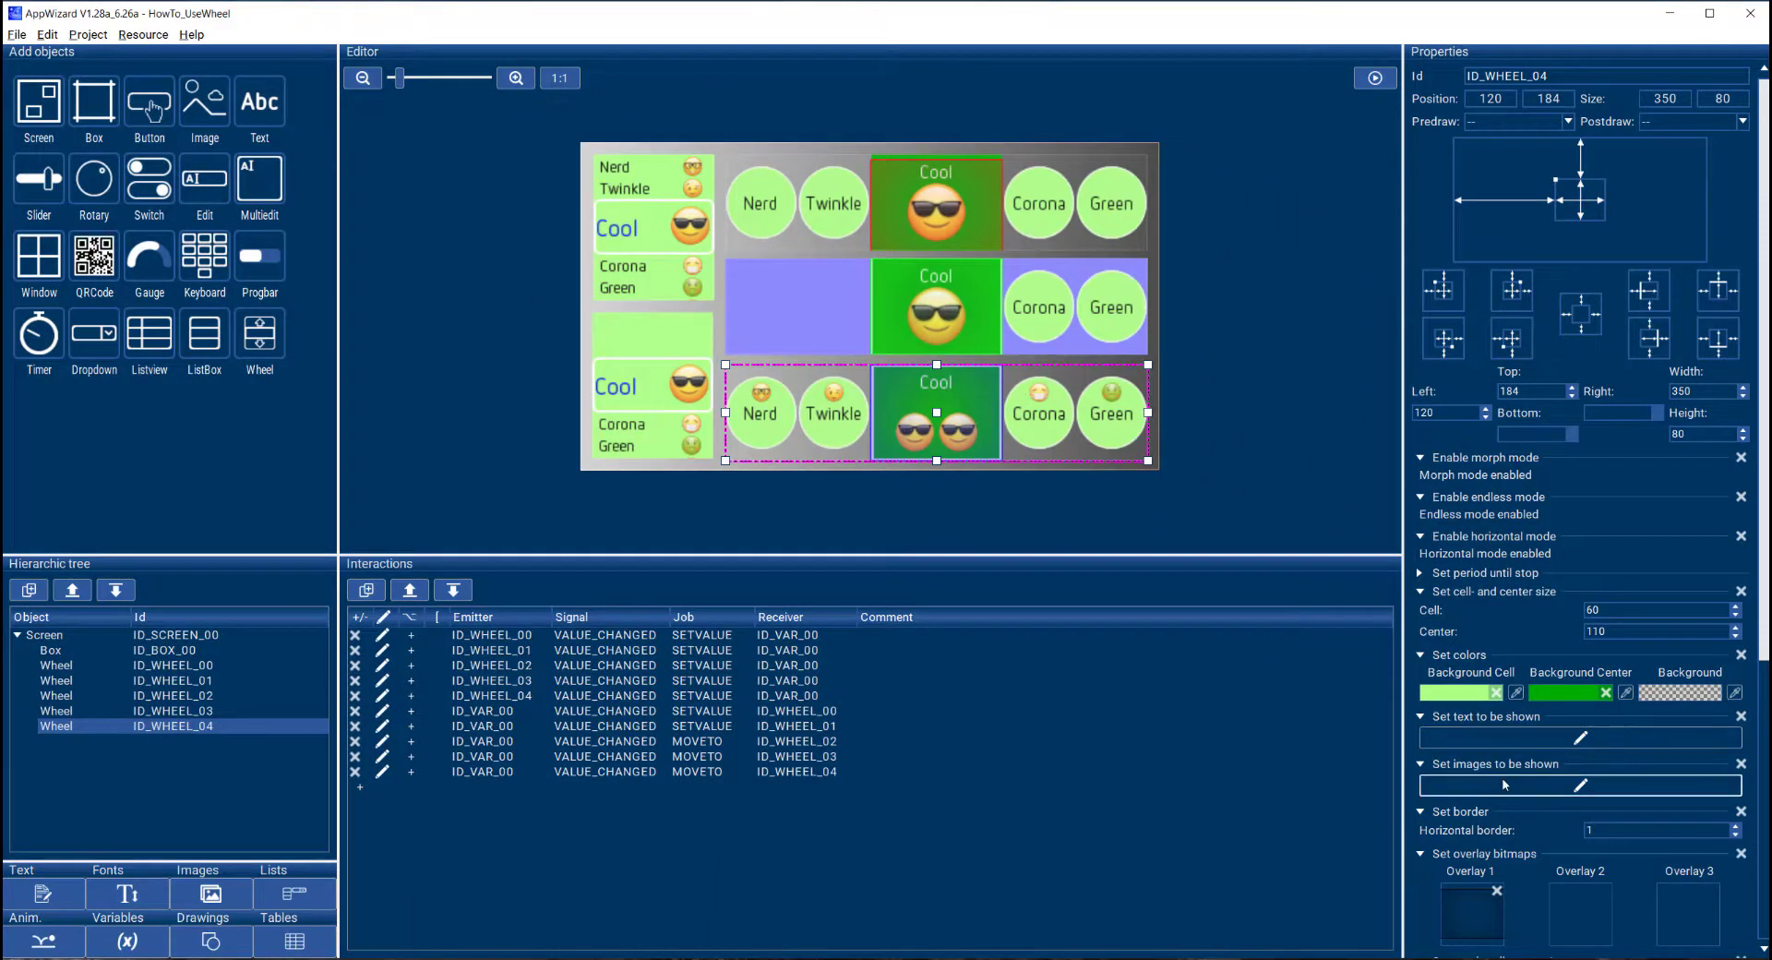
left_click(1580, 784)
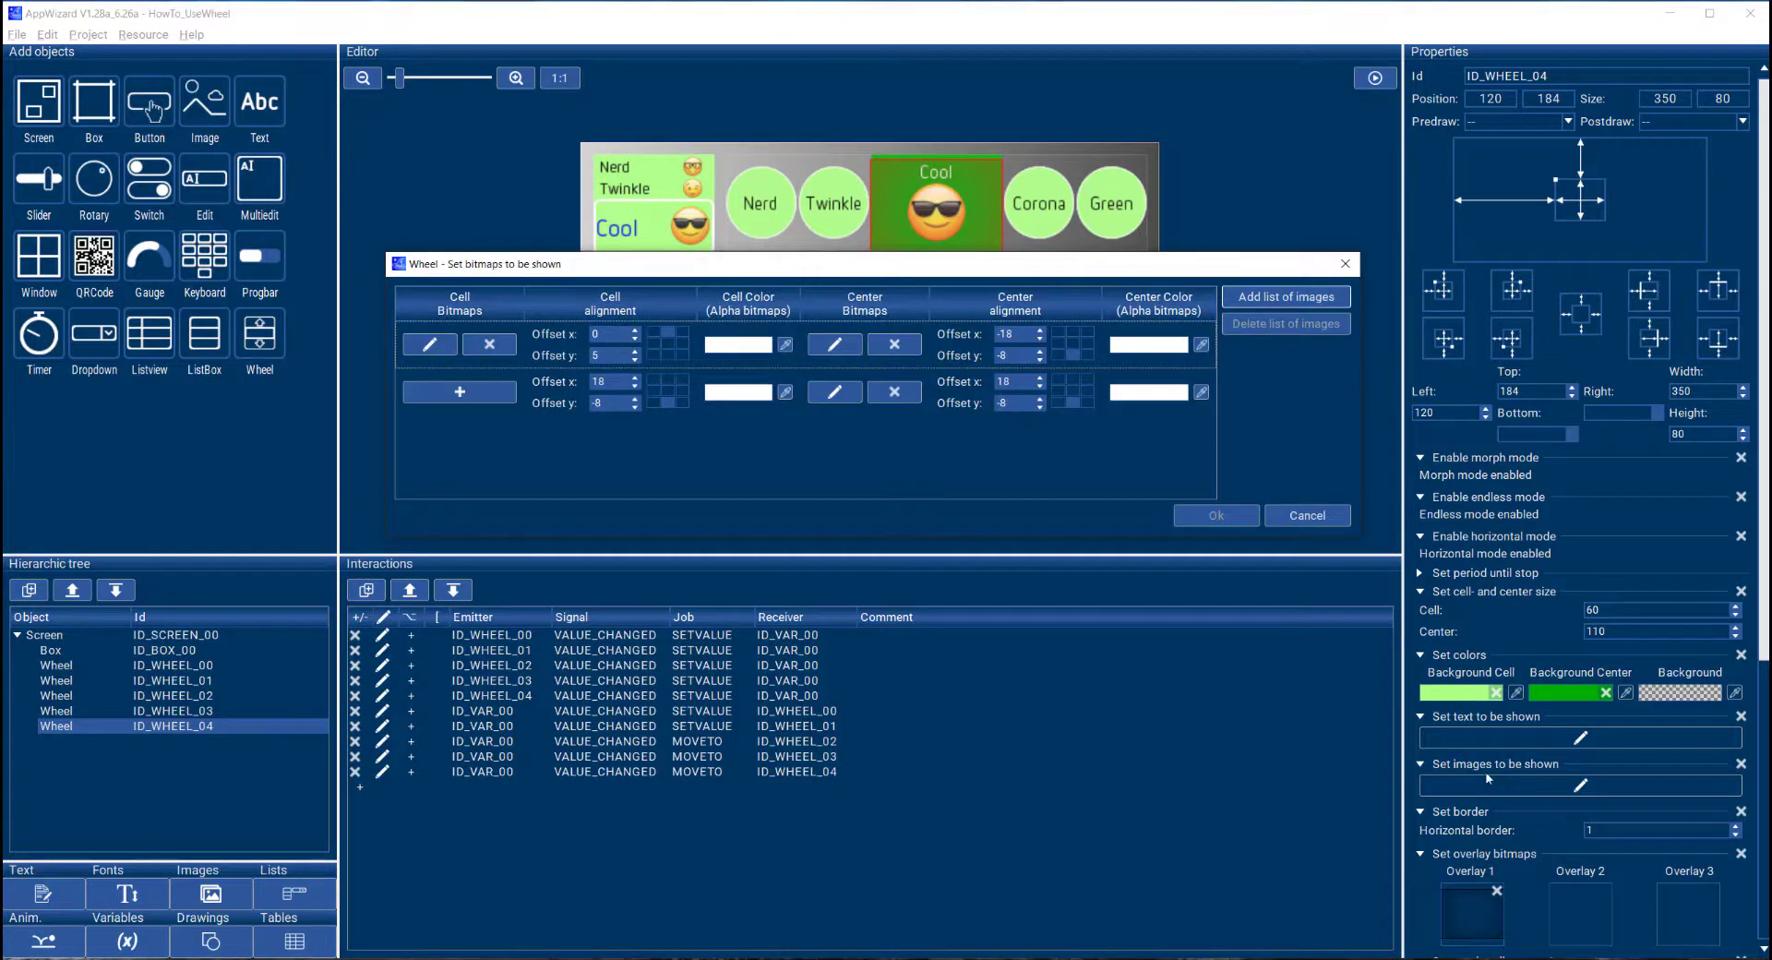
left_click(428, 344)
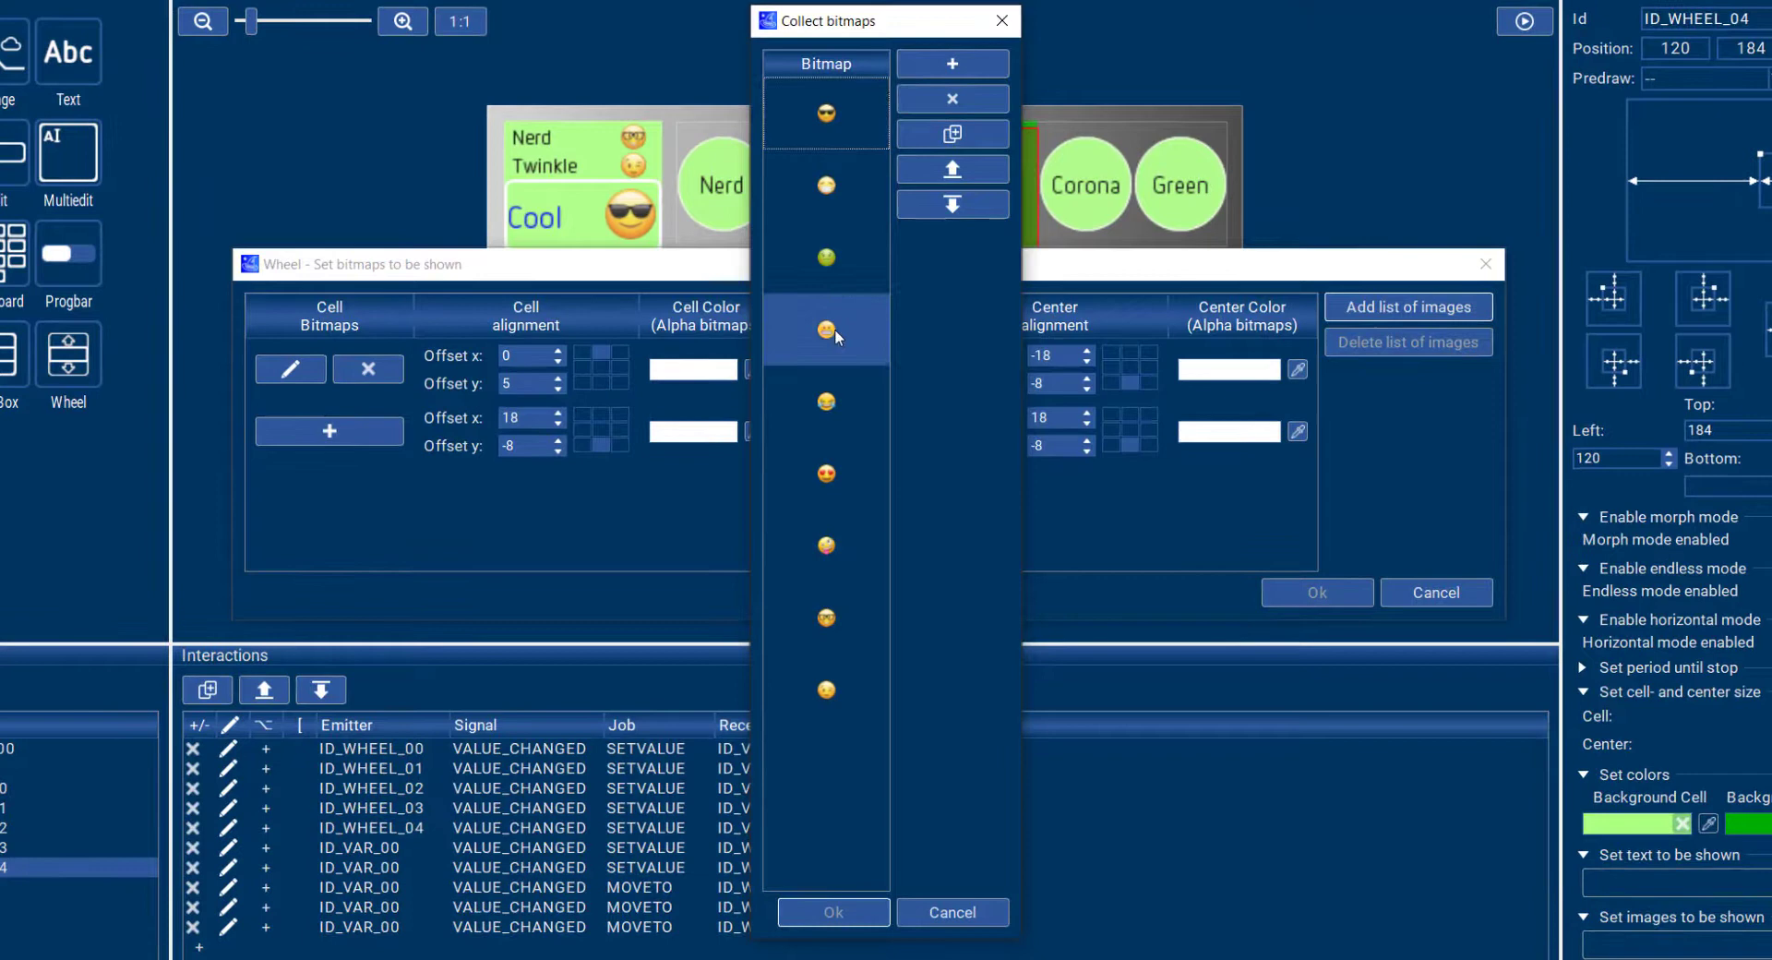
left_click(826, 690)
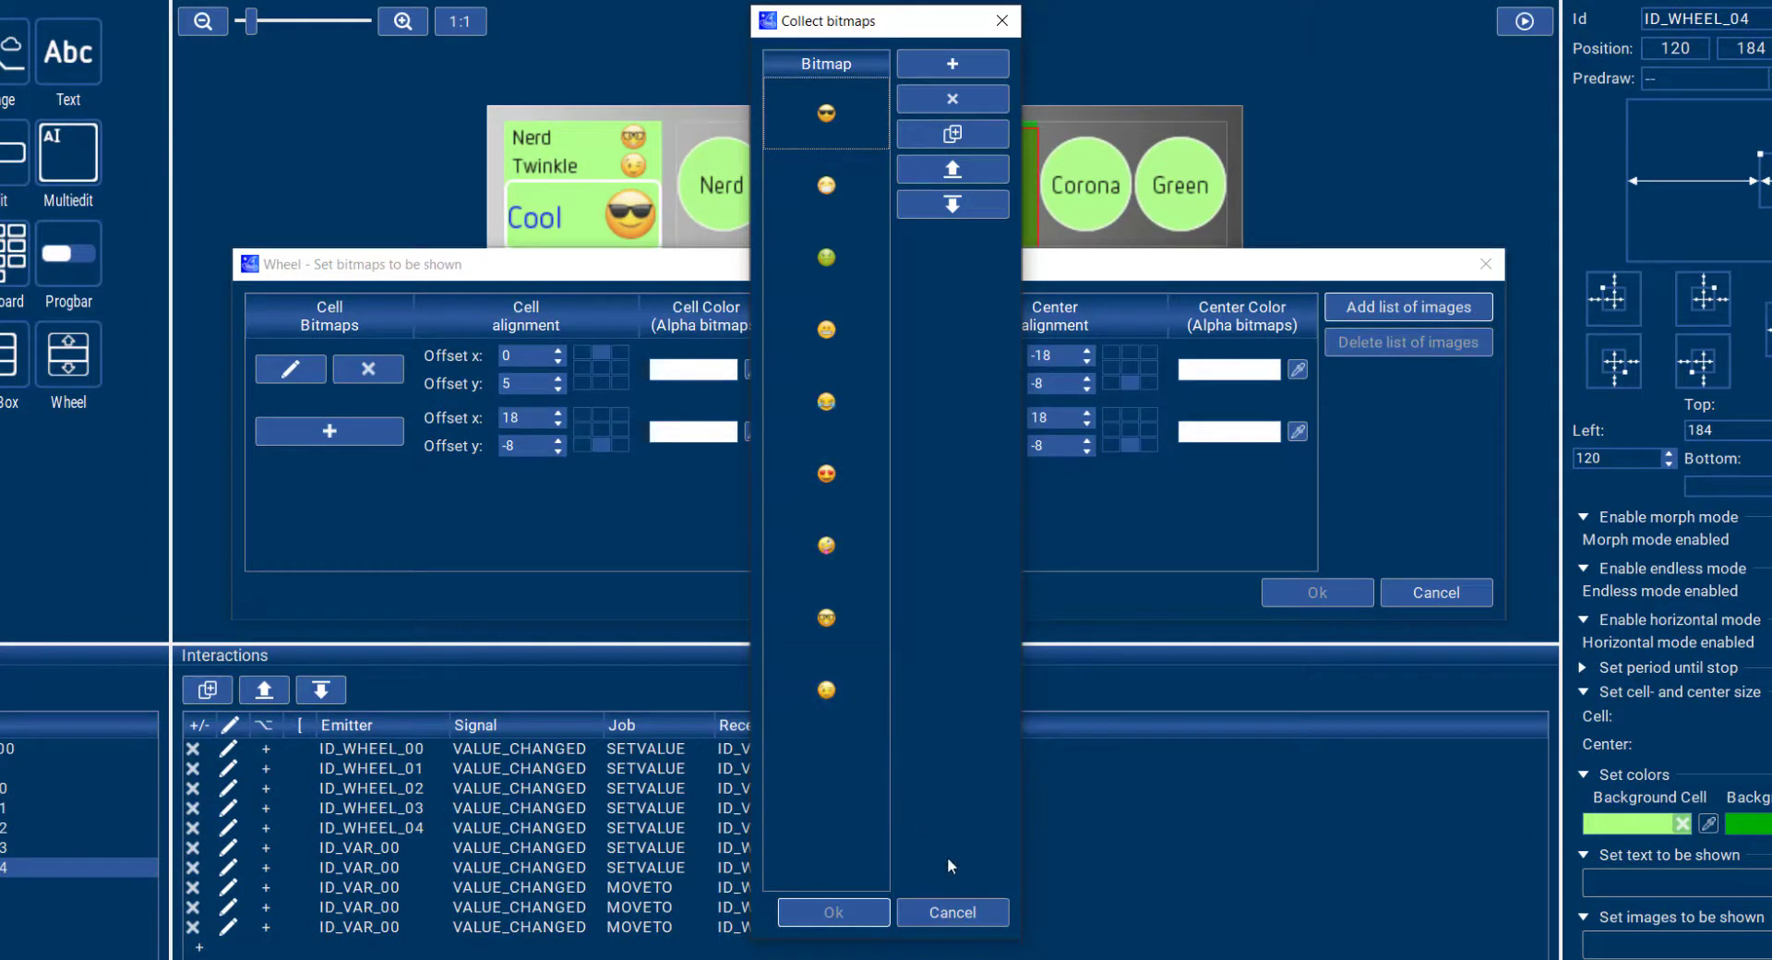
left_click(953, 912)
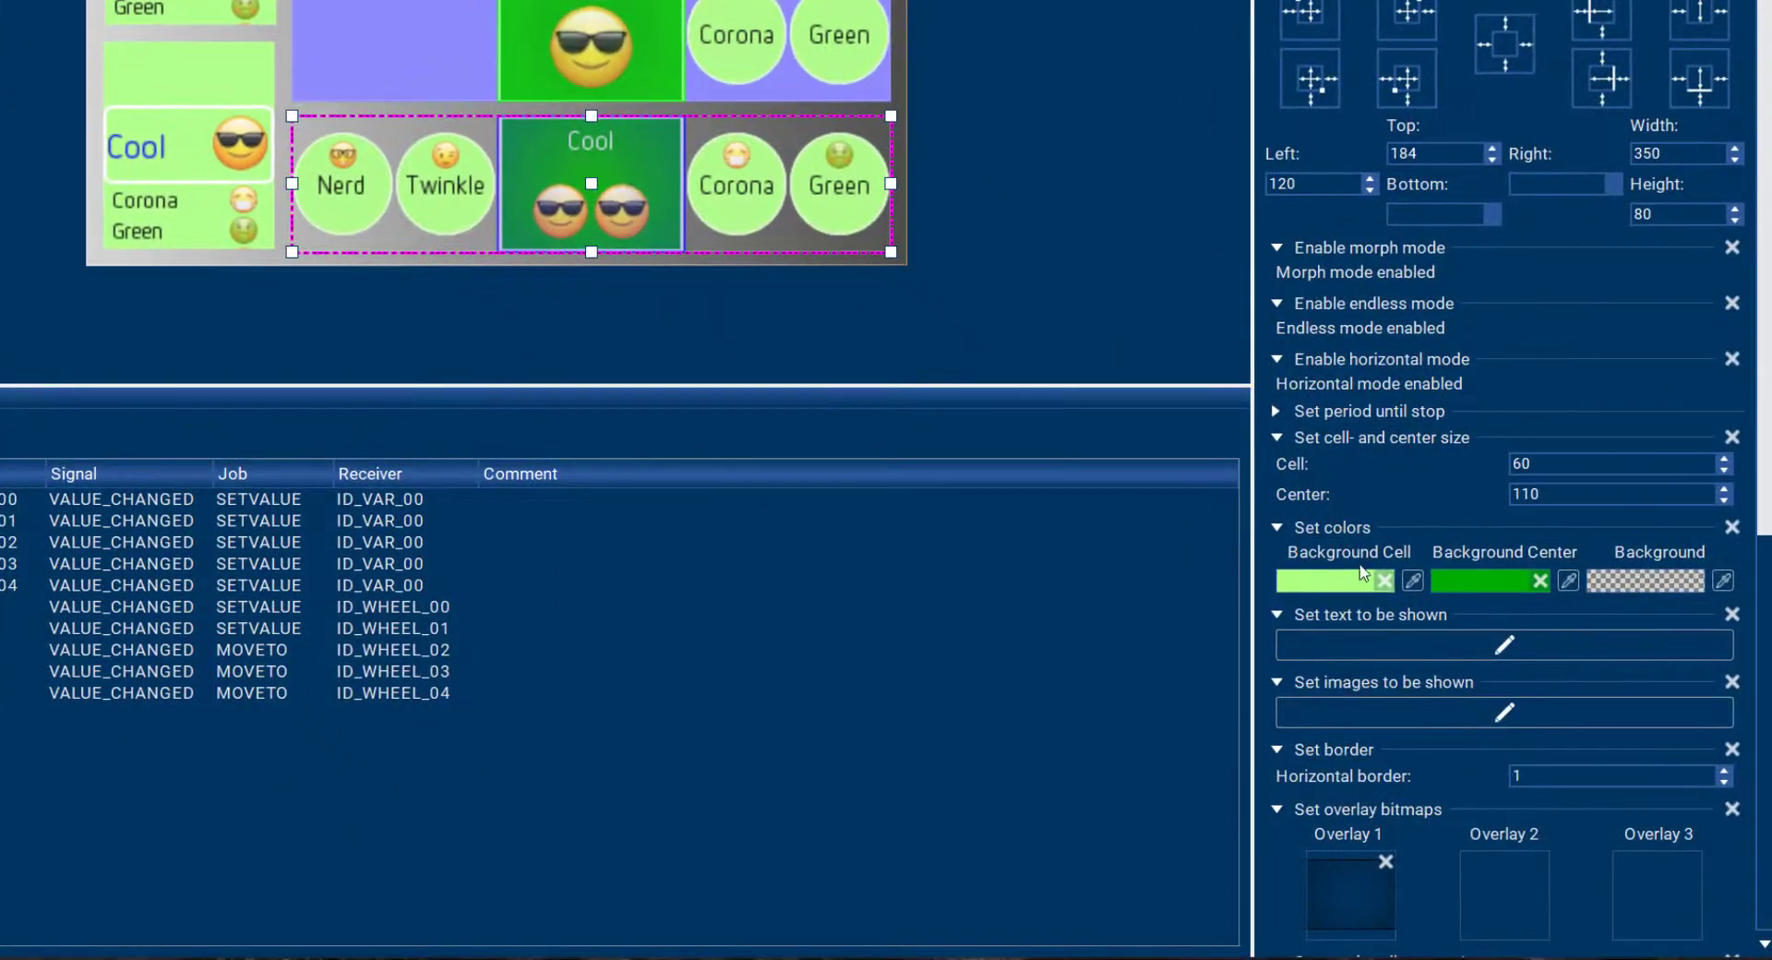
- Give the bottom wheel a horizontal border of 1 and a centre frame of size 11, radius 36
scroll("down", 3)
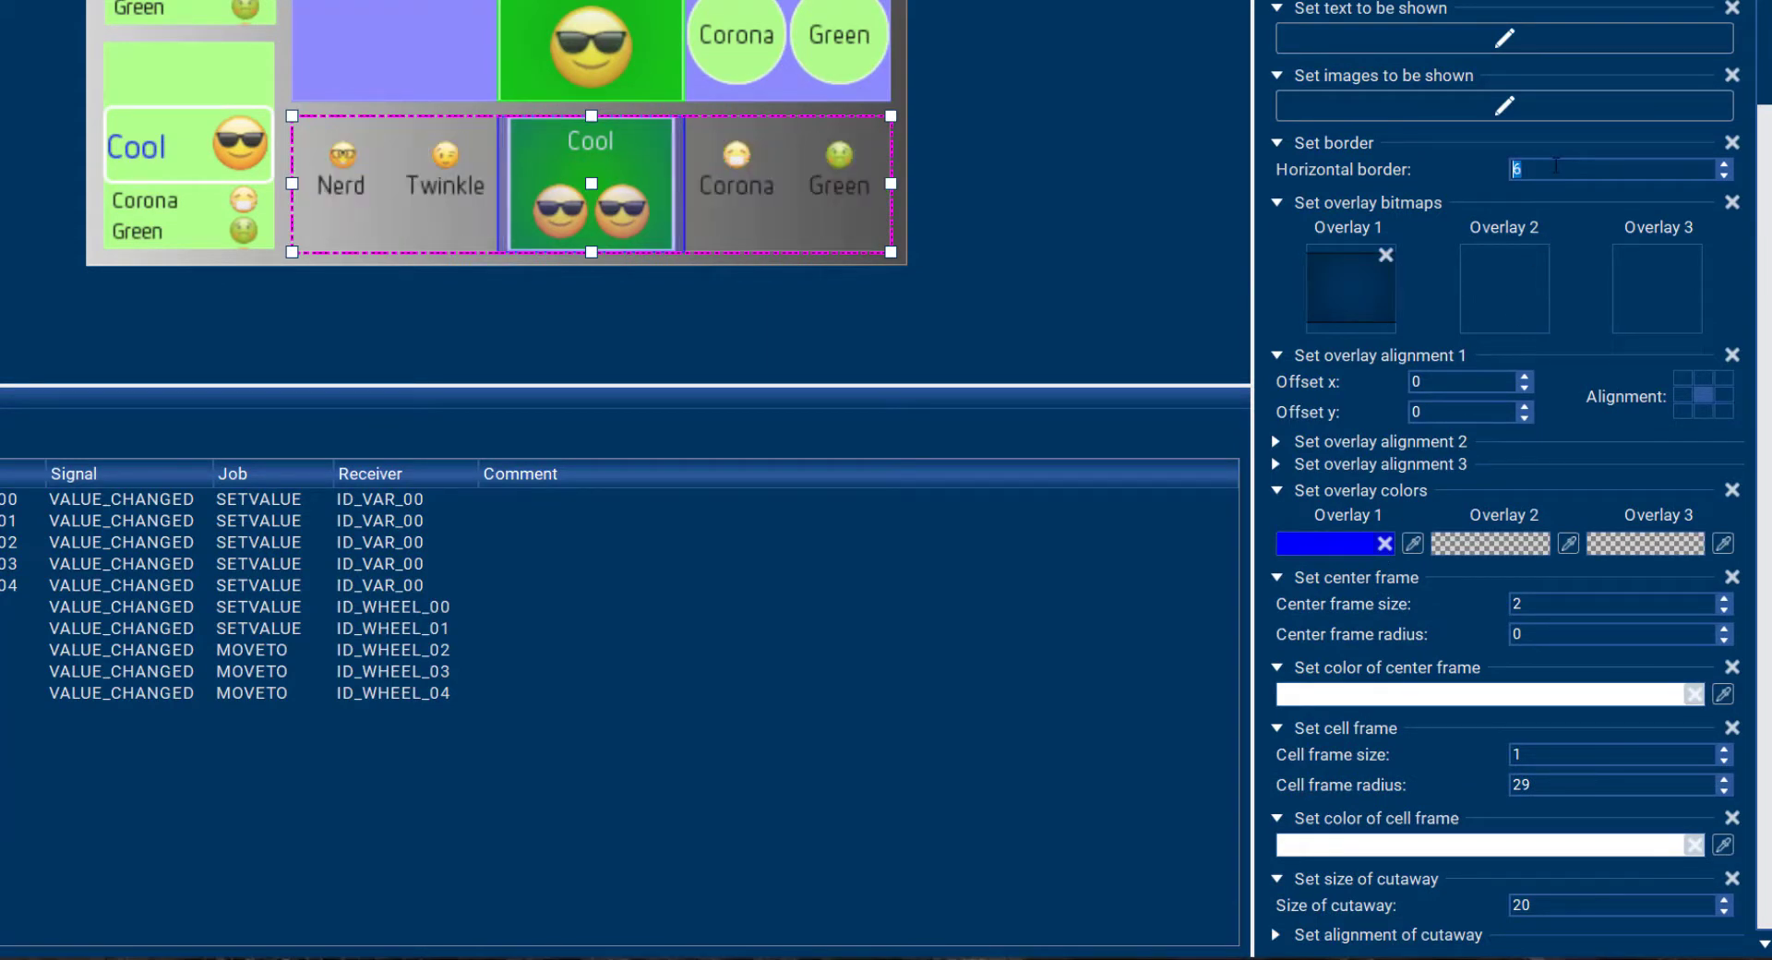
type("20")
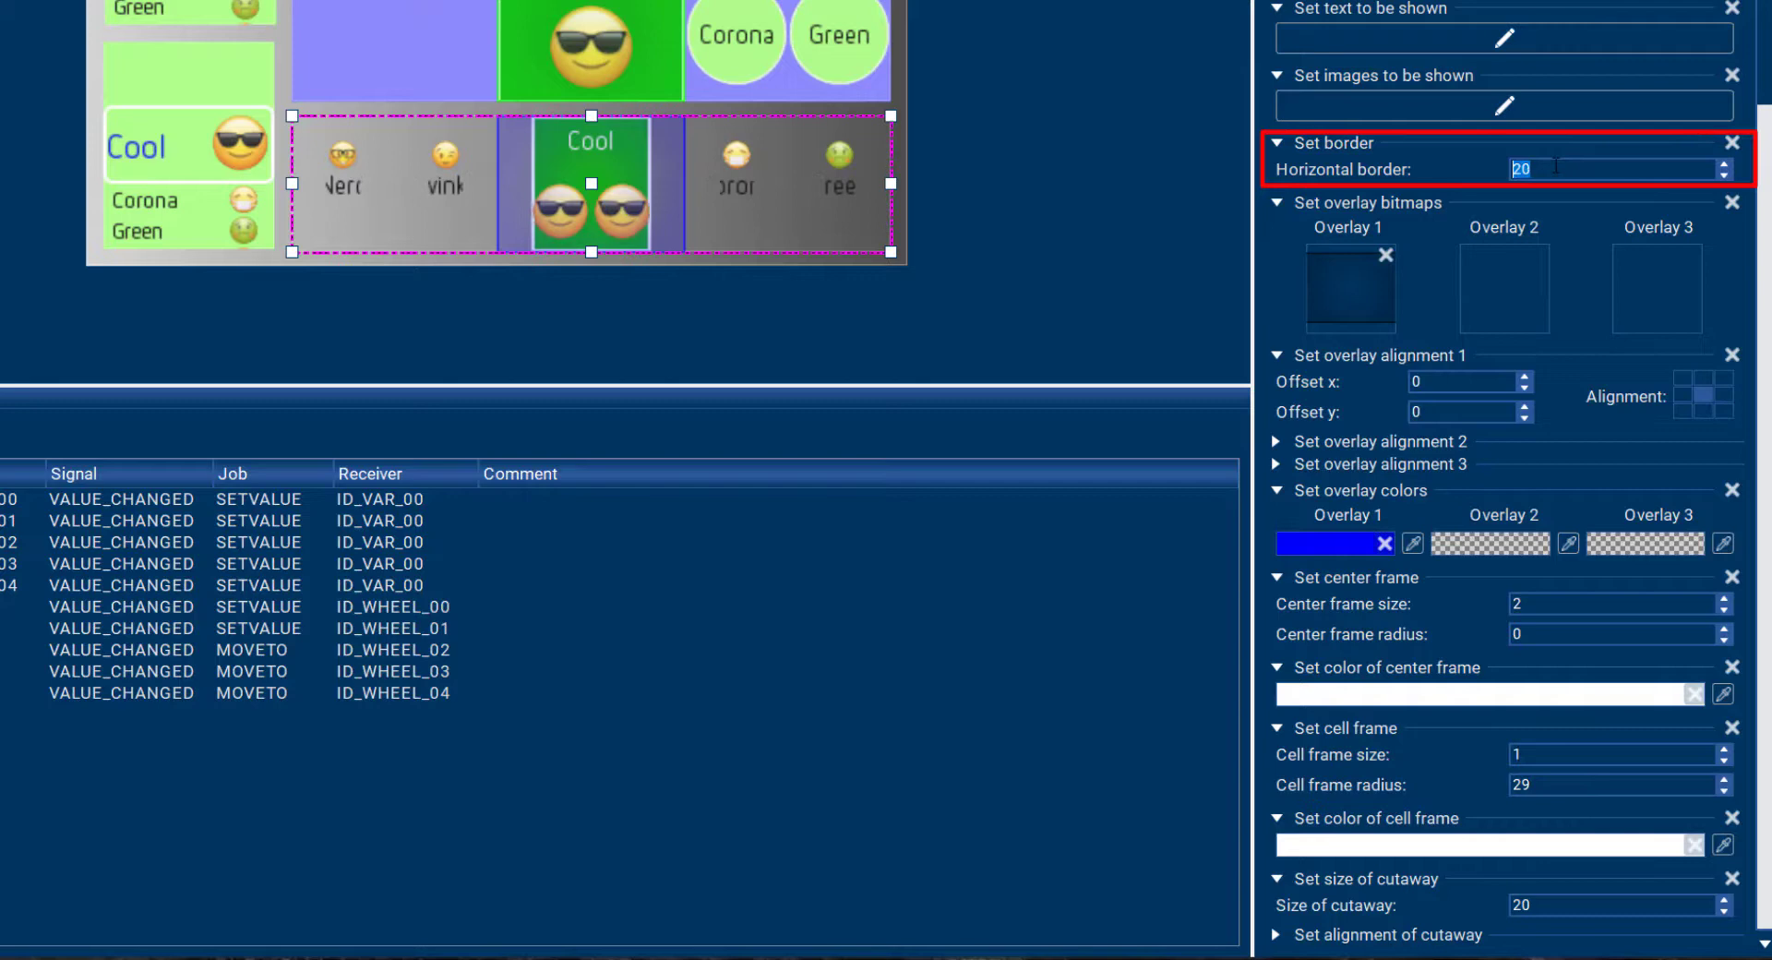
type("1")
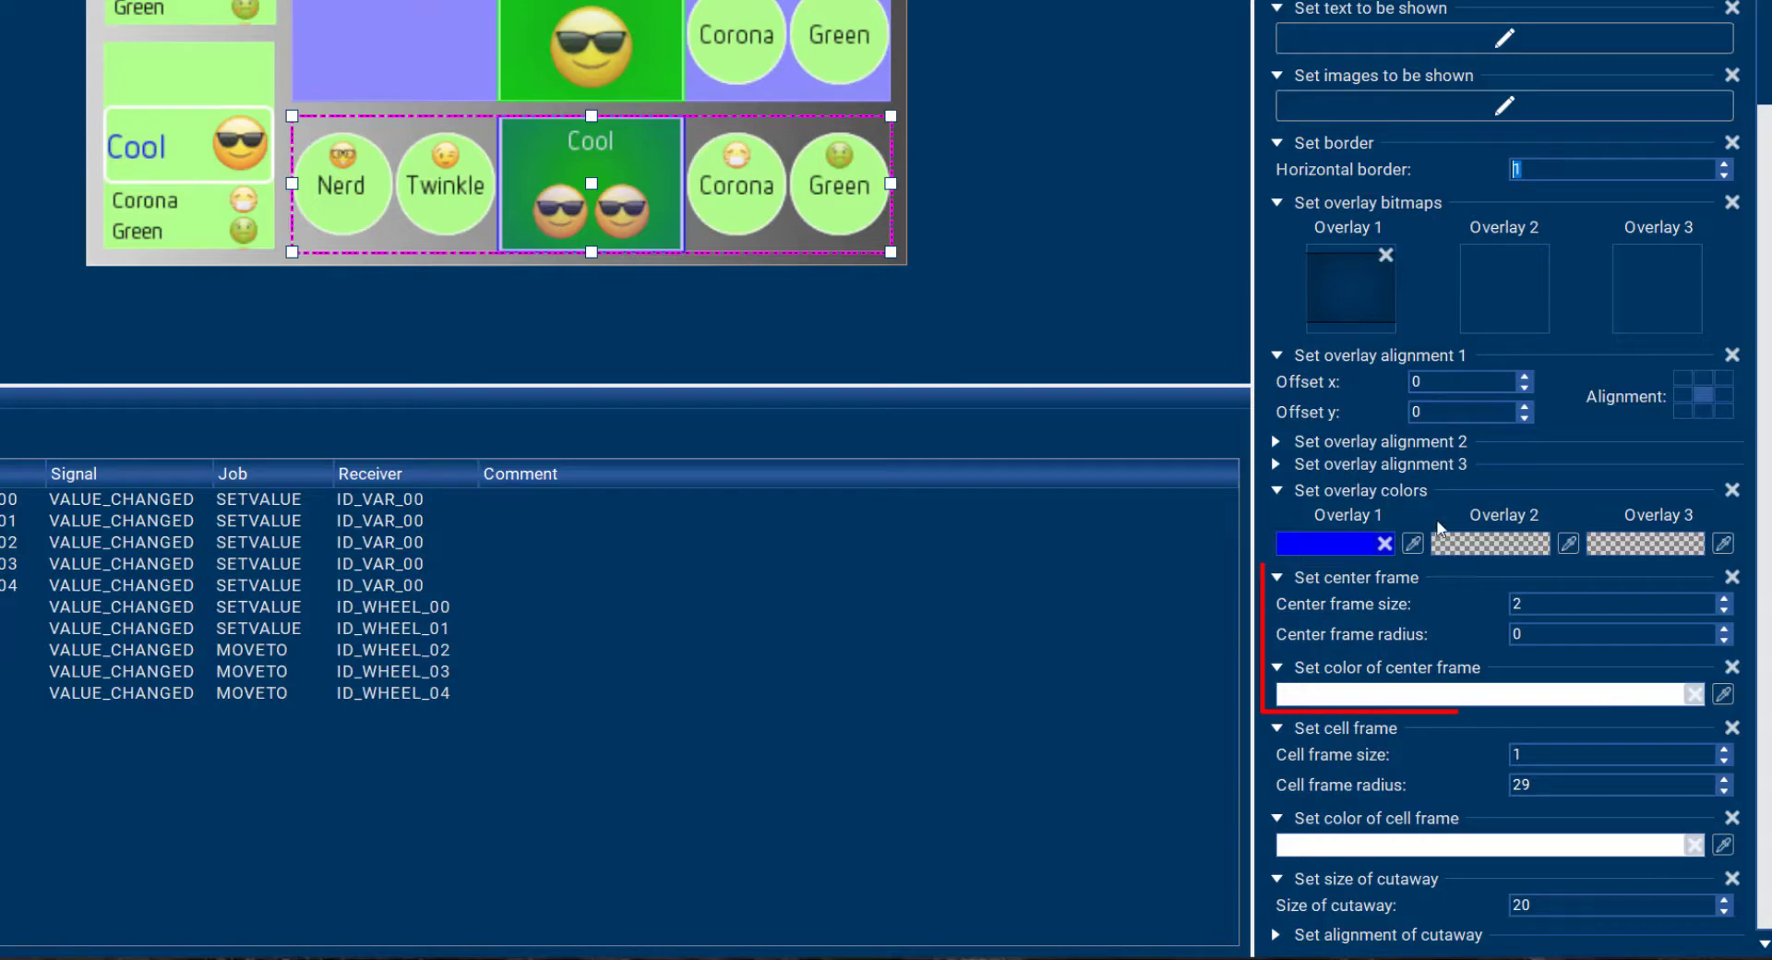
type("11")
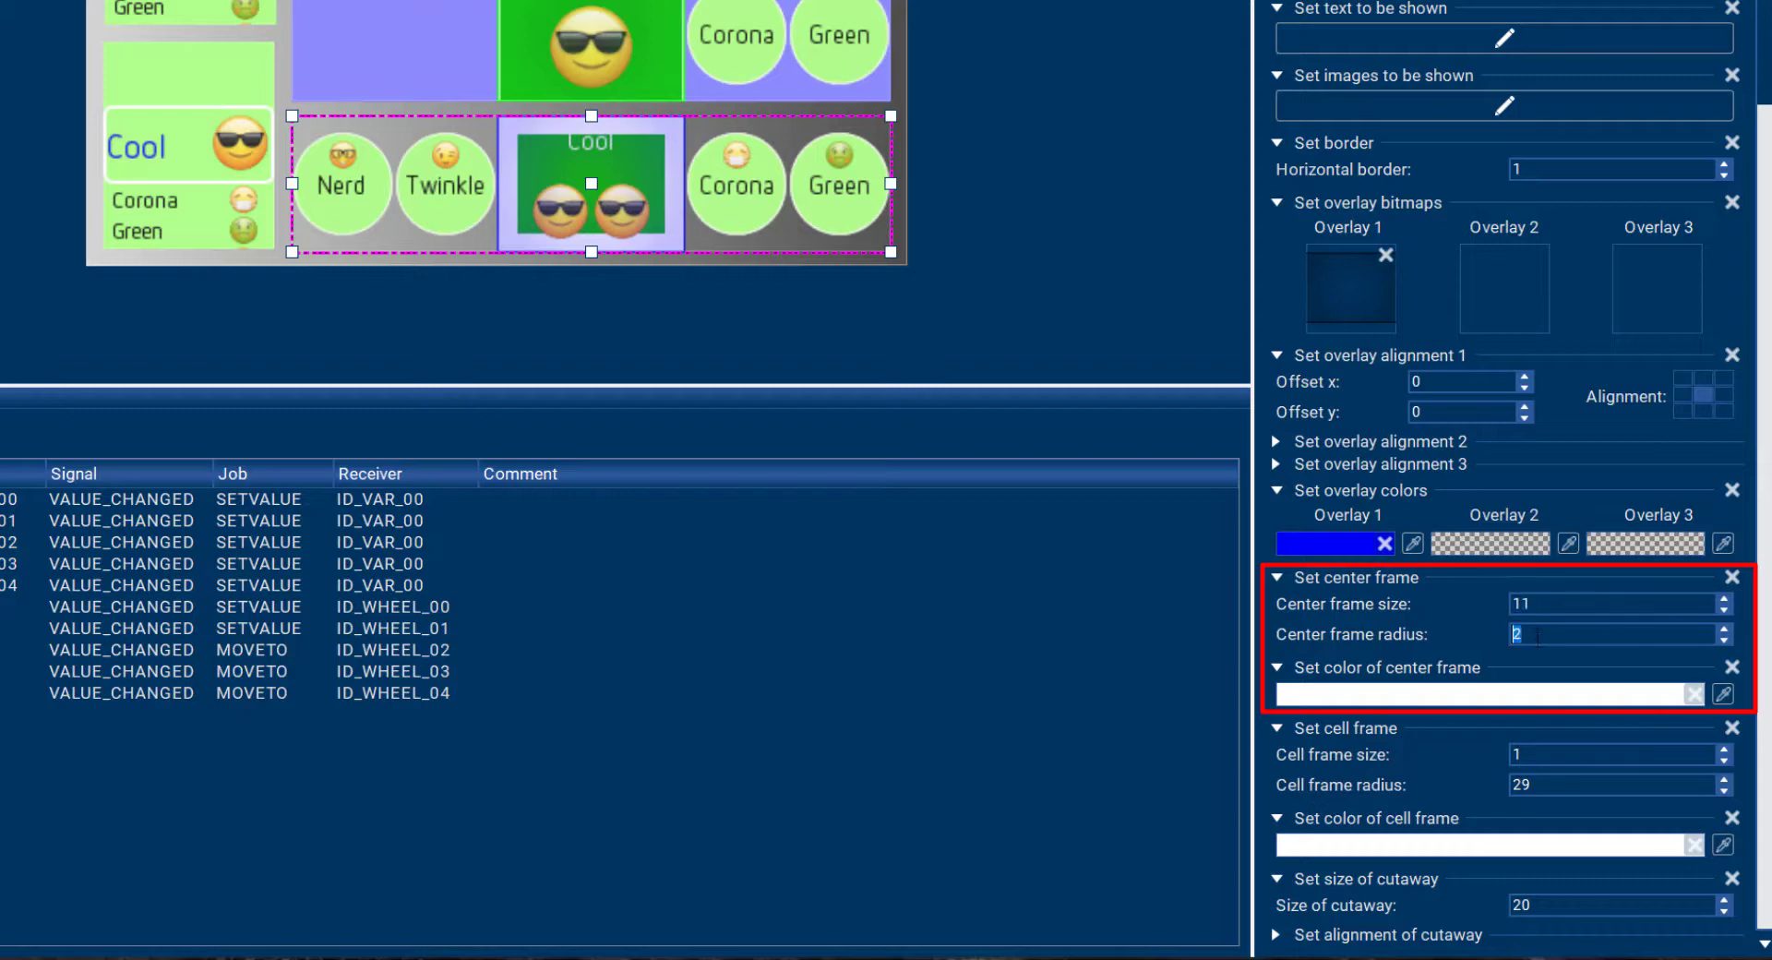
type("23")
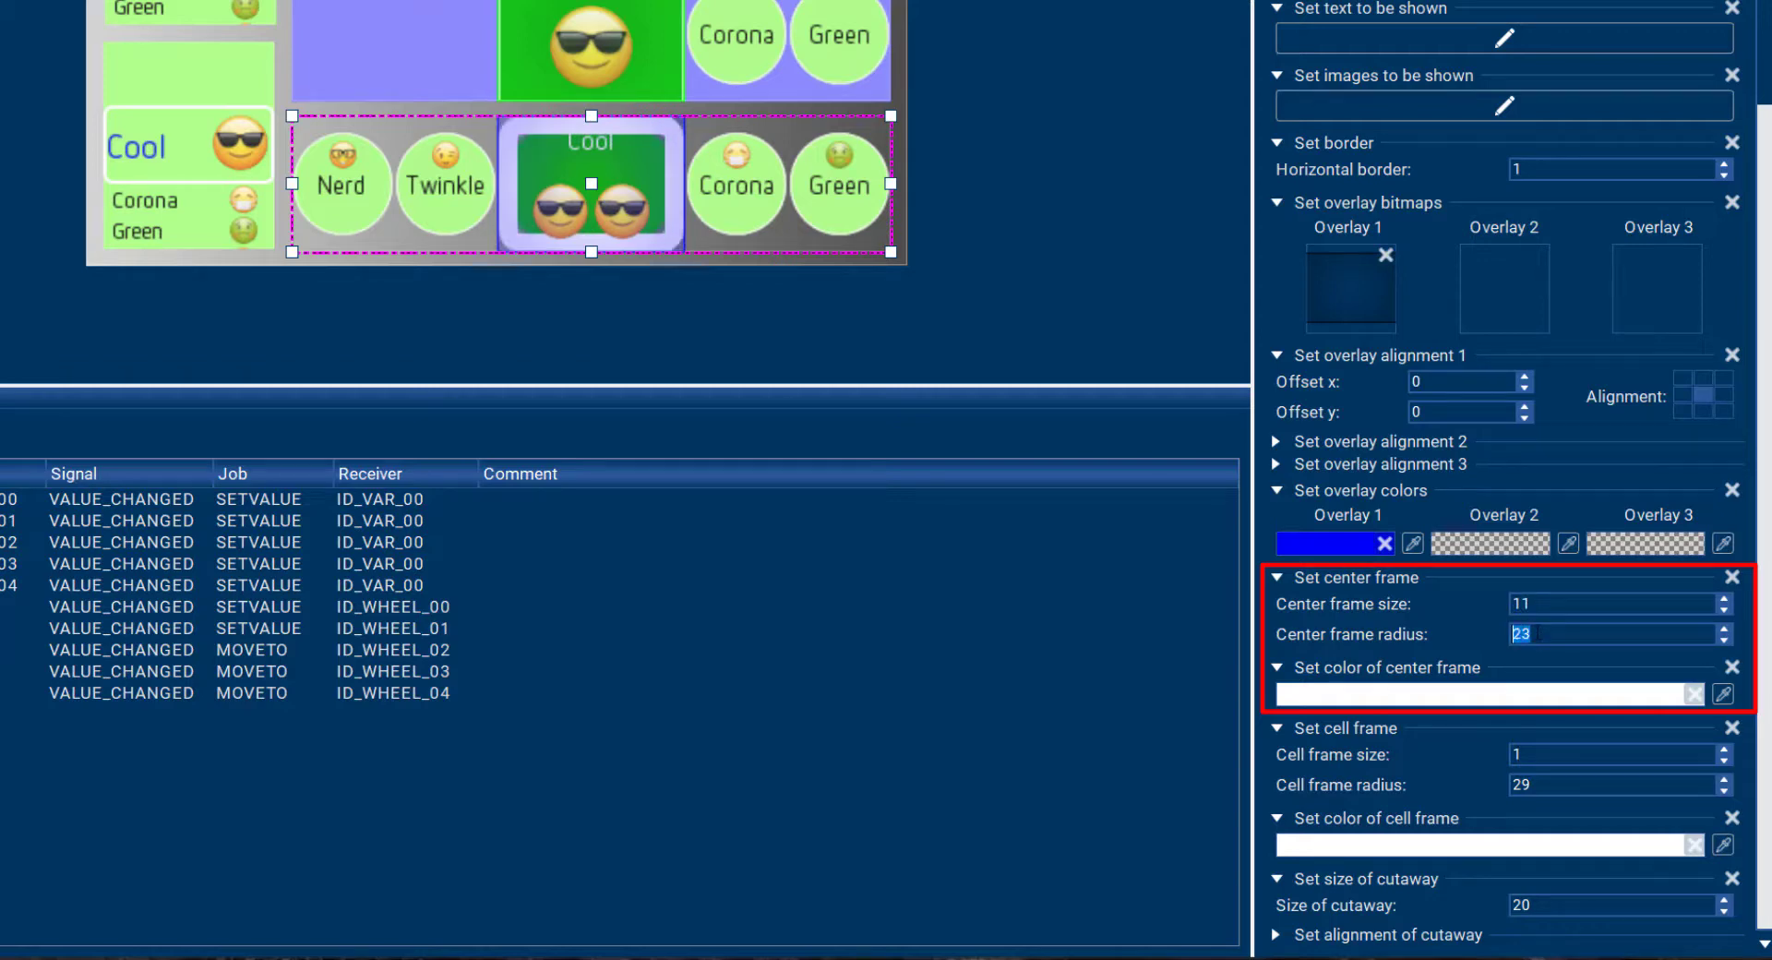
type("36")
left_click(1621, 754)
type("7")
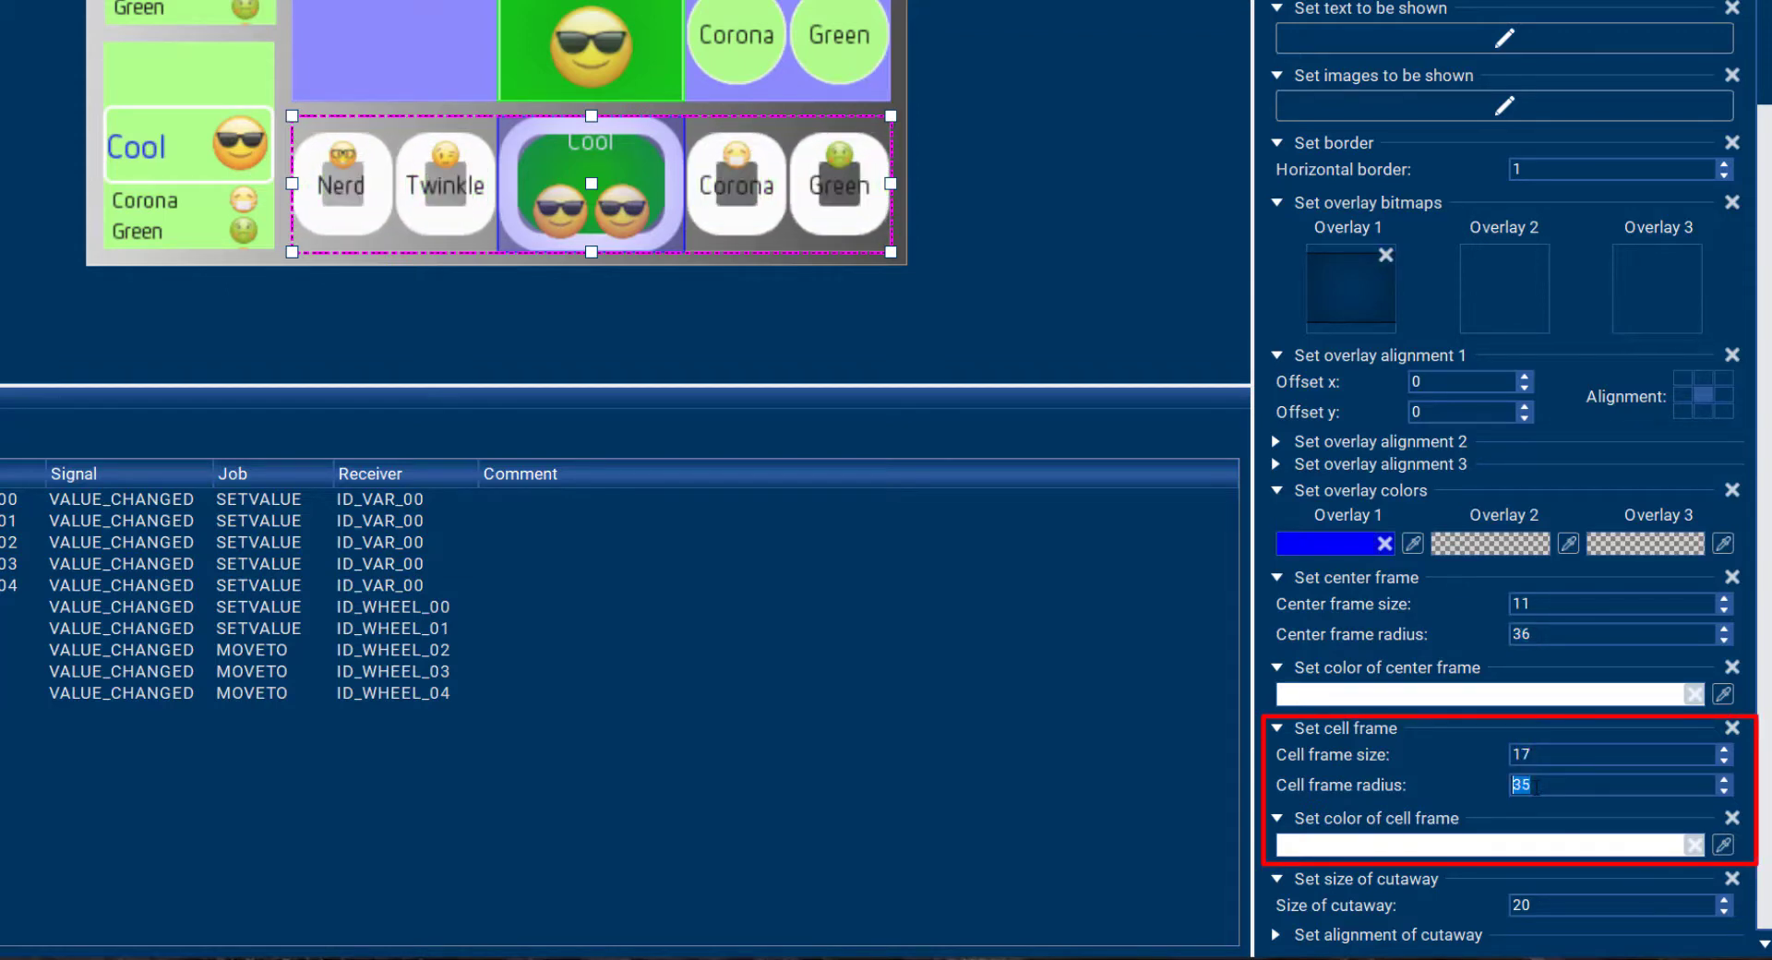
- Adjust the cell frame size and radius (48, 10, 8) to form white rings around the cells
type("48")
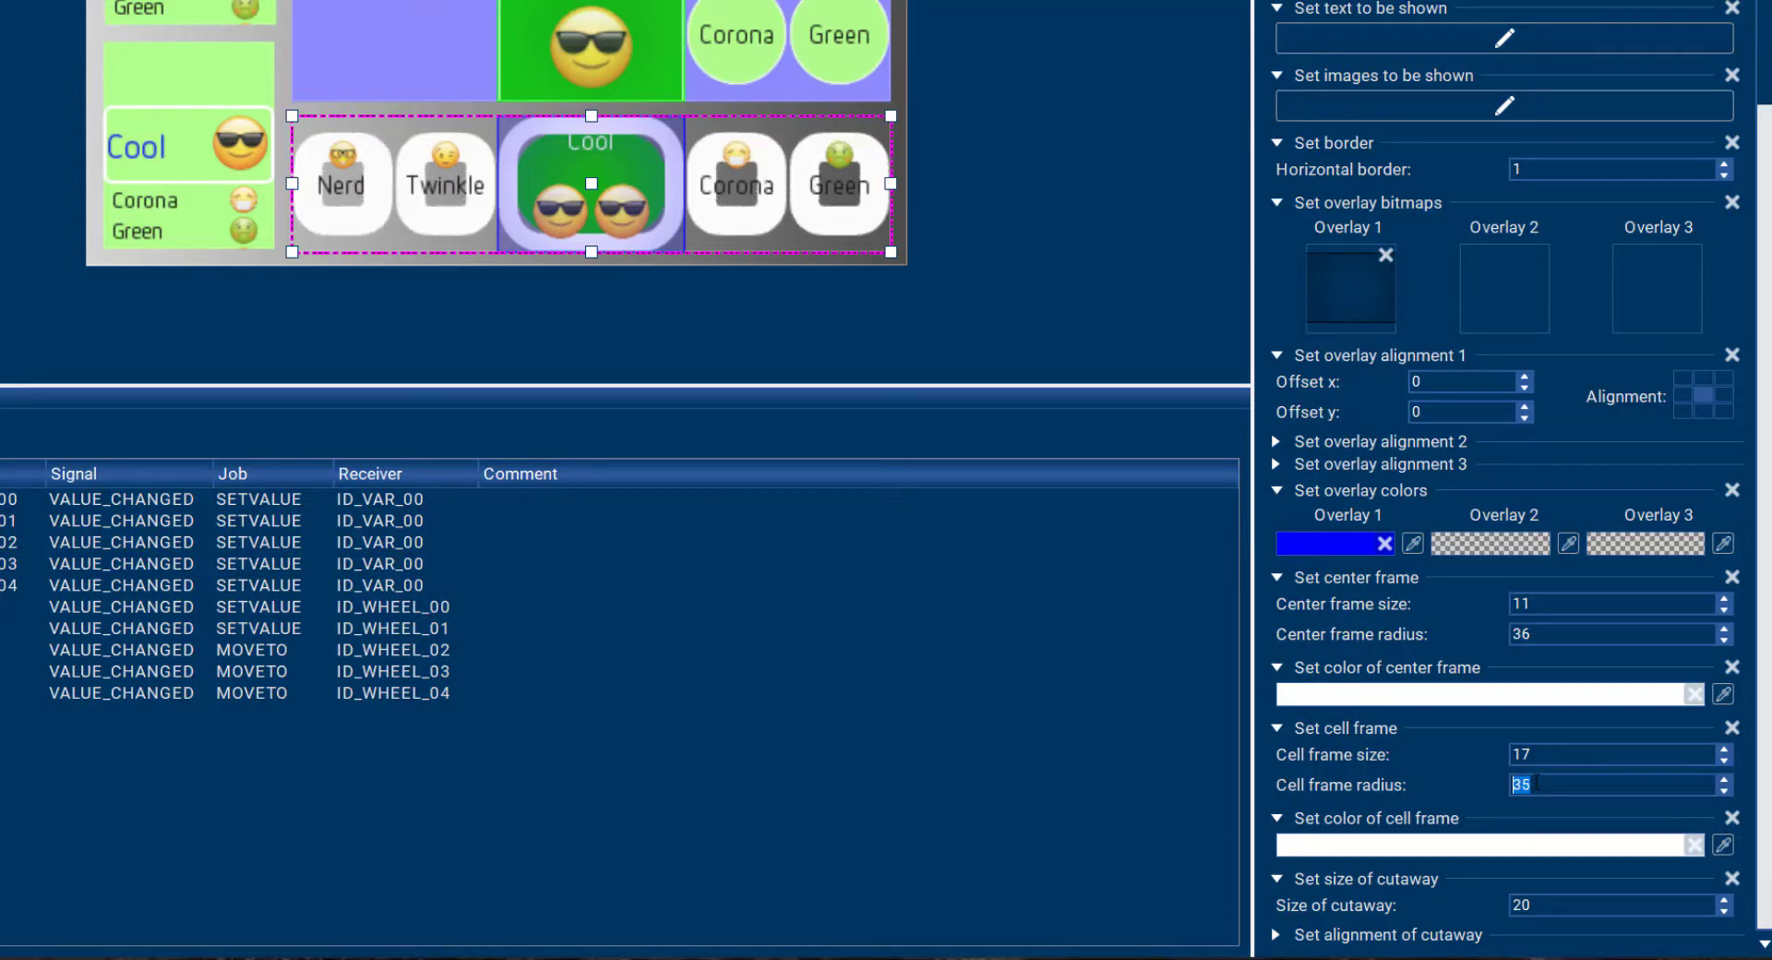
type("10")
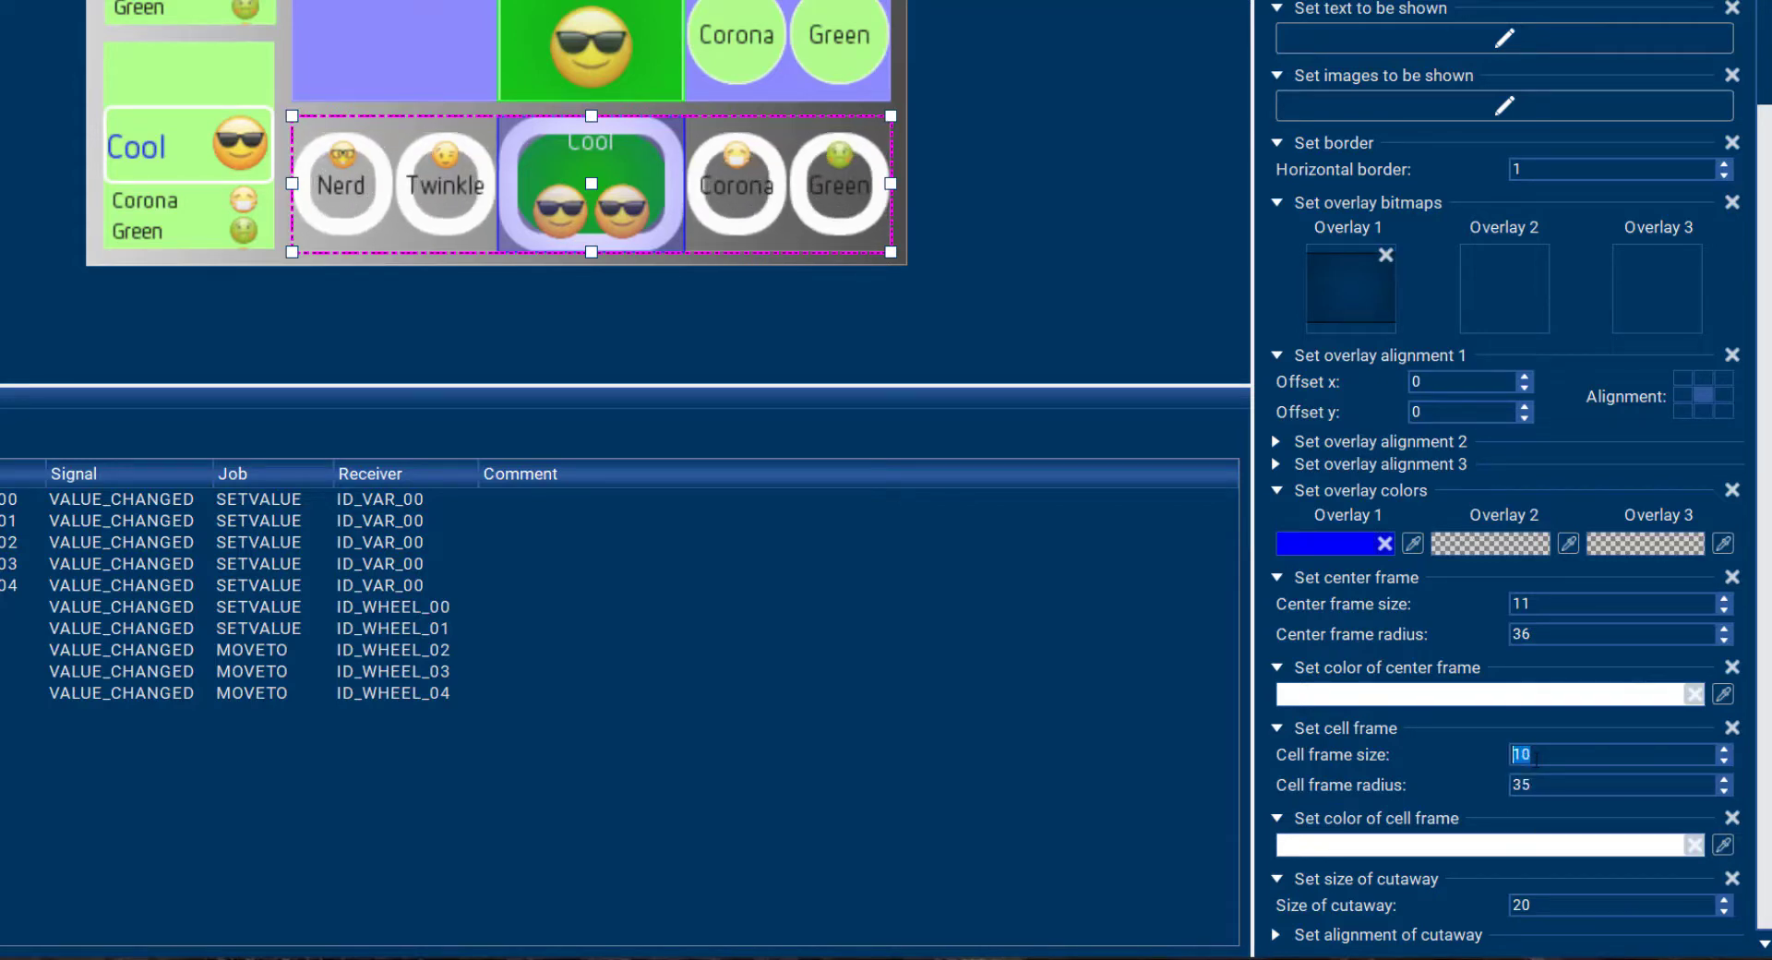
type("8")
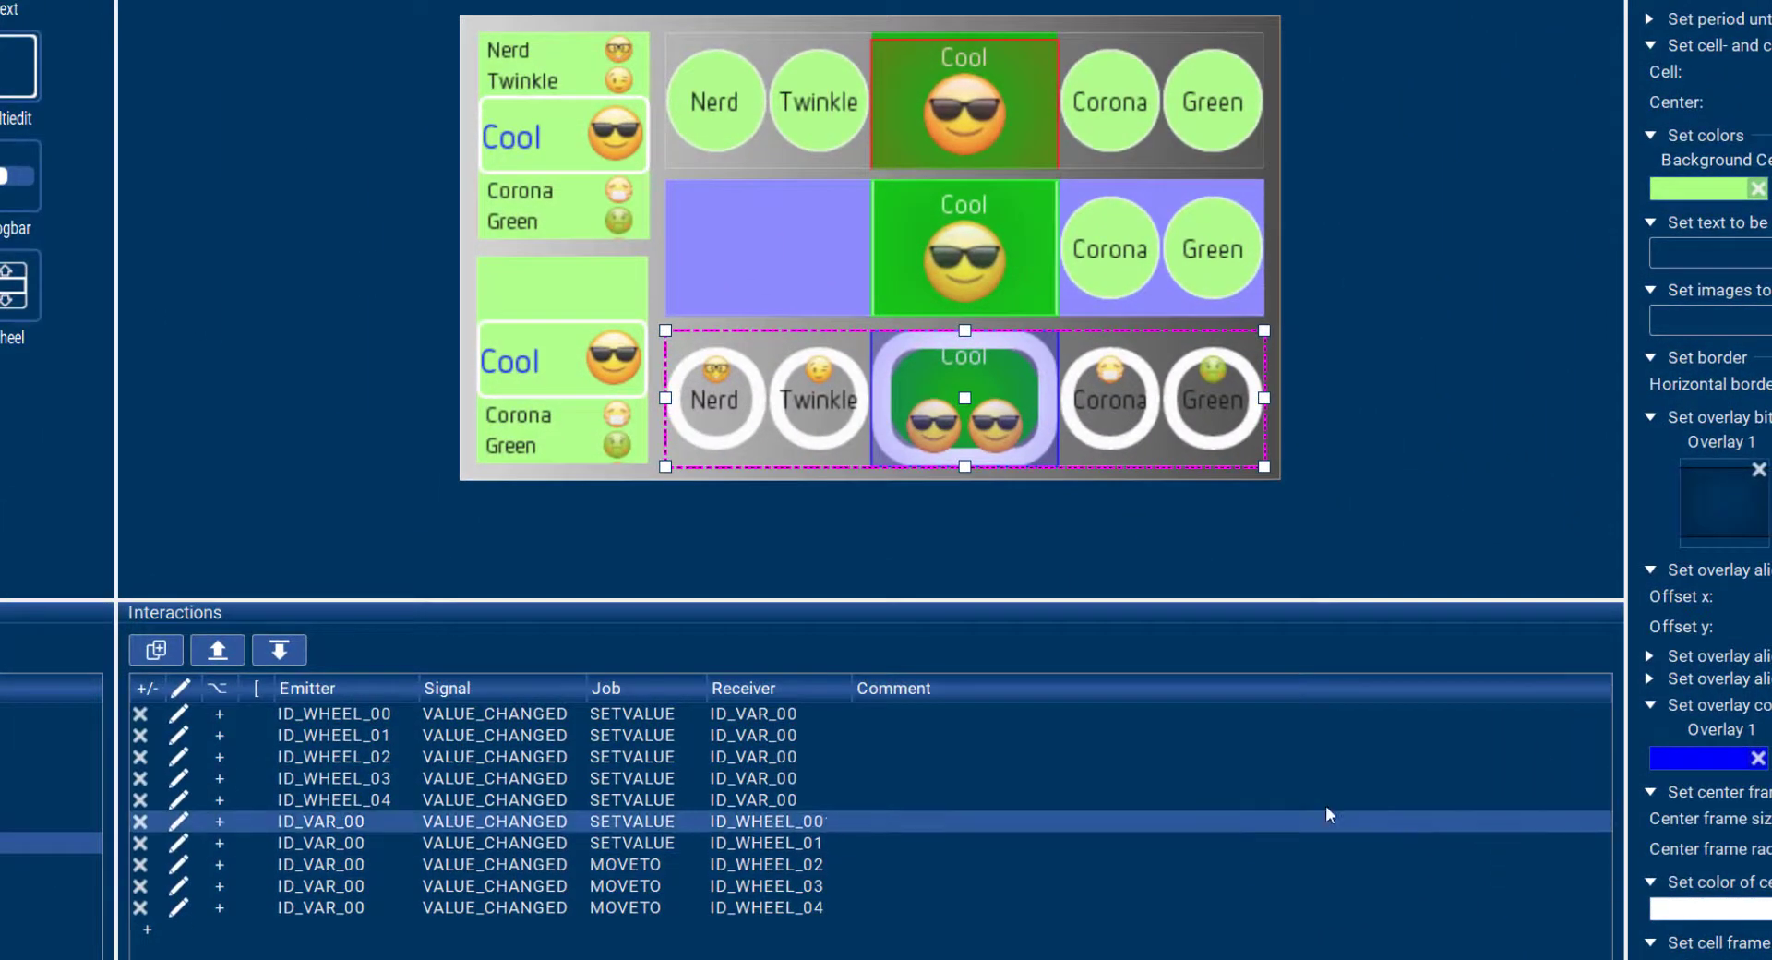
left_click(626, 863)
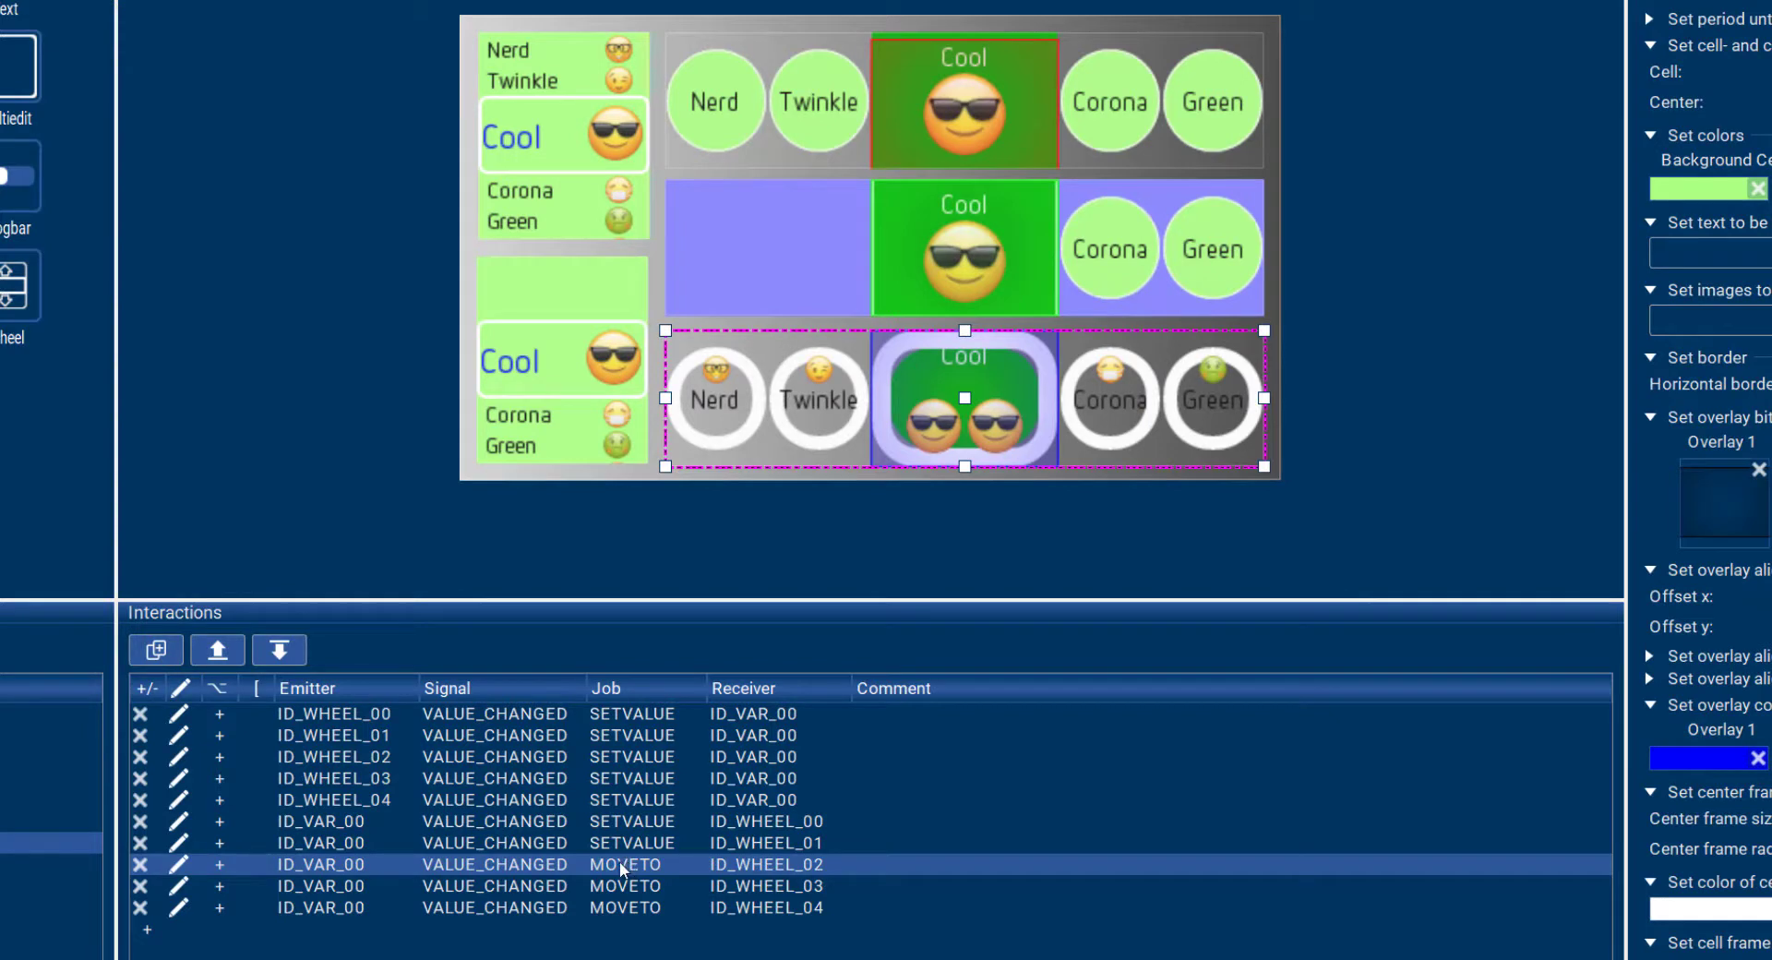
left_click(622, 864)
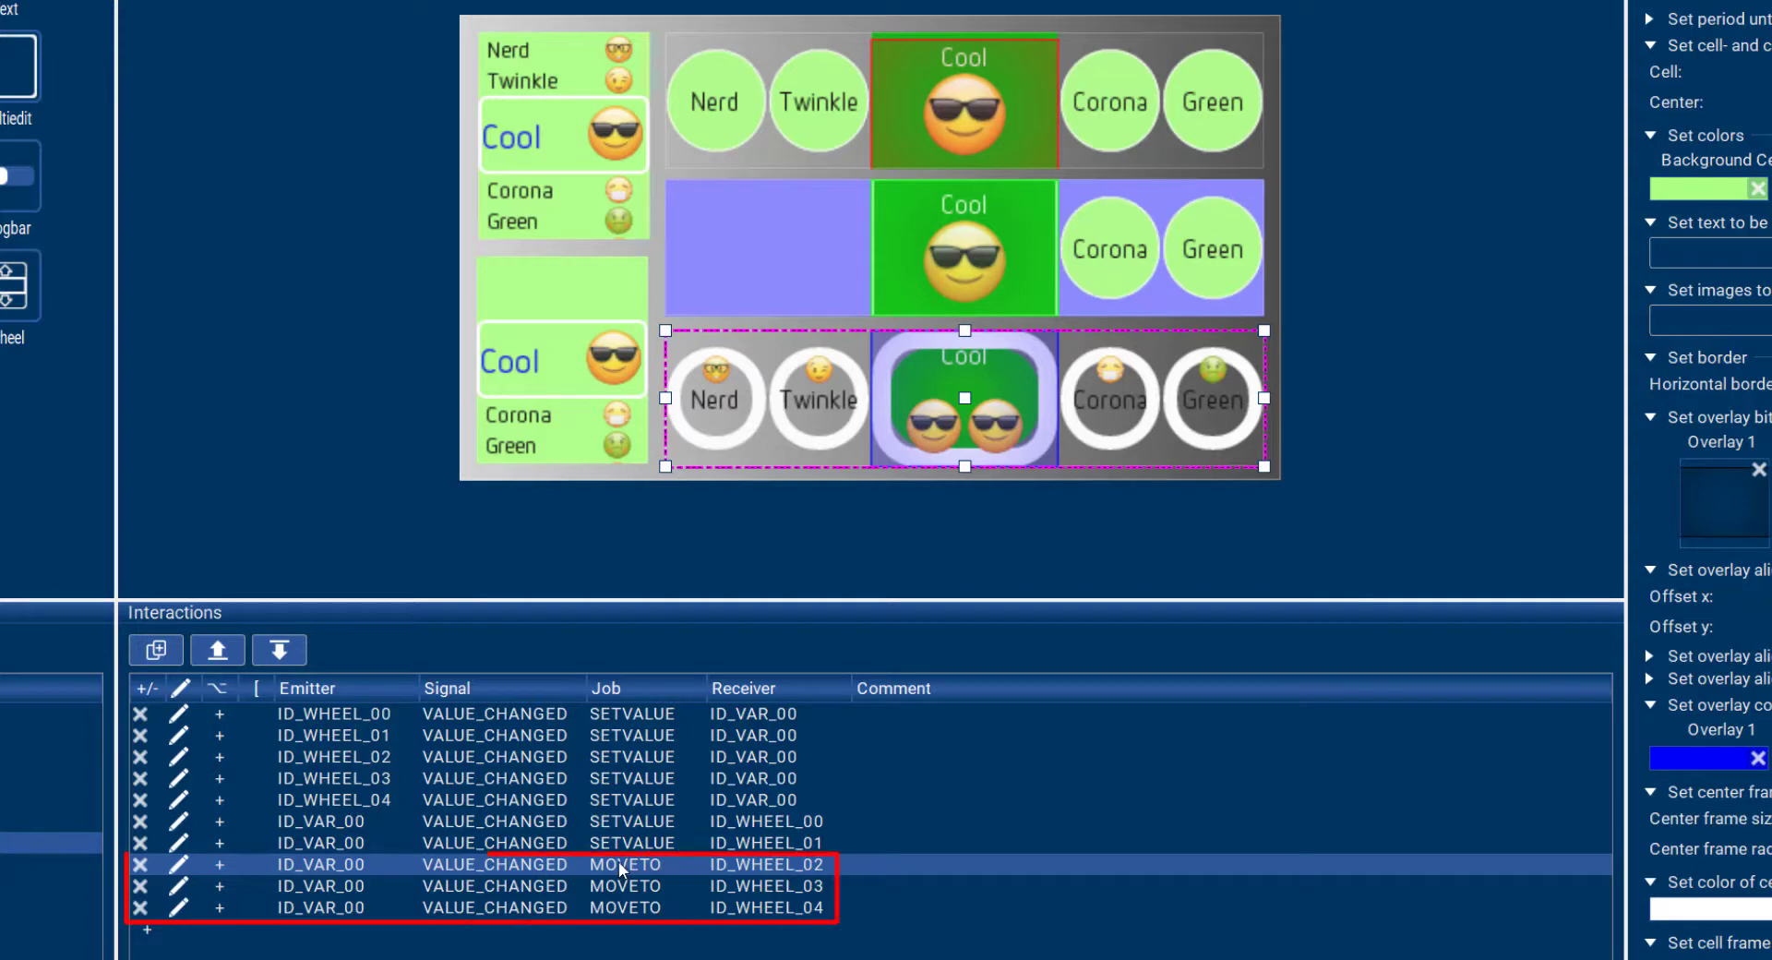
left_click(625, 907)
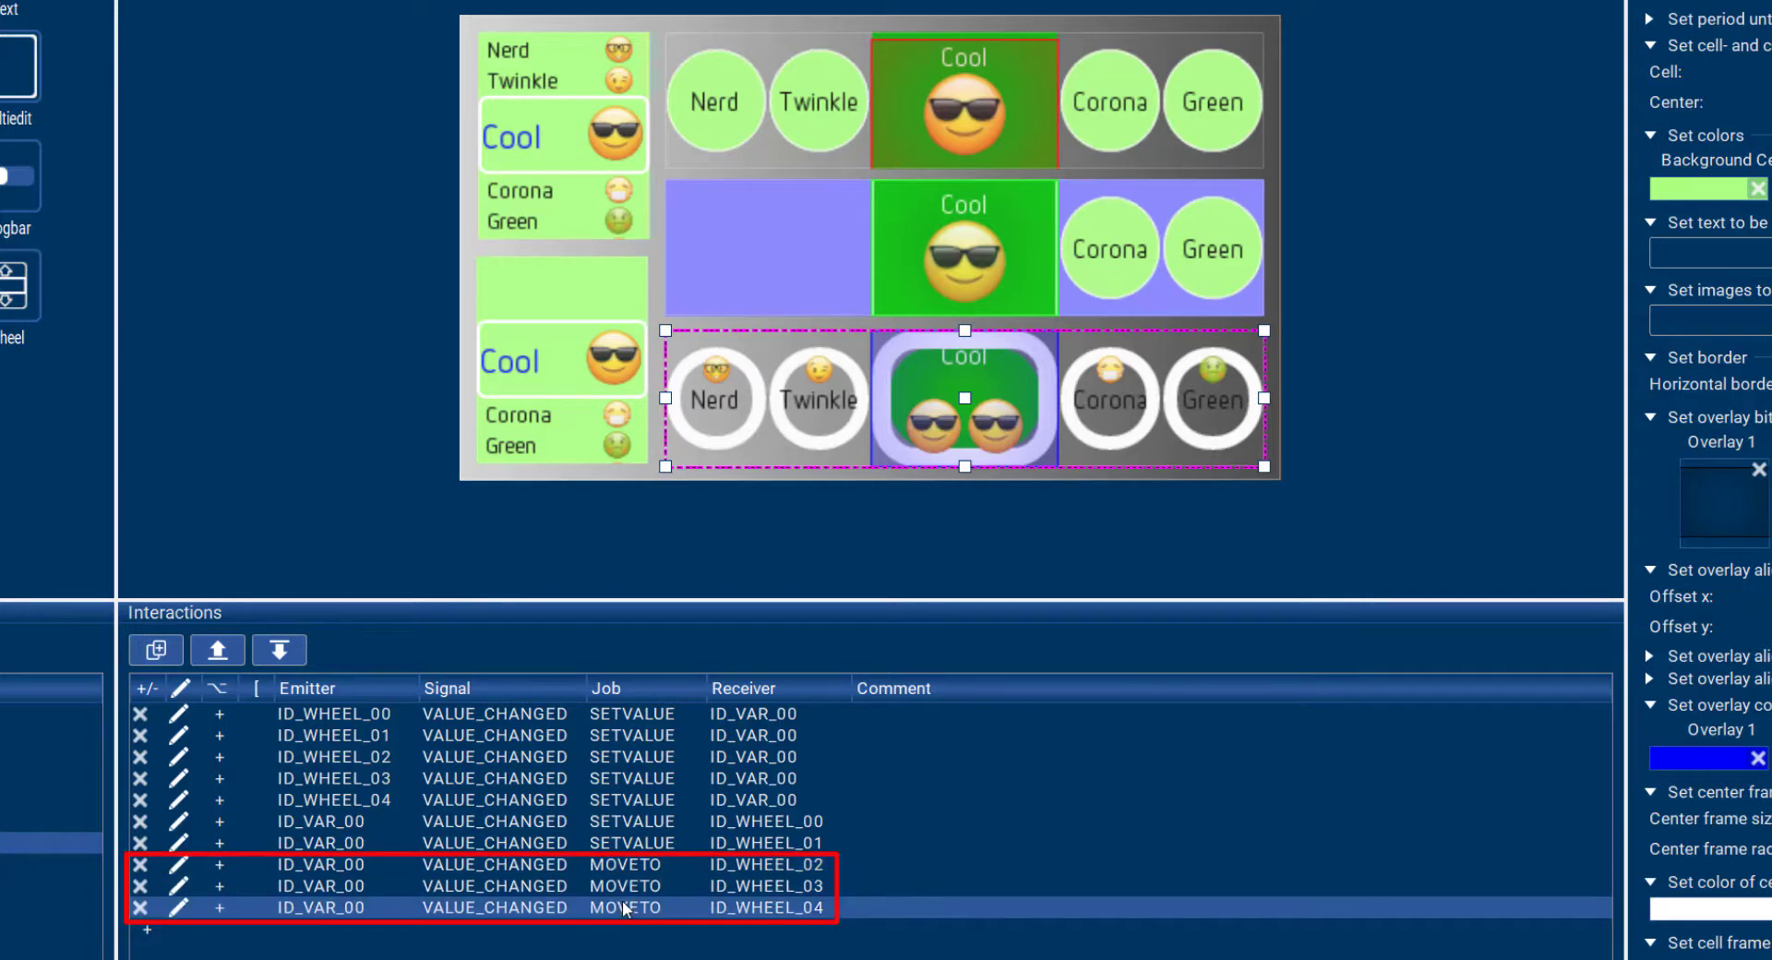
left_click(626, 863)
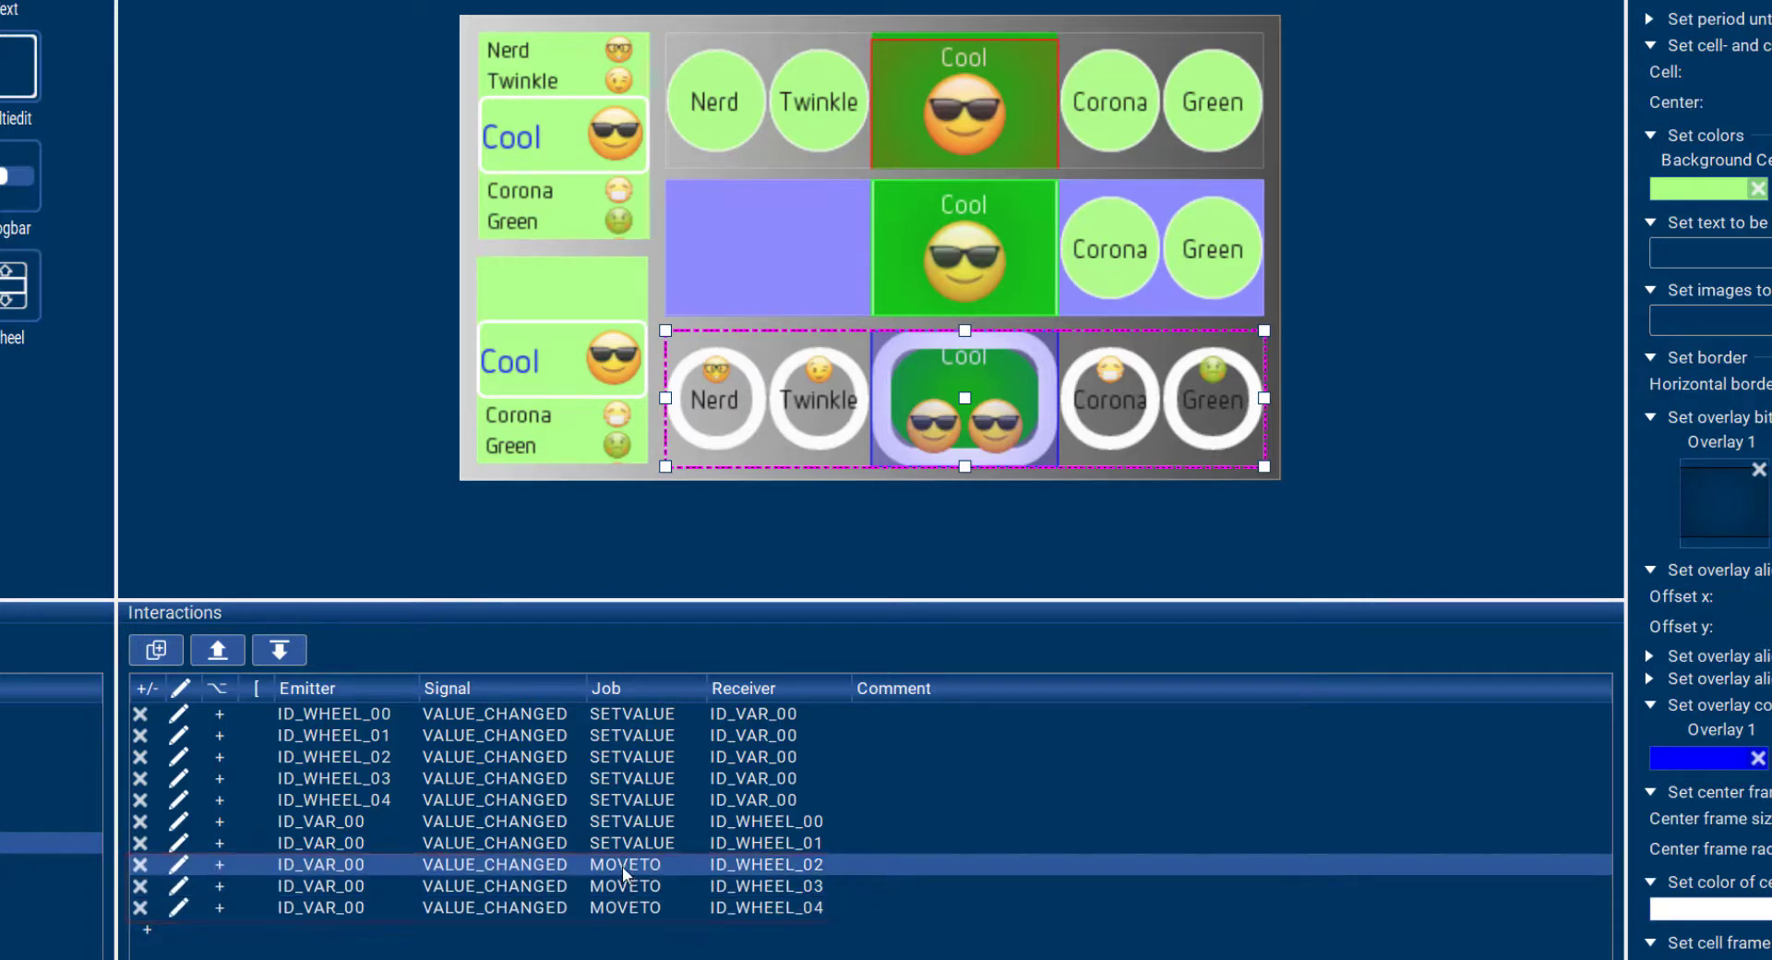
left_click(634, 757)
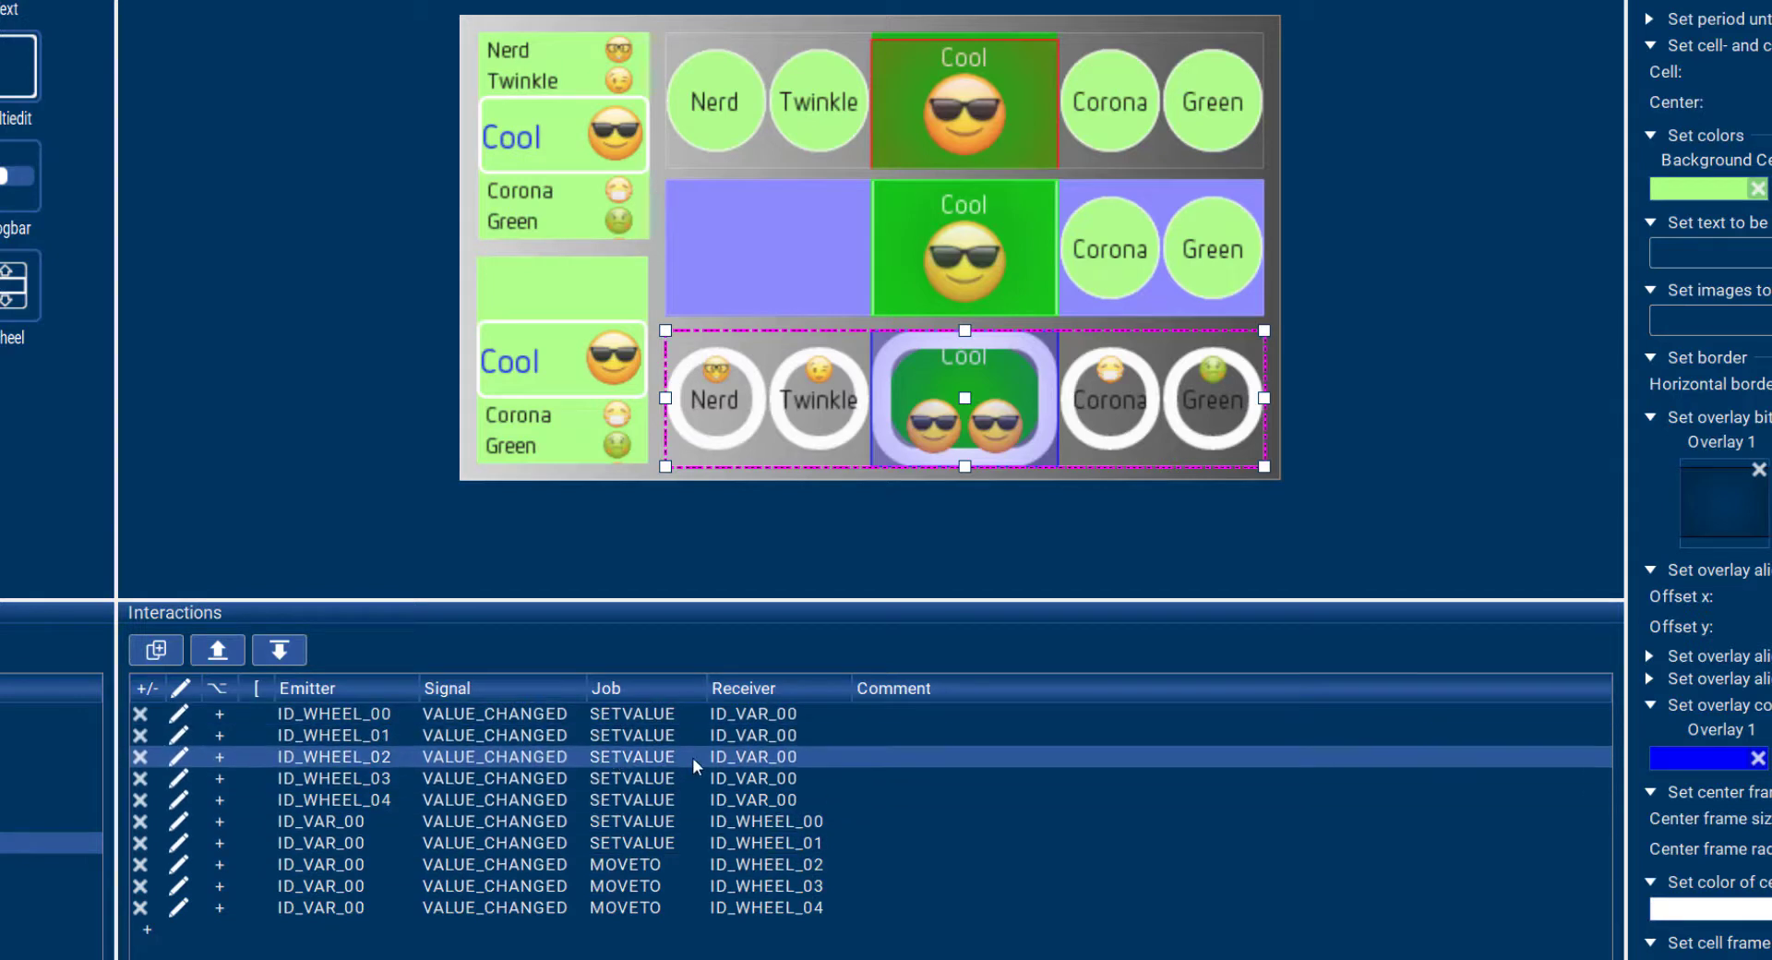
left_click(626, 864)
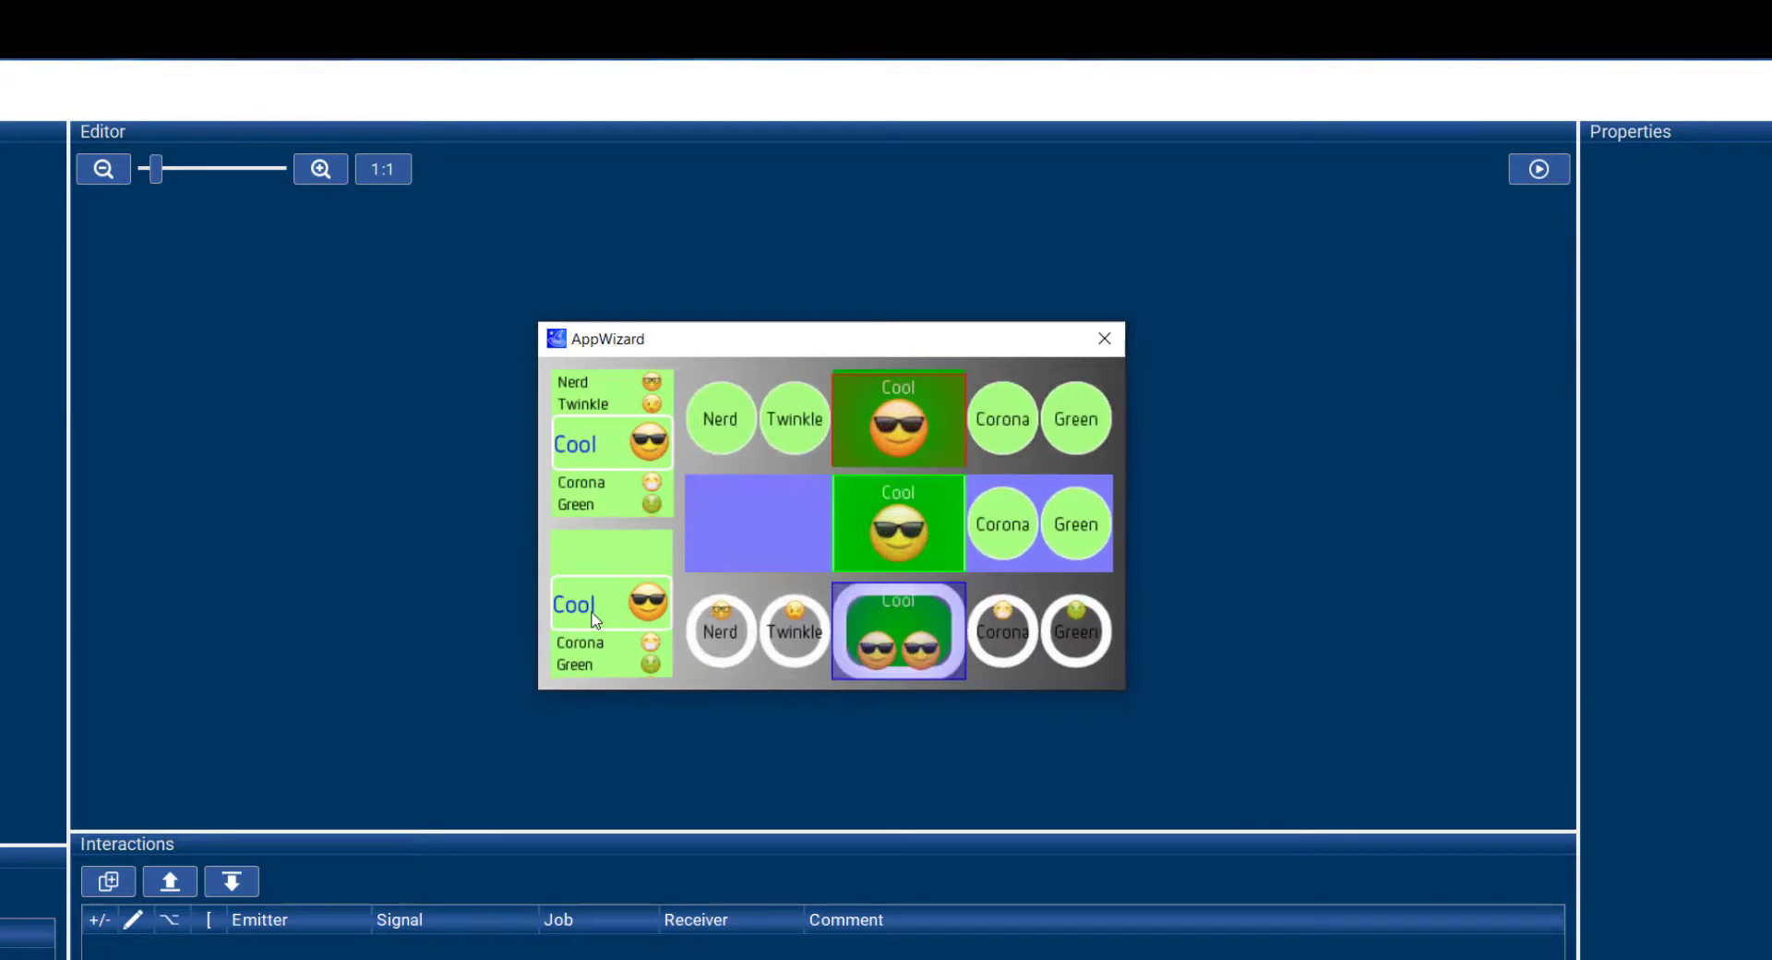
mouse_move(605, 404)
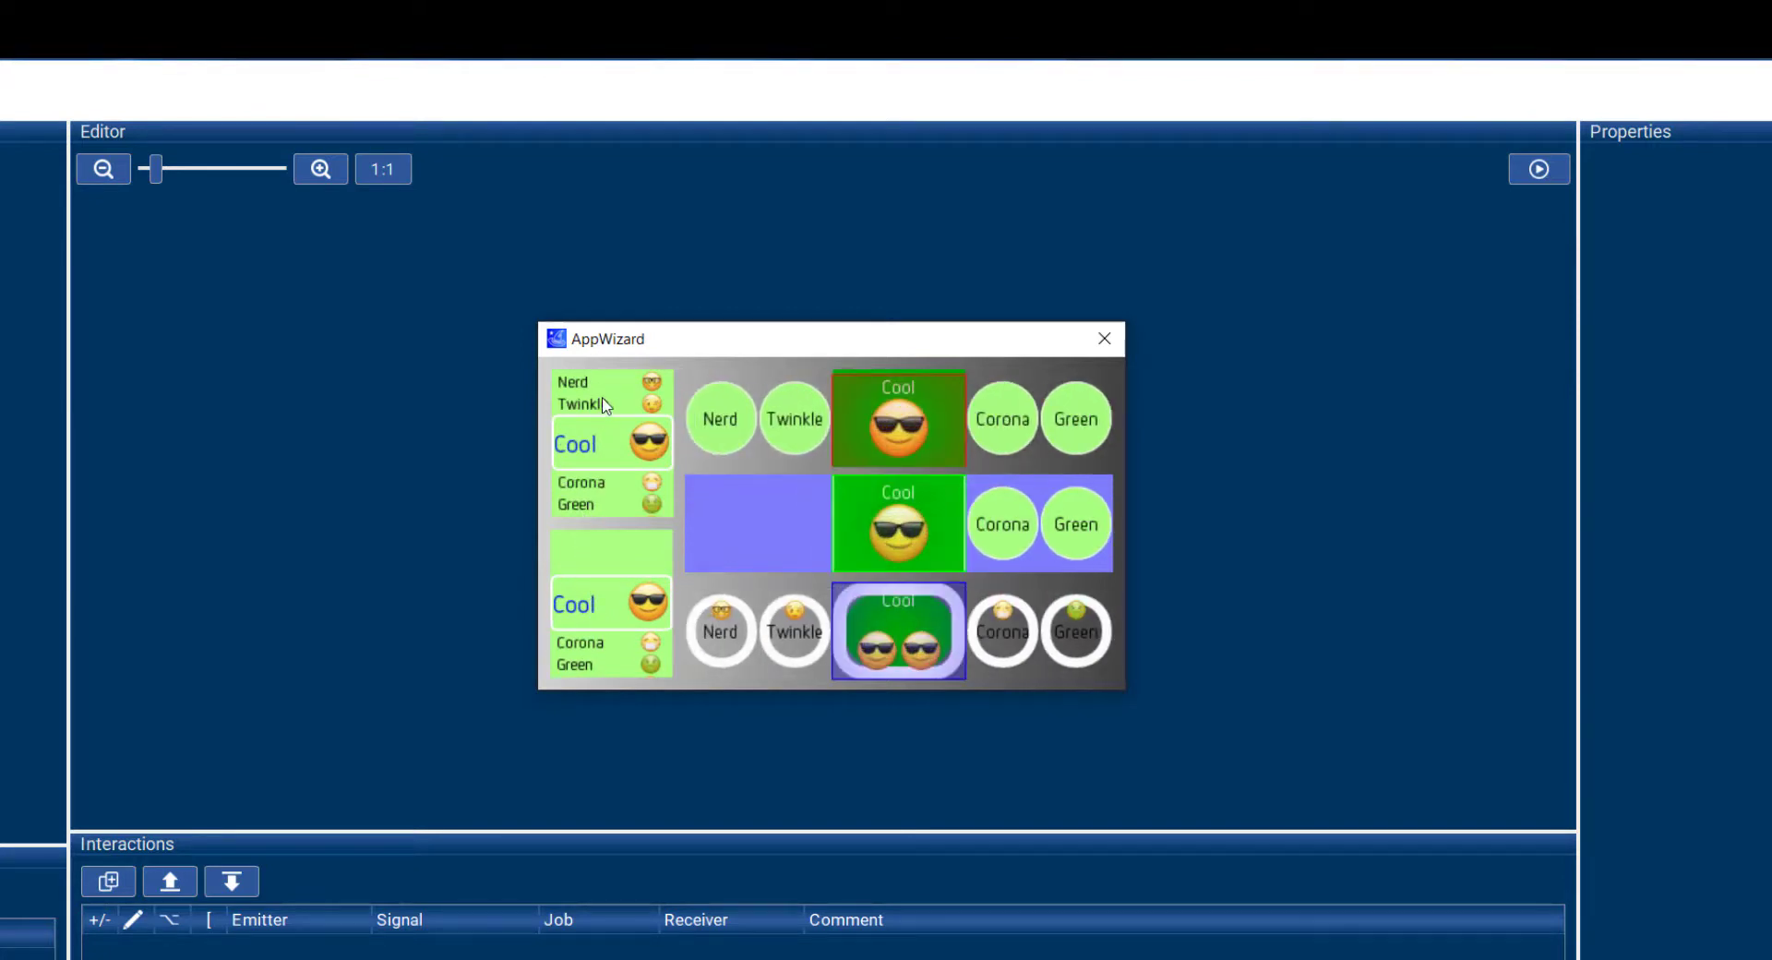
mouse_move(602, 506)
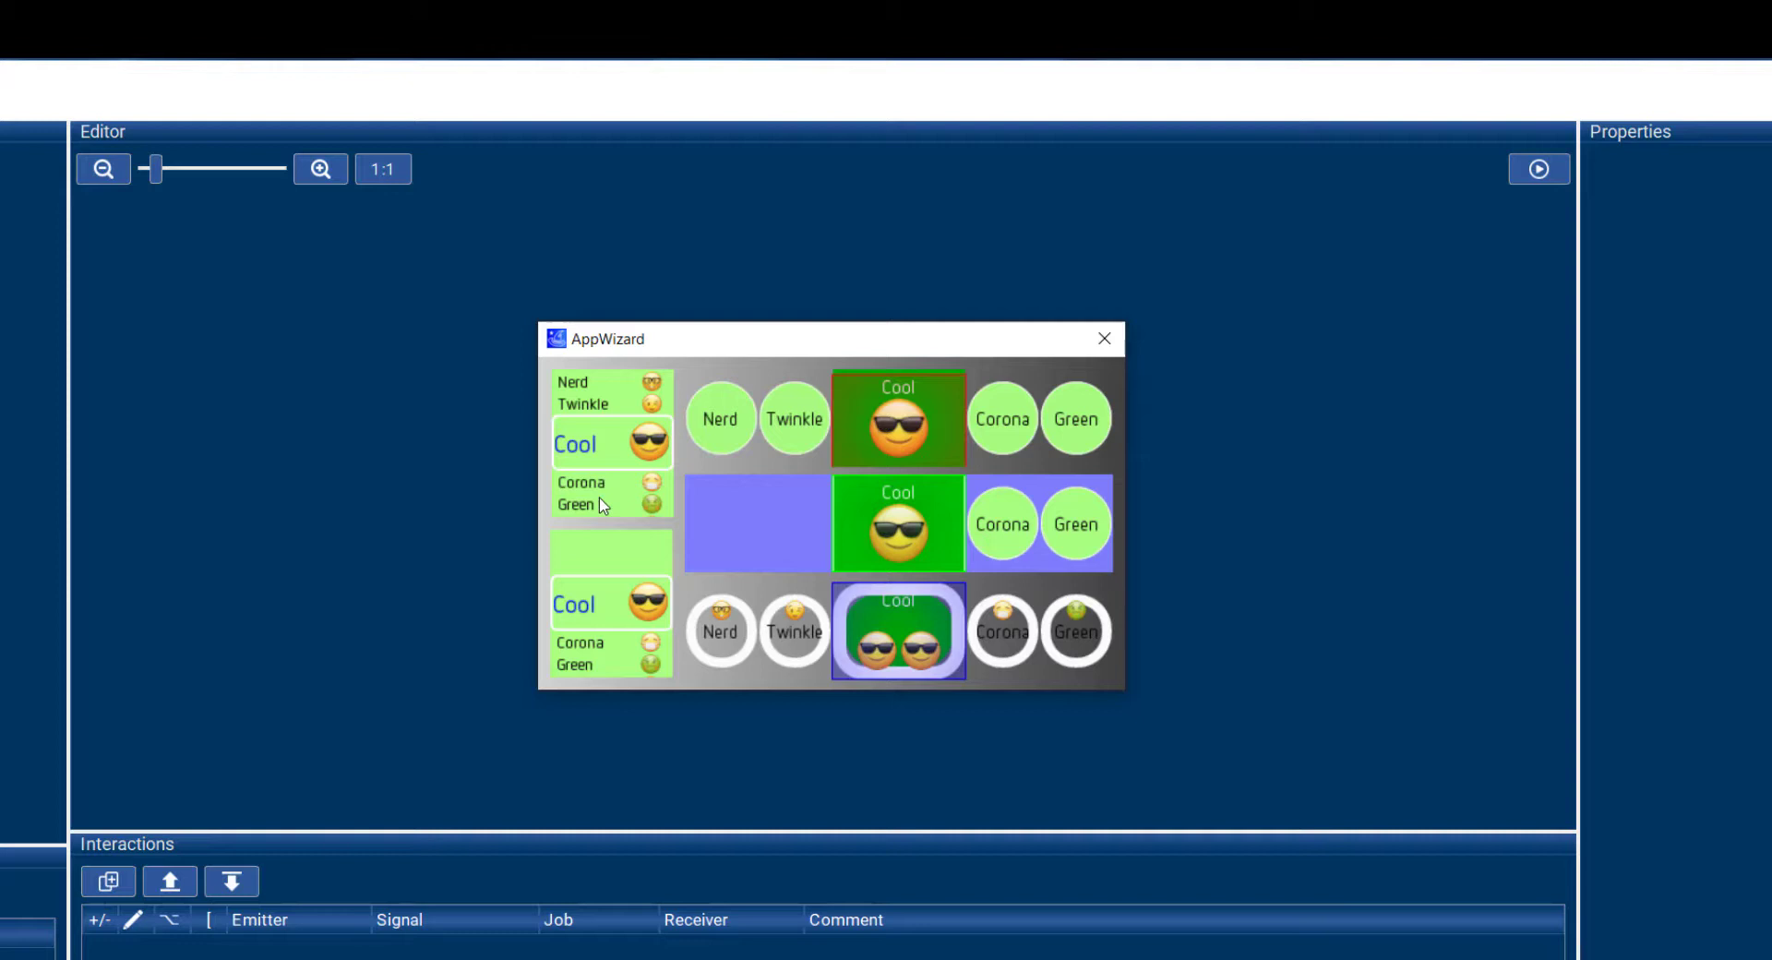